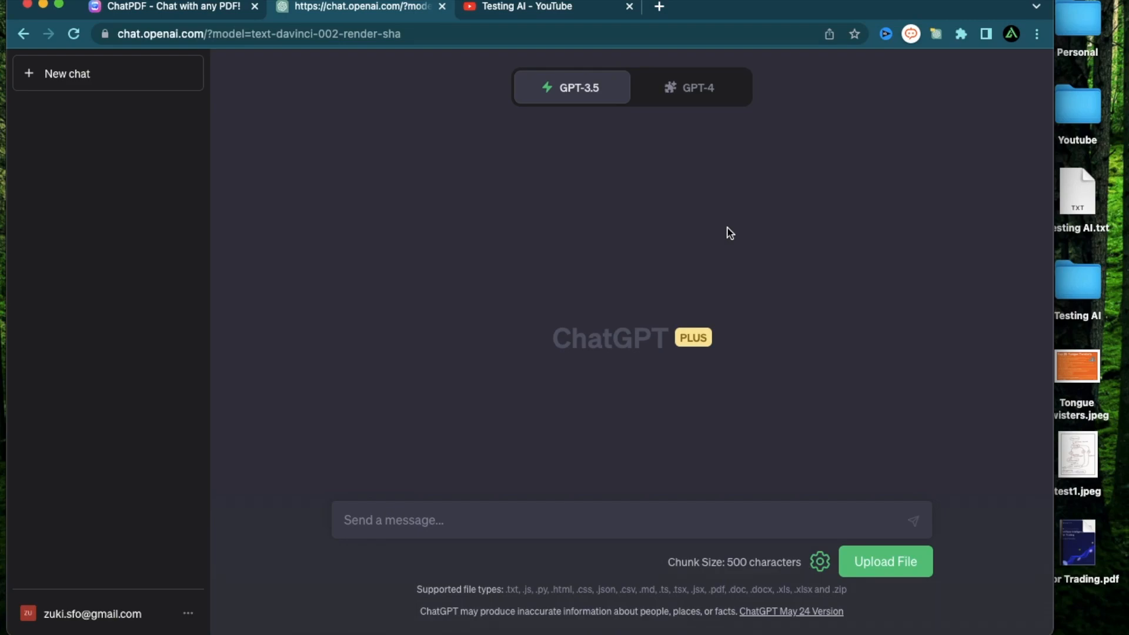
mouse_move(431, 345)
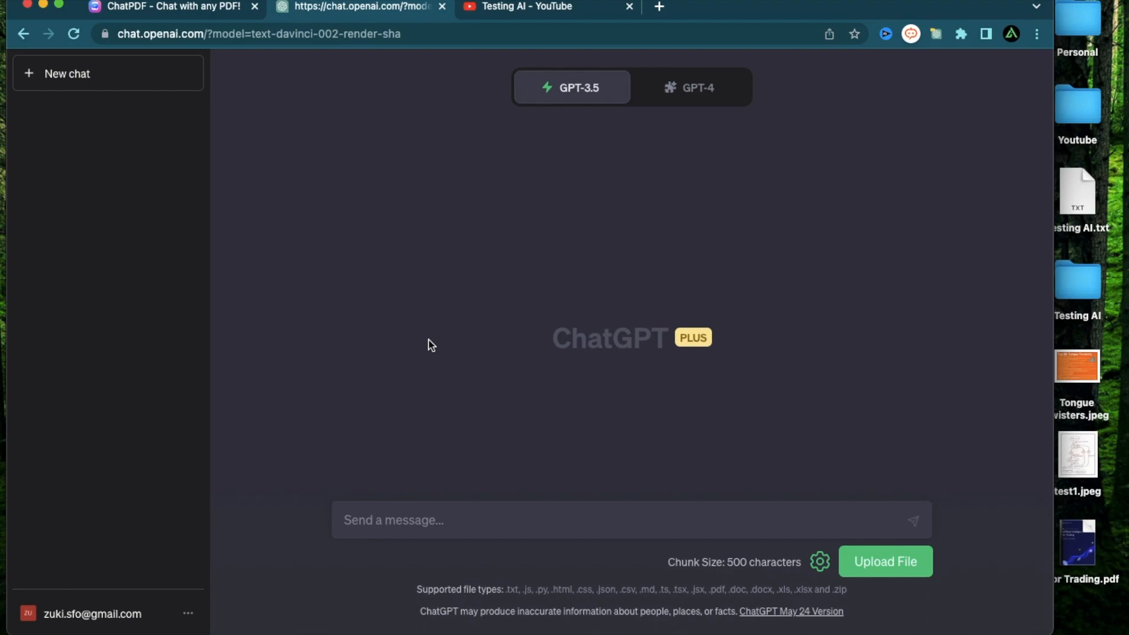
mouse_move(447, 431)
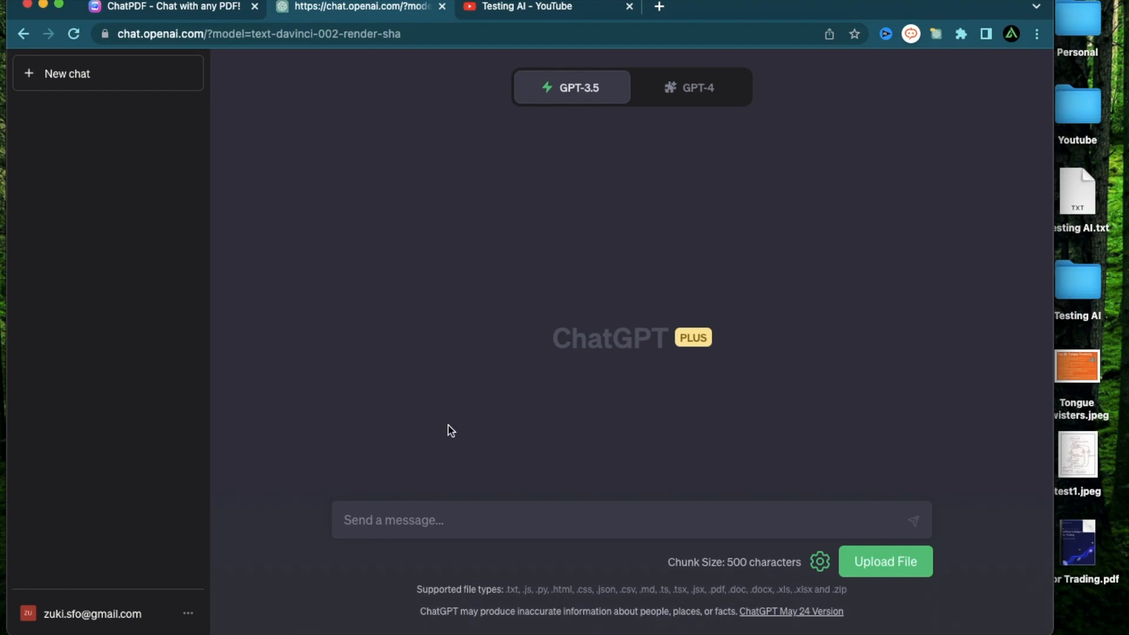
mouse_move(642, 433)
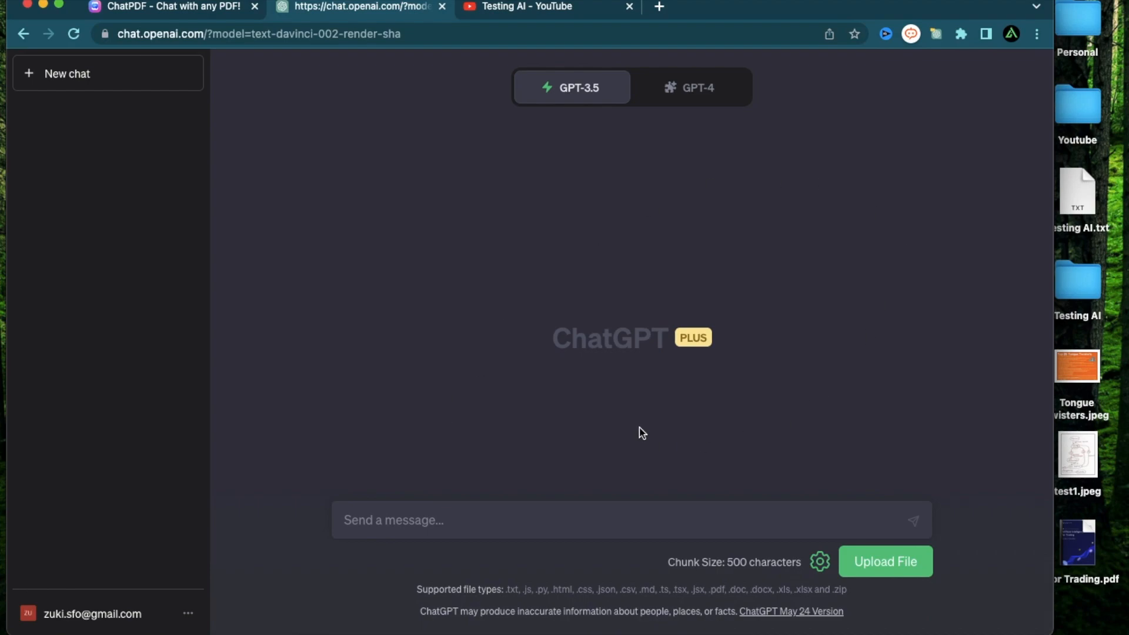
mouse_move(849, 335)
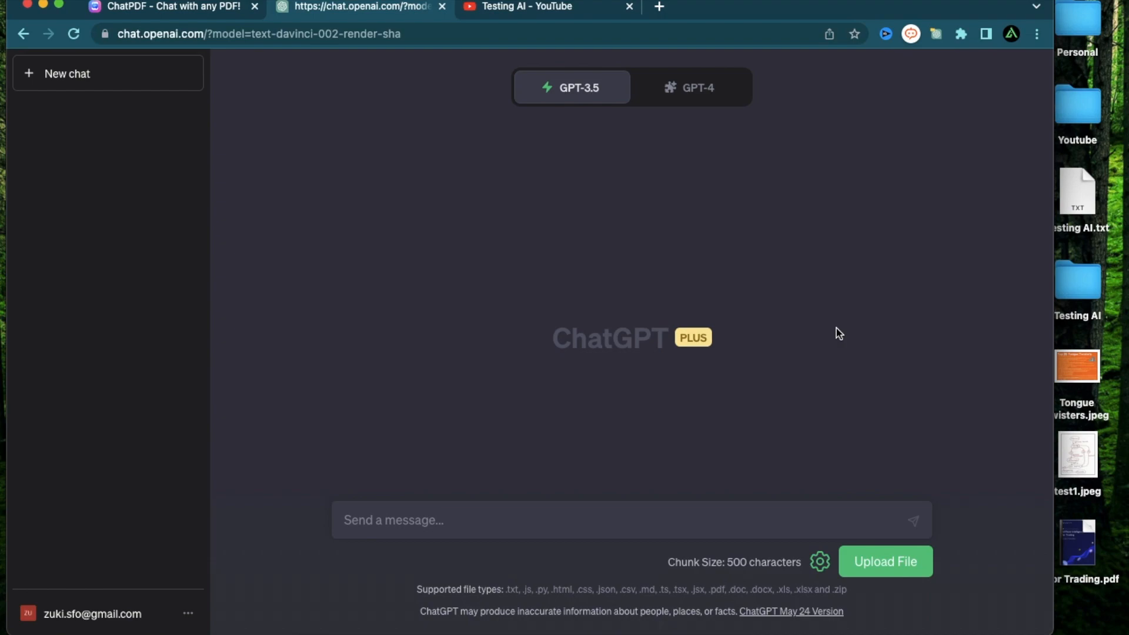
mouse_move(838, 237)
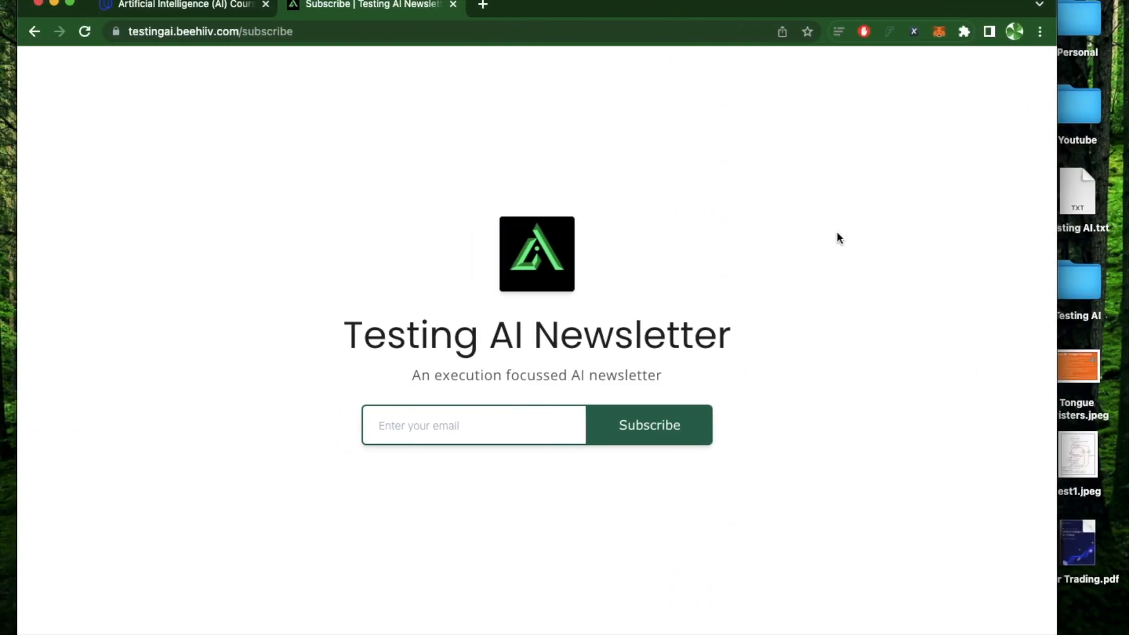
mouse_move(926, 480)
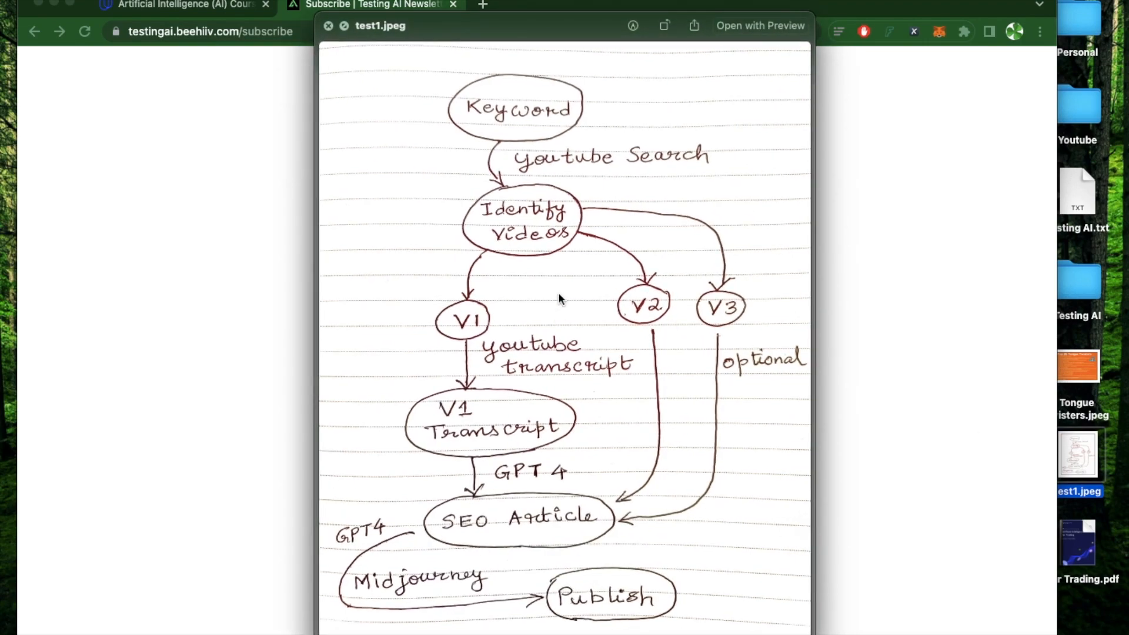
mouse_move(580, 238)
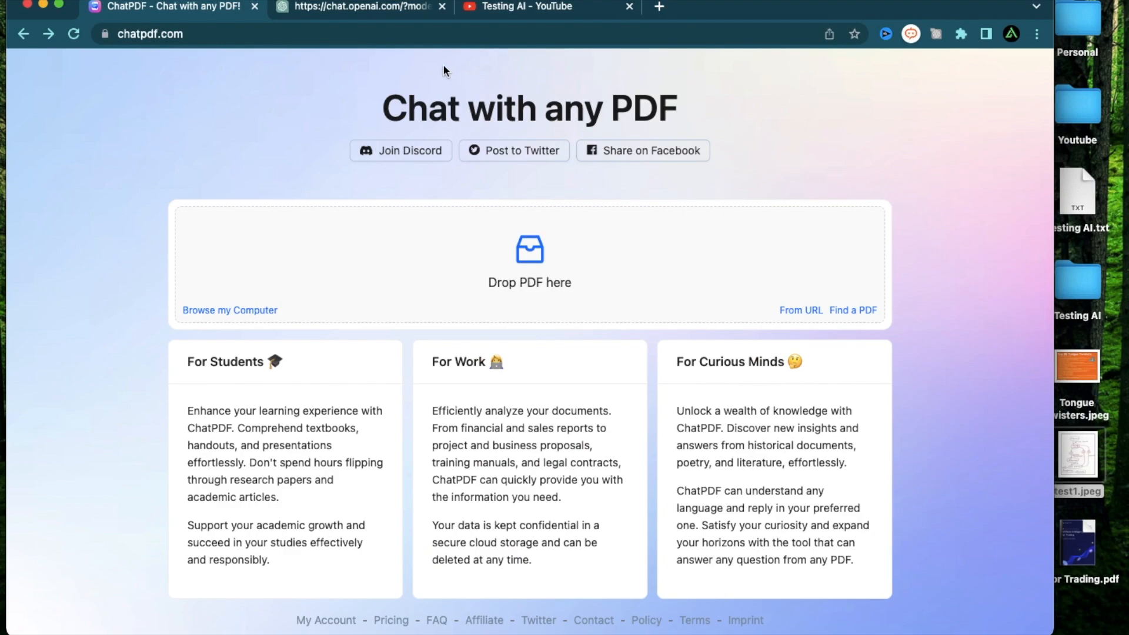
mouse_move(383, 101)
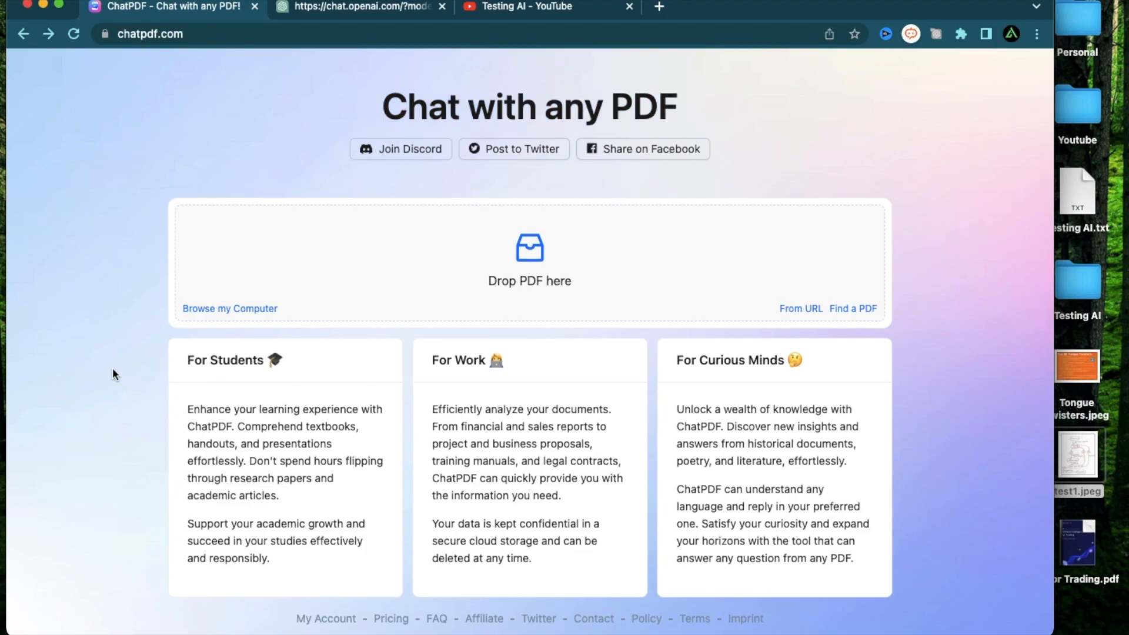
click(326, 619)
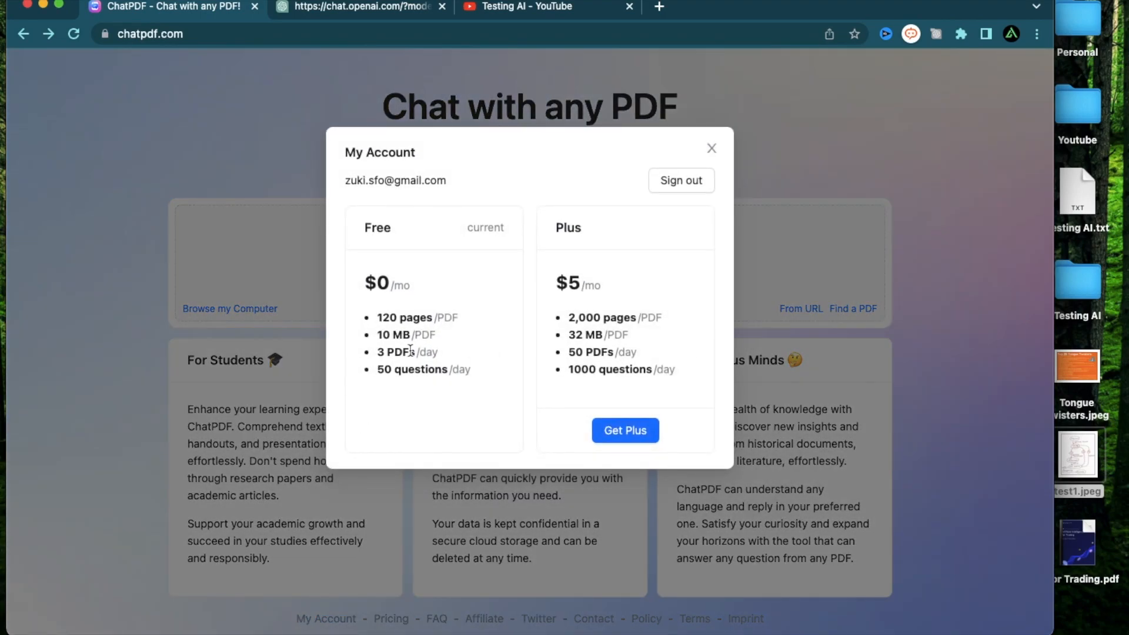
mouse_move(380, 352)
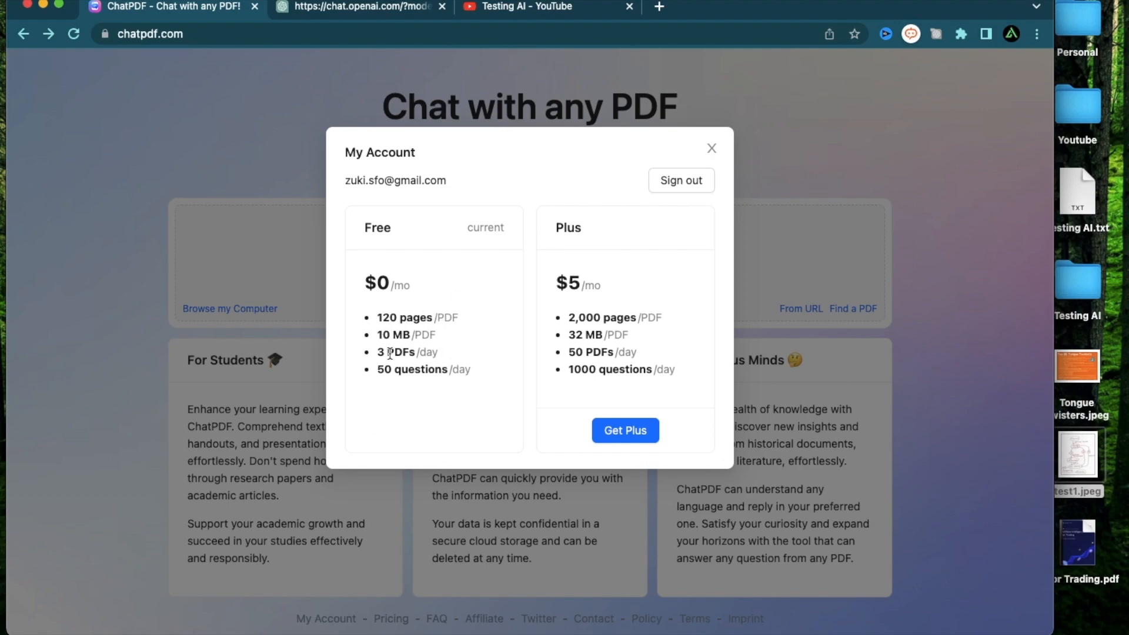
drag(377, 369, 469, 369)
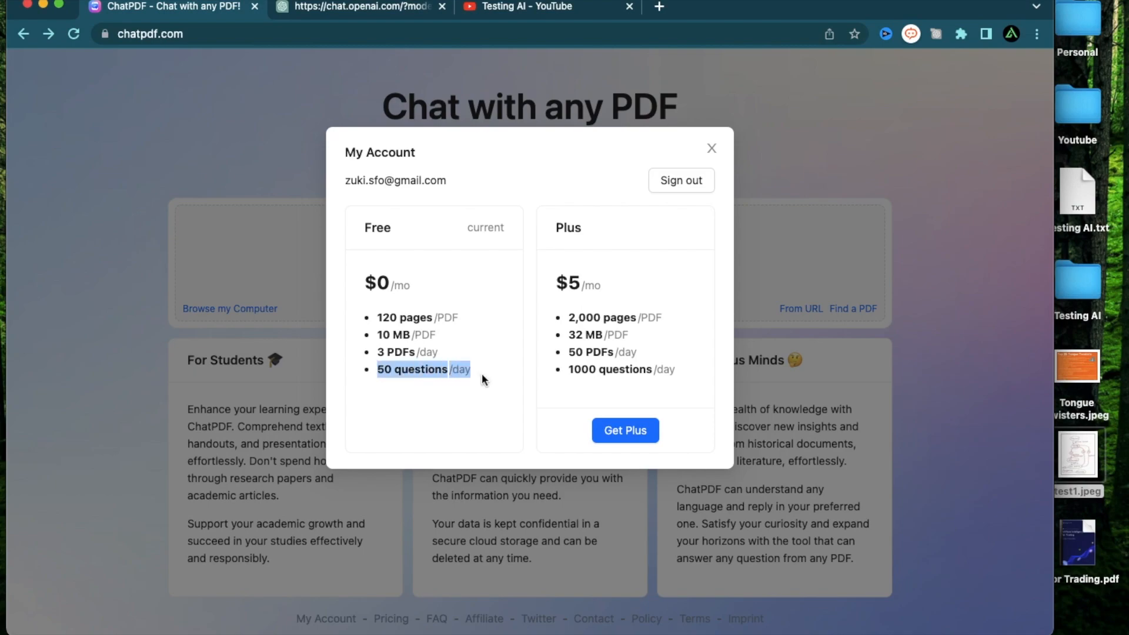
mouse_move(710, 280)
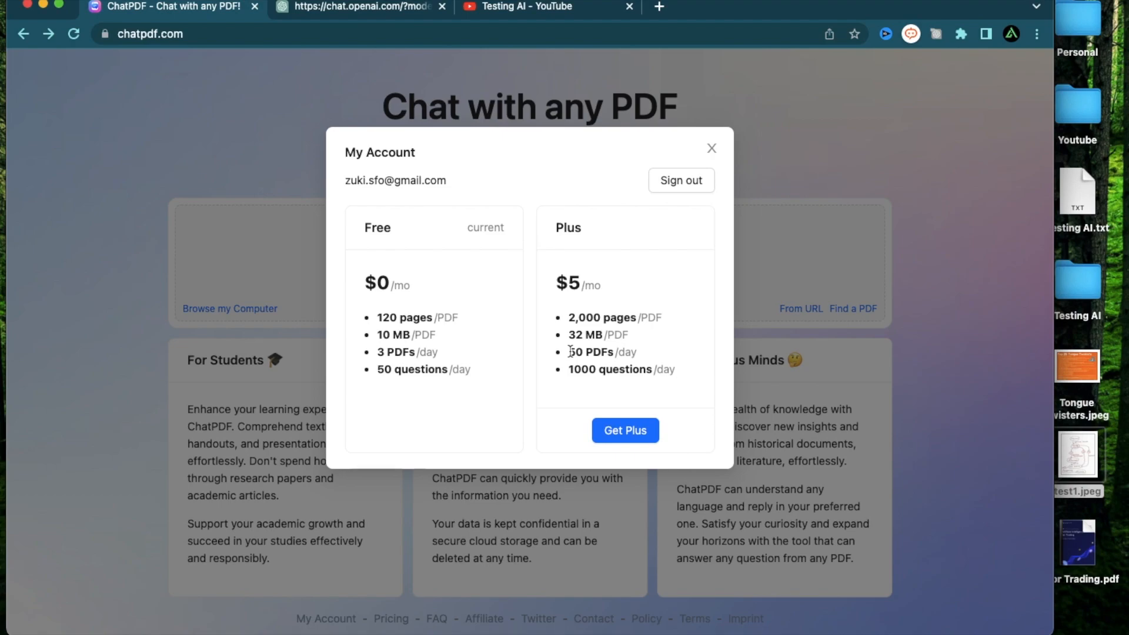
drag(569, 351, 638, 352)
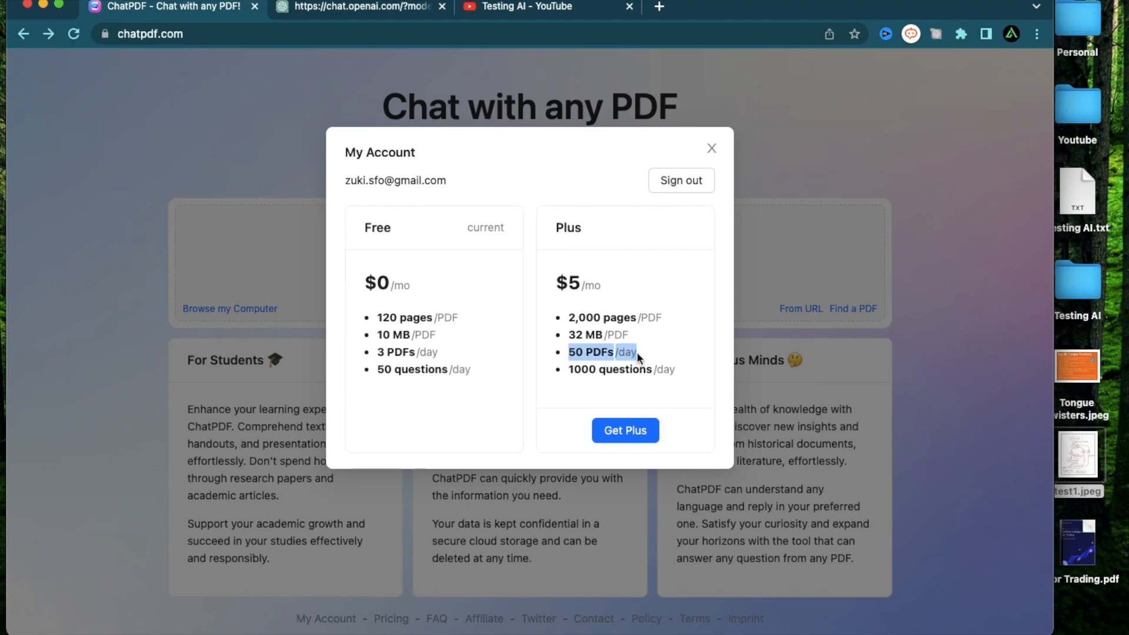
click(711, 148)
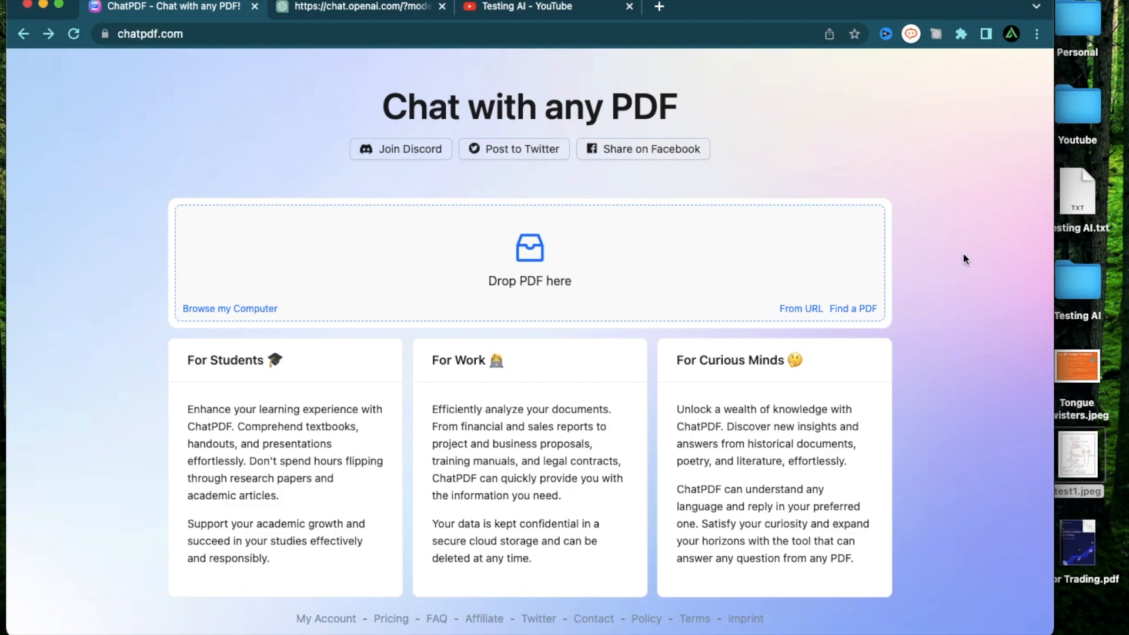
Step: Pick AI for Trading.pdf from the desktop so it uploads to ChatPDF
click(801, 308)
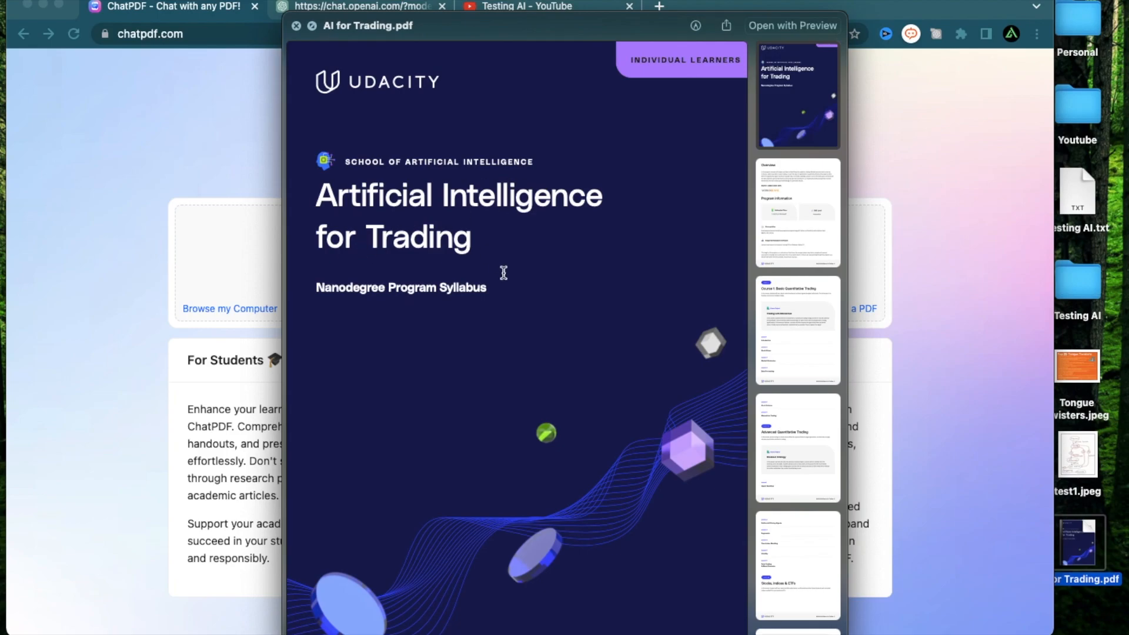
scroll(down, 3)
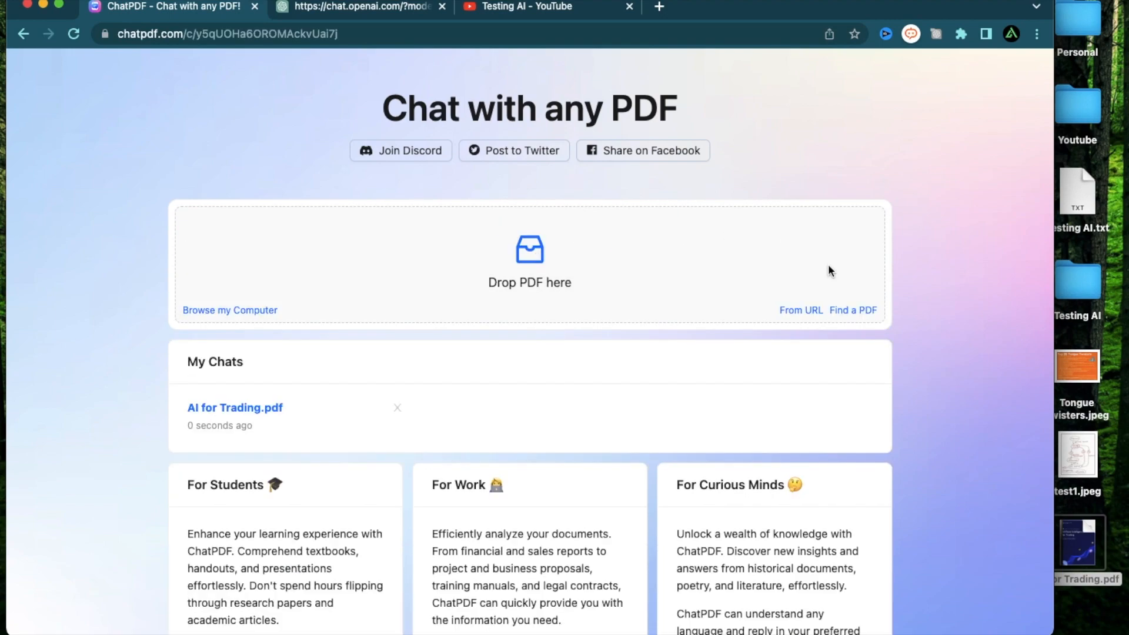
Step: View the AI for Trading.pdf chat's welcome summary and highlight a sentence of it
click(235, 409)
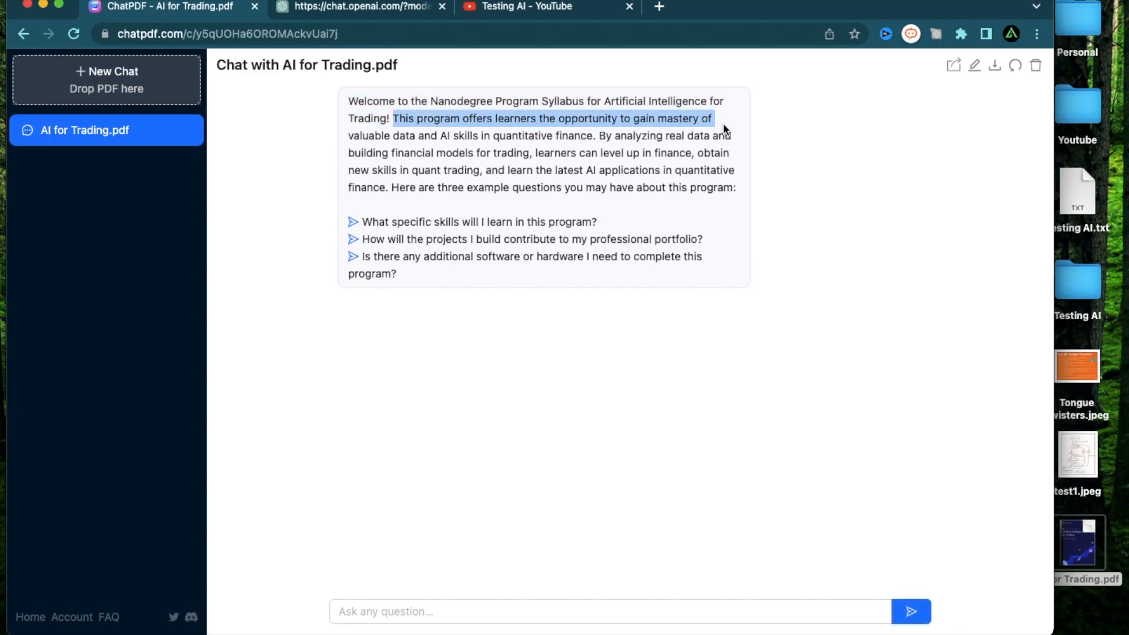
drag(723, 128, 533, 137)
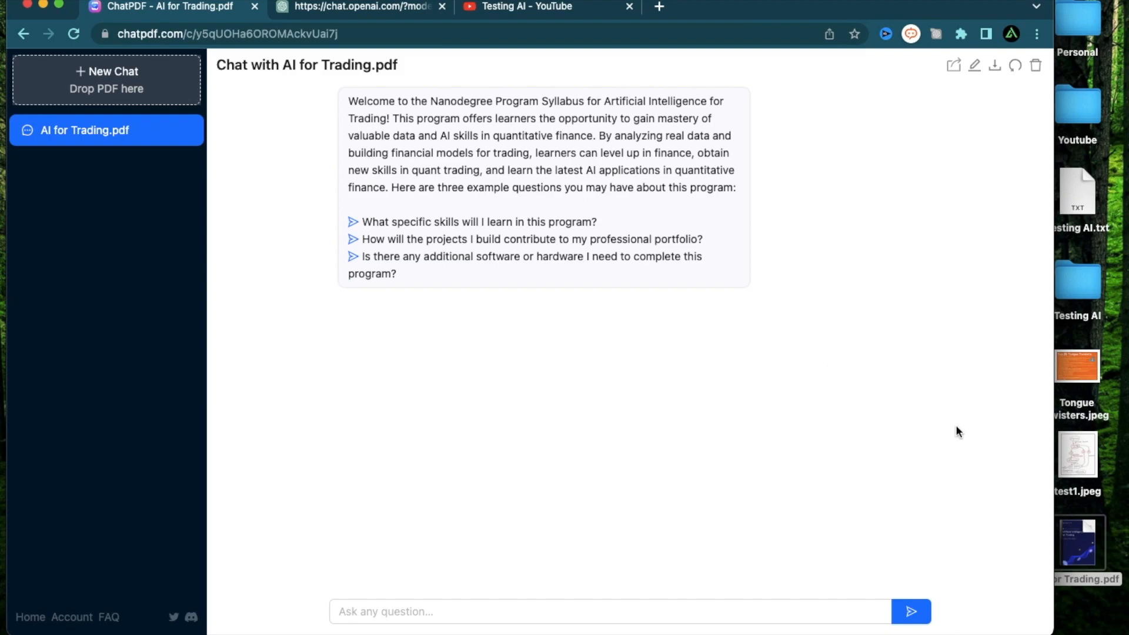
mouse_move(920, 506)
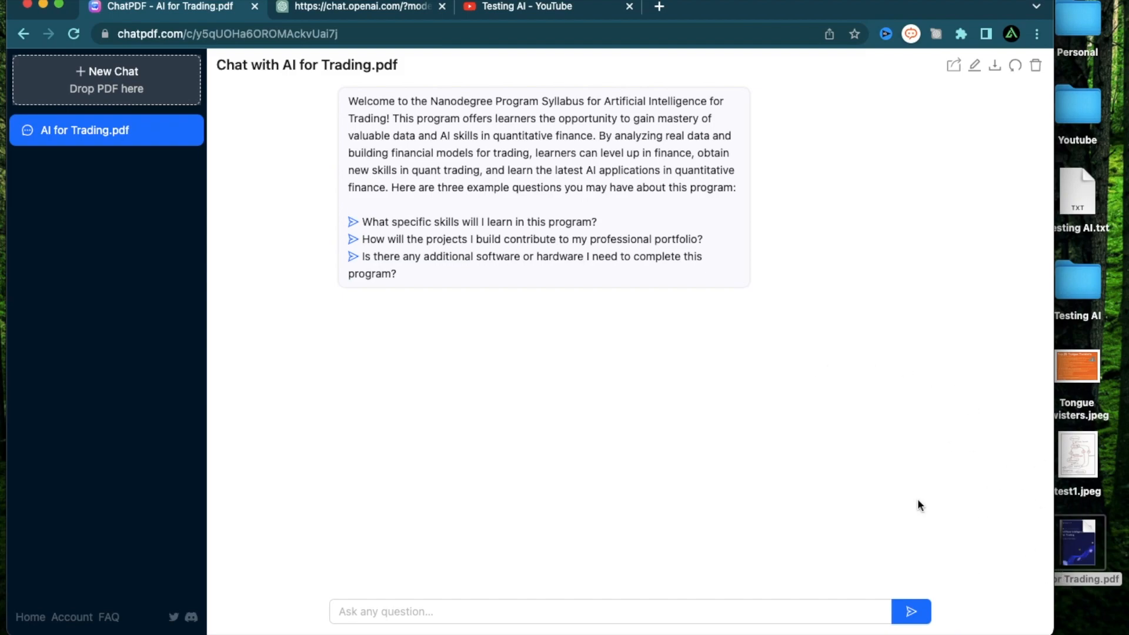
mouse_move(835, 313)
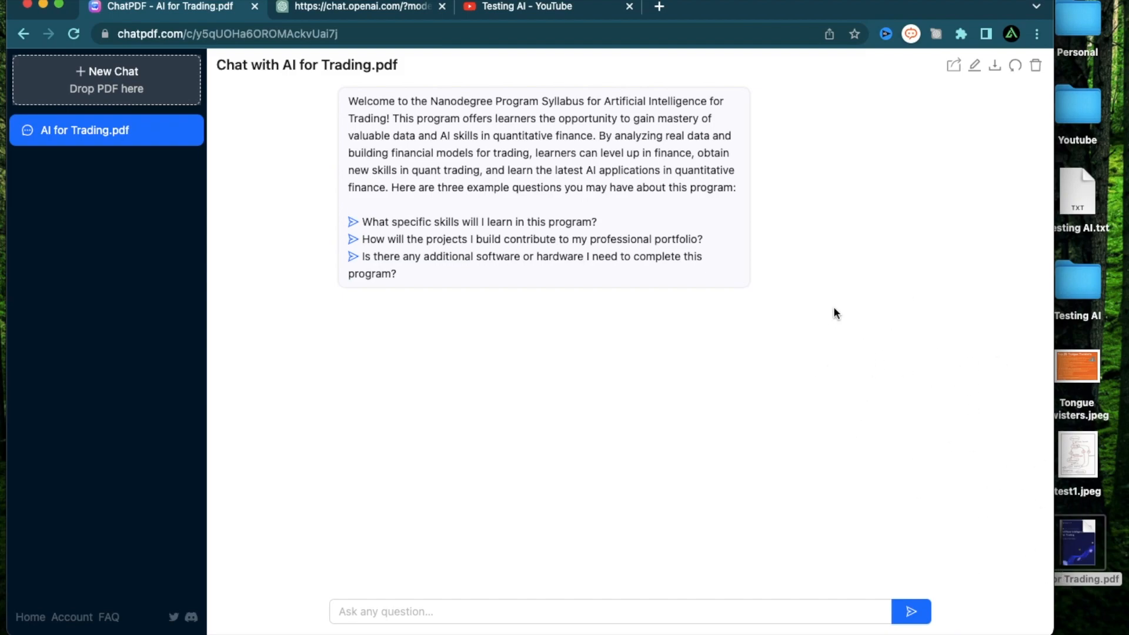
mouse_move(622, 364)
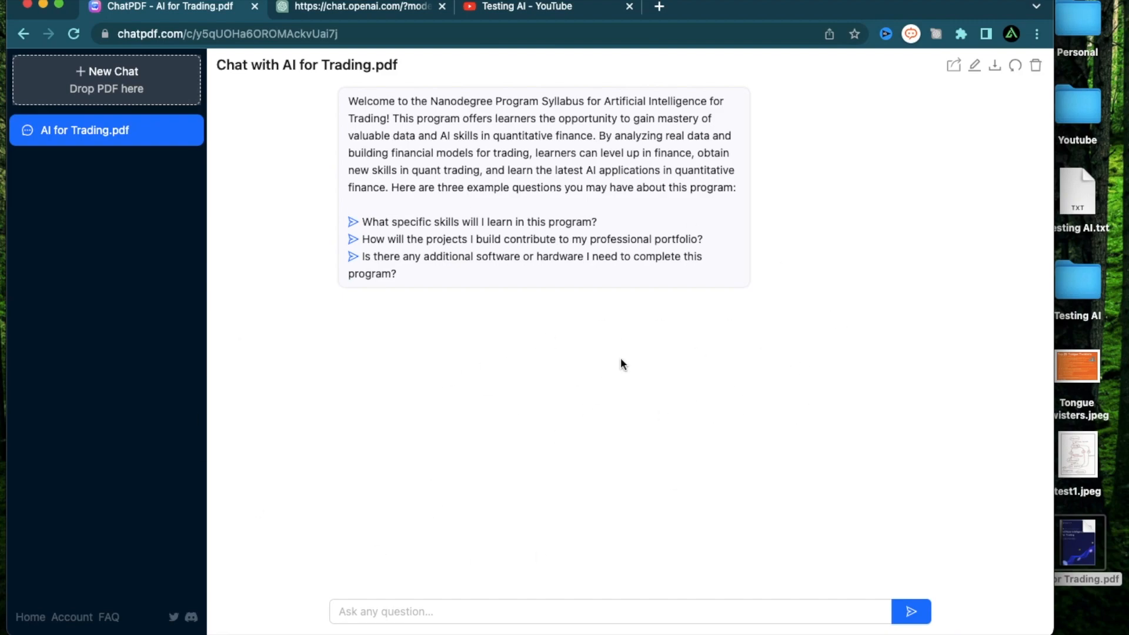
mouse_move(615, 421)
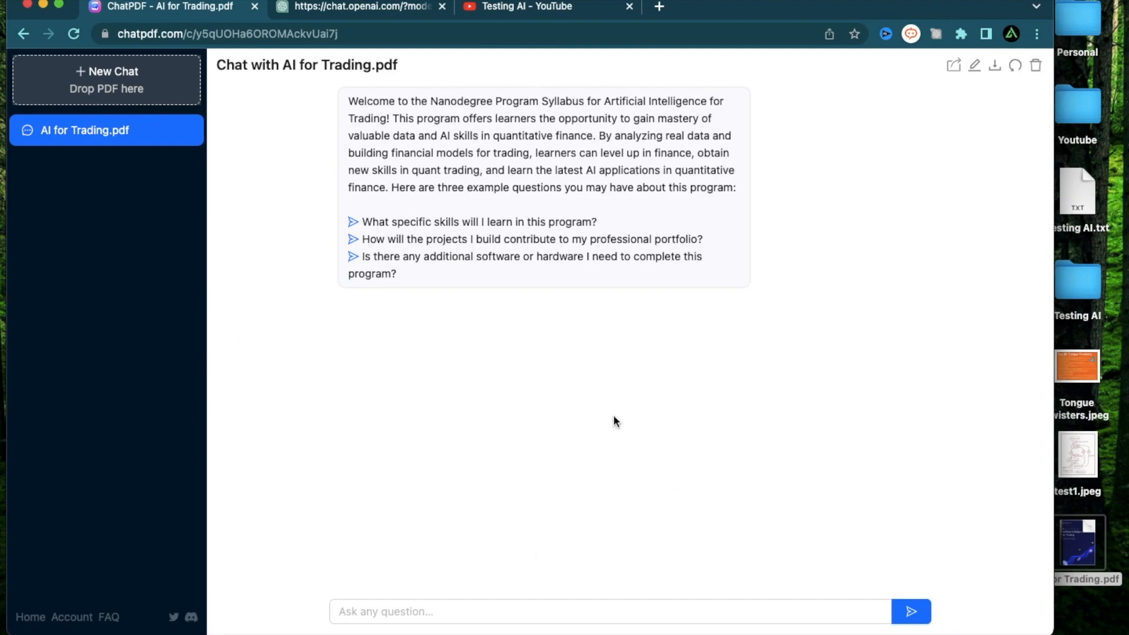
mouse_move(482, 438)
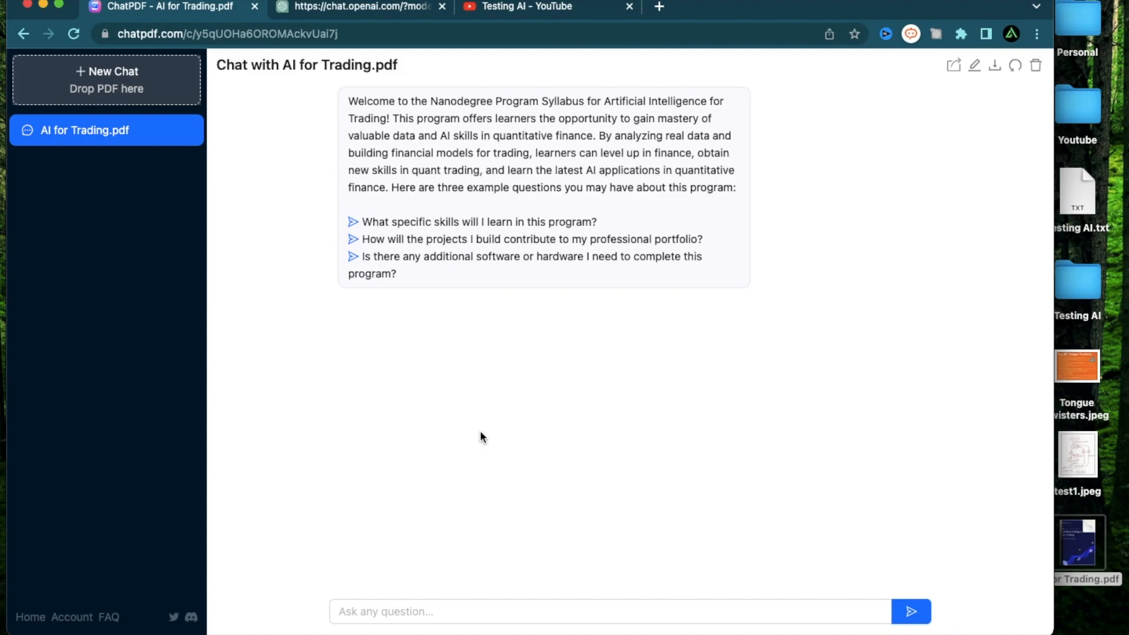
mouse_move(454, 464)
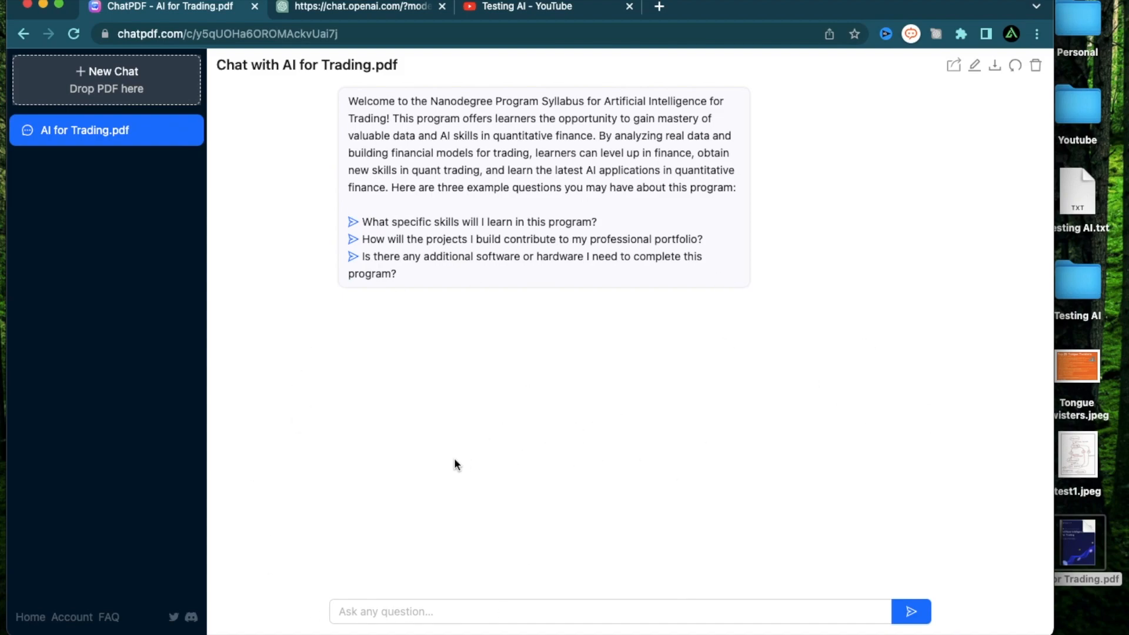
mouse_move(452, 447)
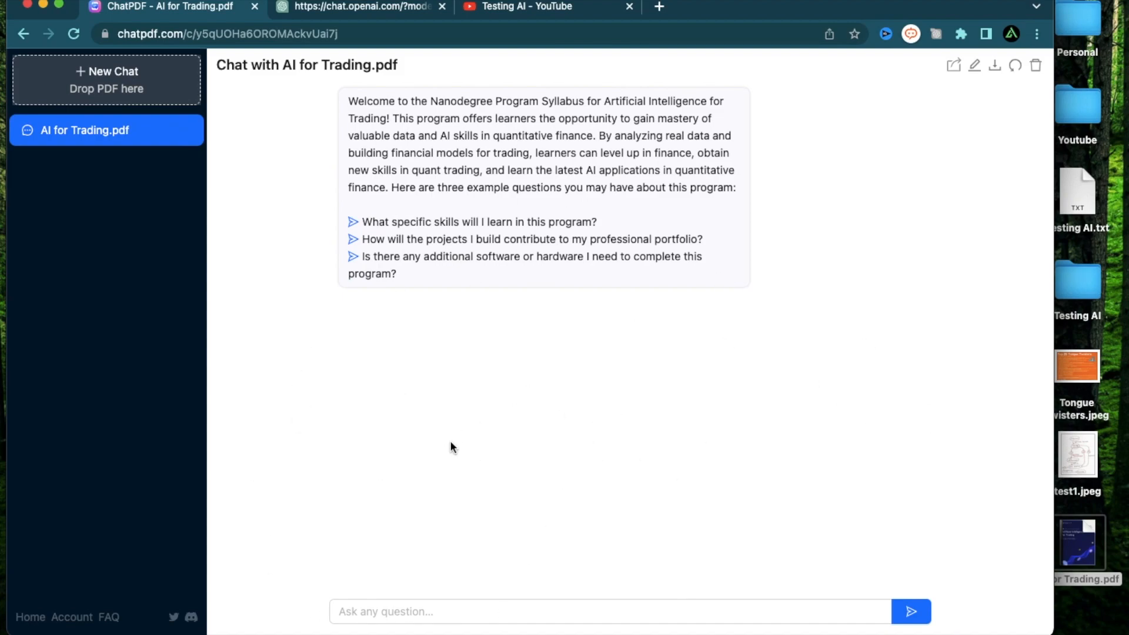
mouse_move(842, 320)
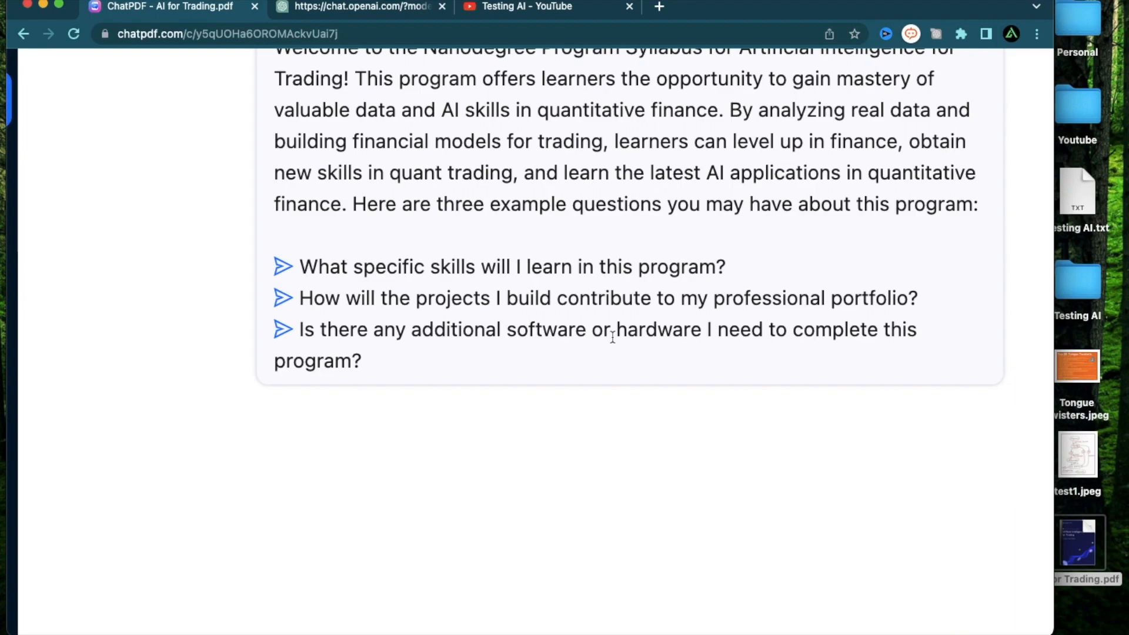
mouse_move(678, 436)
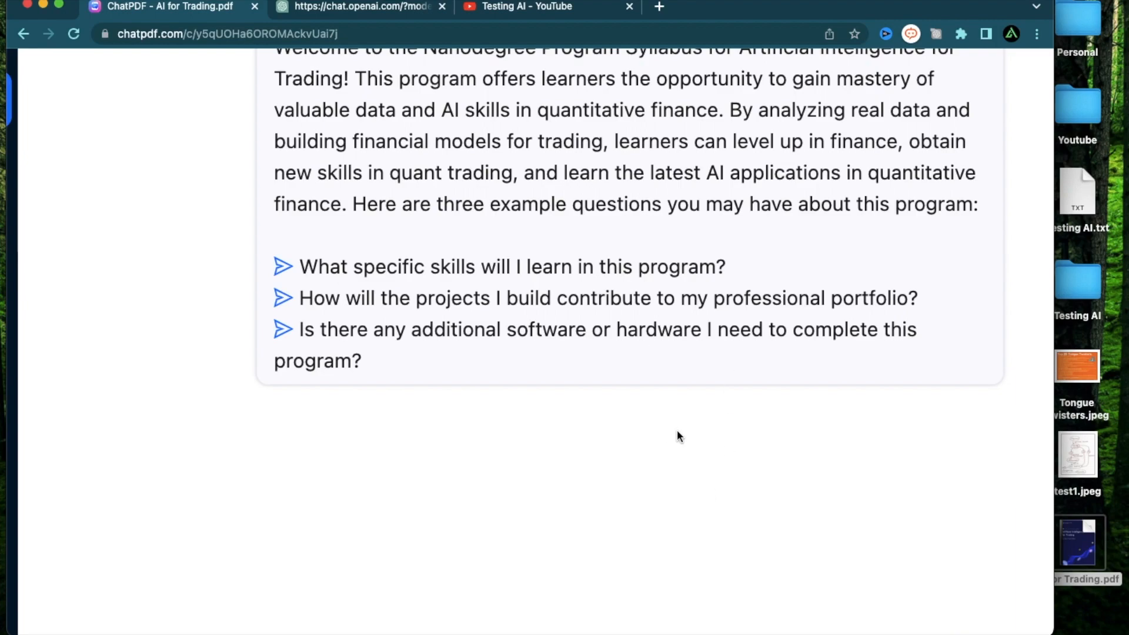
mouse_move(447, 285)
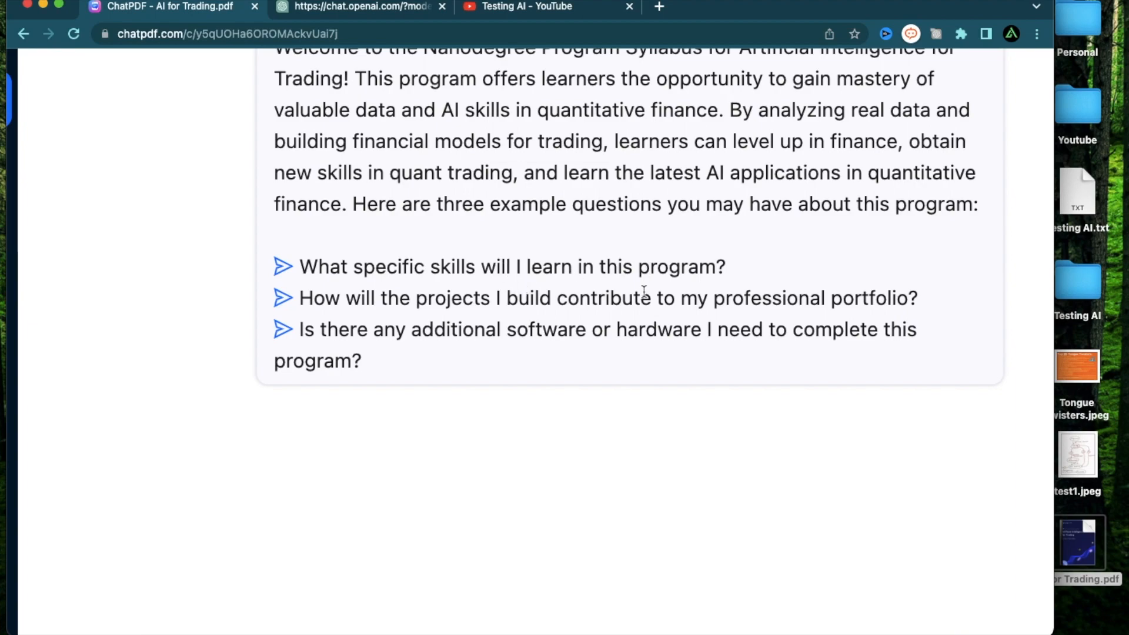
mouse_move(637, 457)
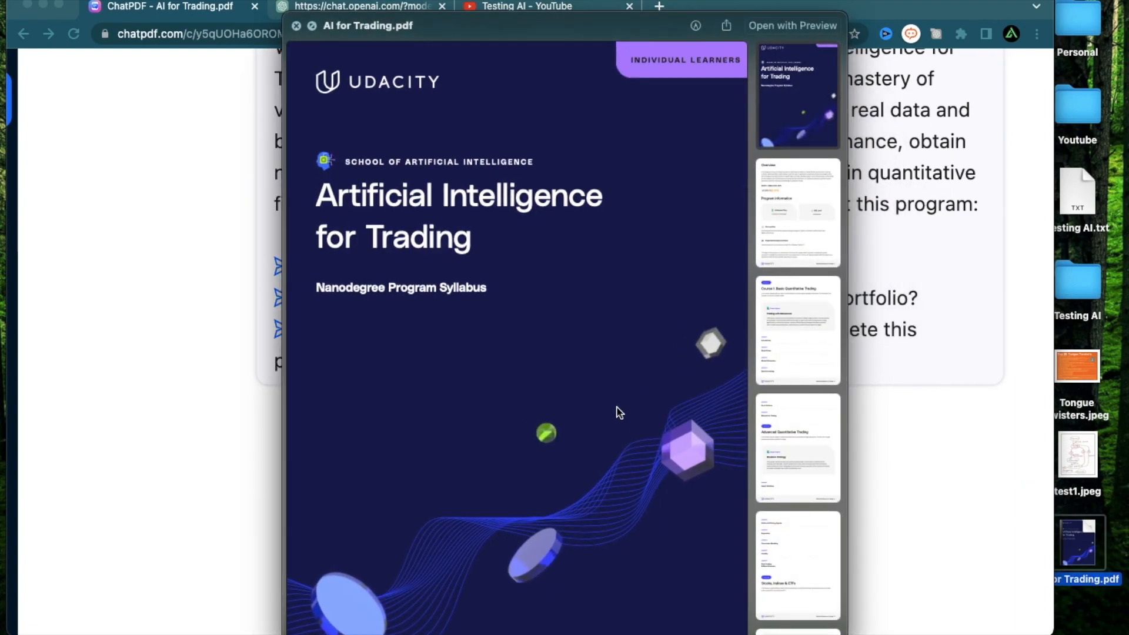
mouse_move(597, 392)
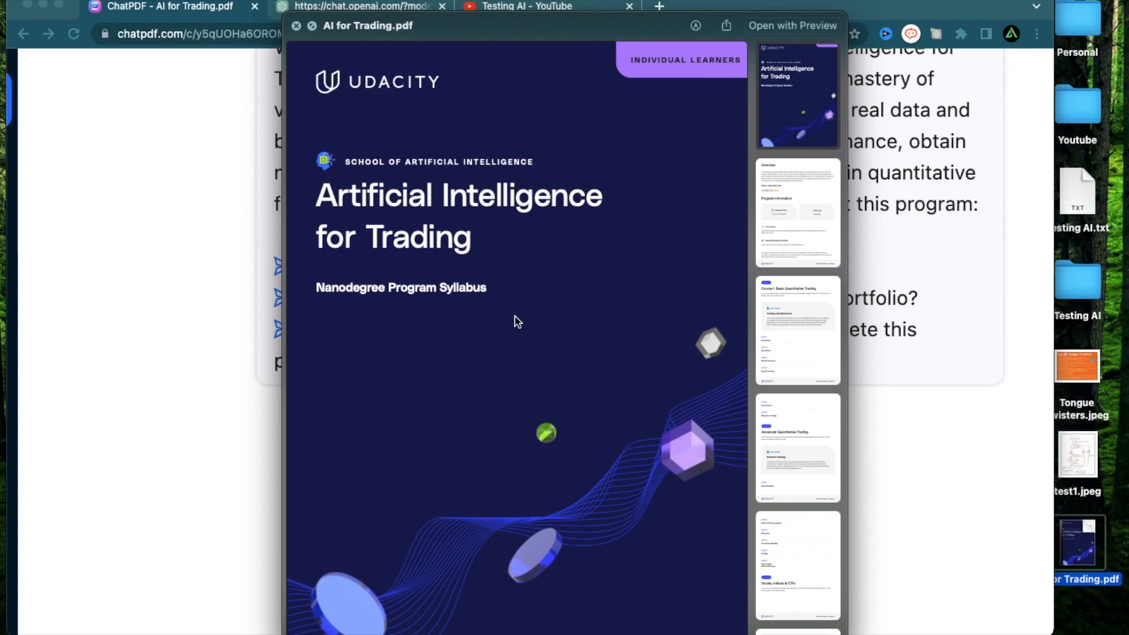
click(297, 25)
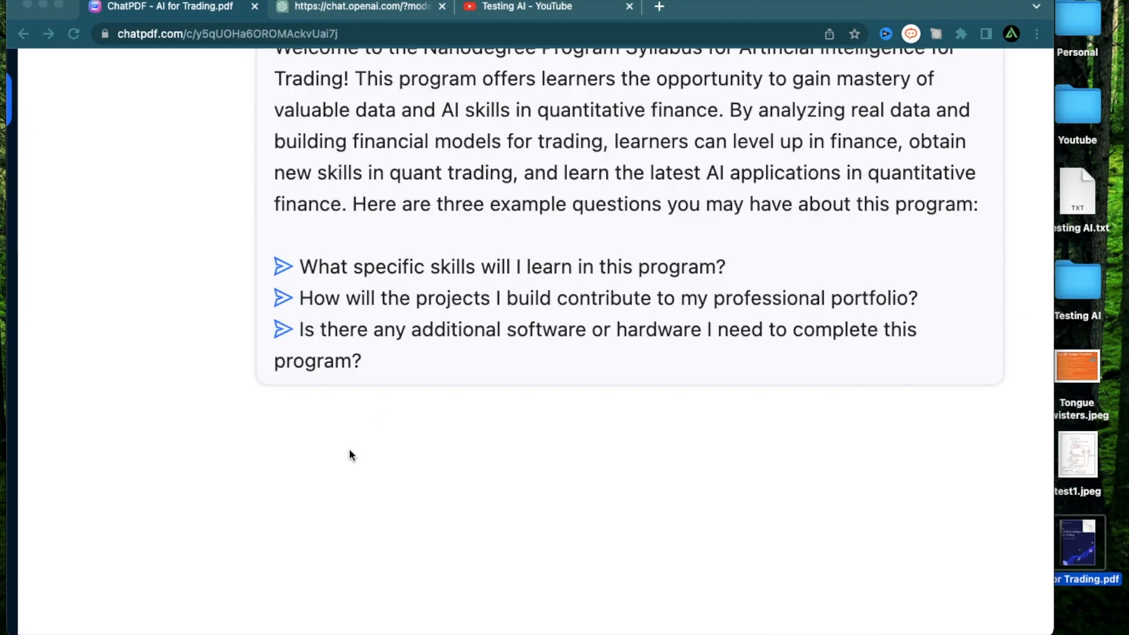
mouse_move(604, 313)
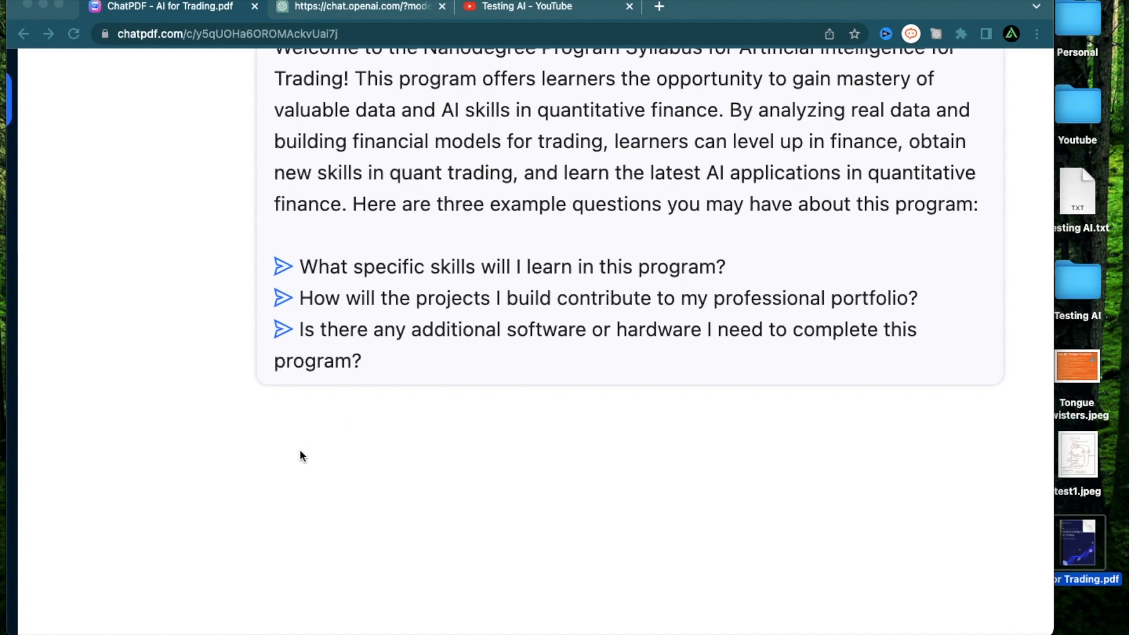
mouse_move(580, 426)
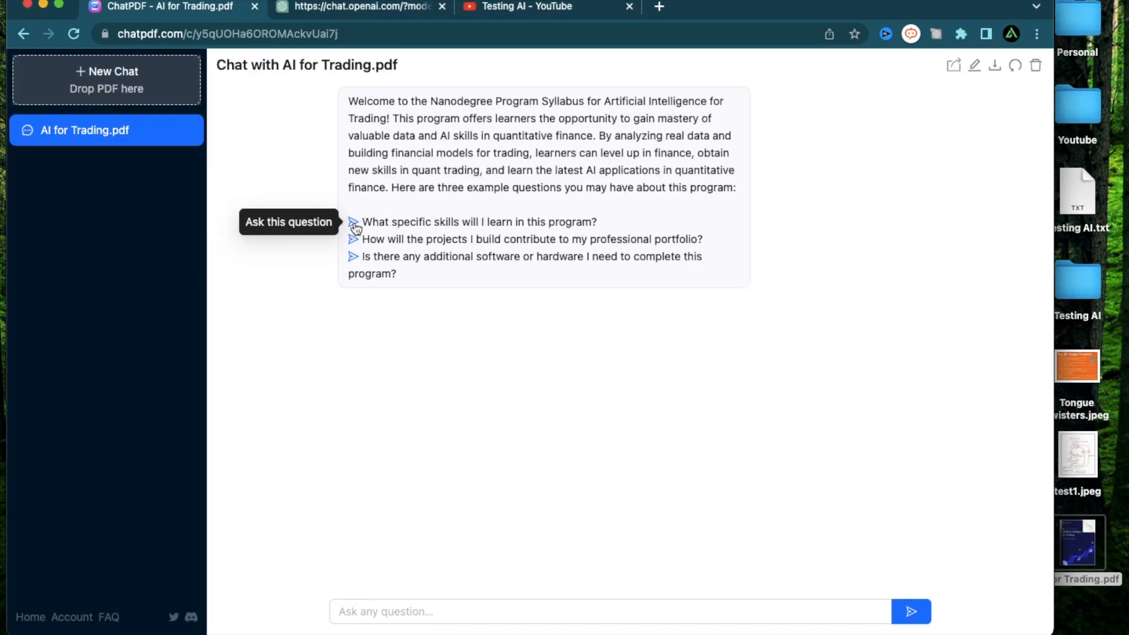
Step: Ask the suggested question about which specific skills the program teaches
click(353, 222)
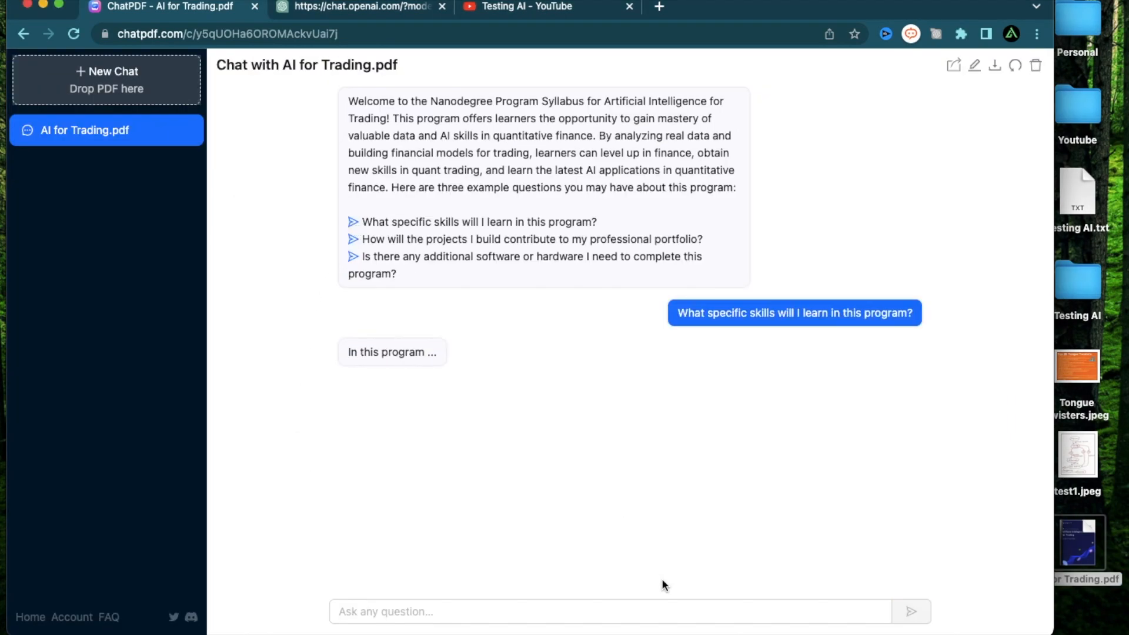
scroll(down, 3)
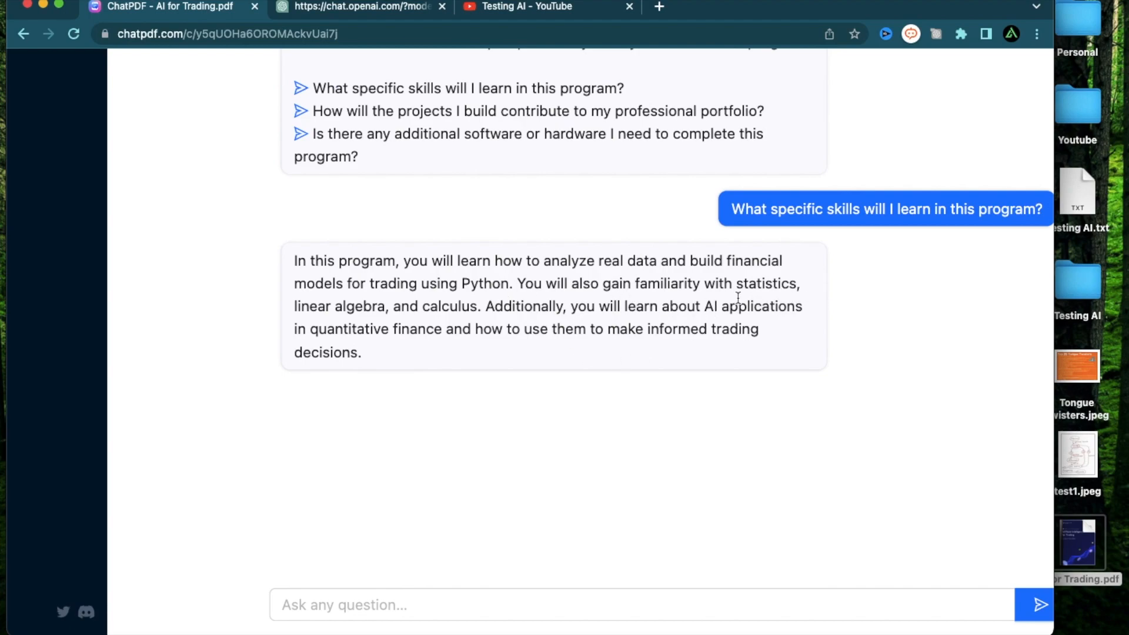
mouse_move(452, 328)
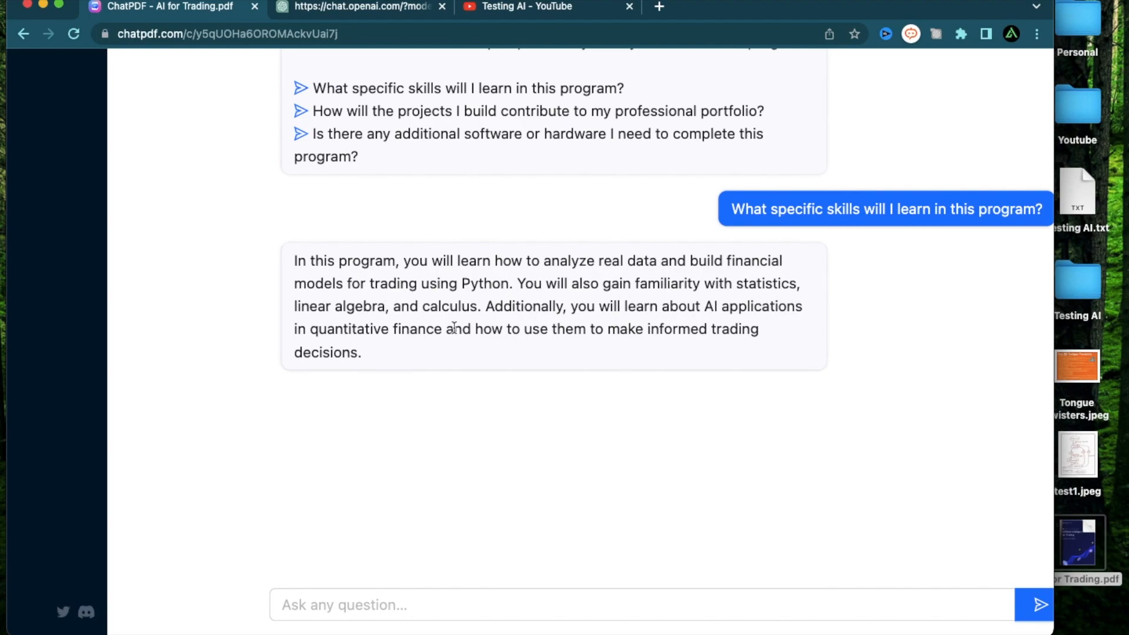
Step: Ask 'Do I need to know much about trading?' and read the answer
text(Do I need to know mu)
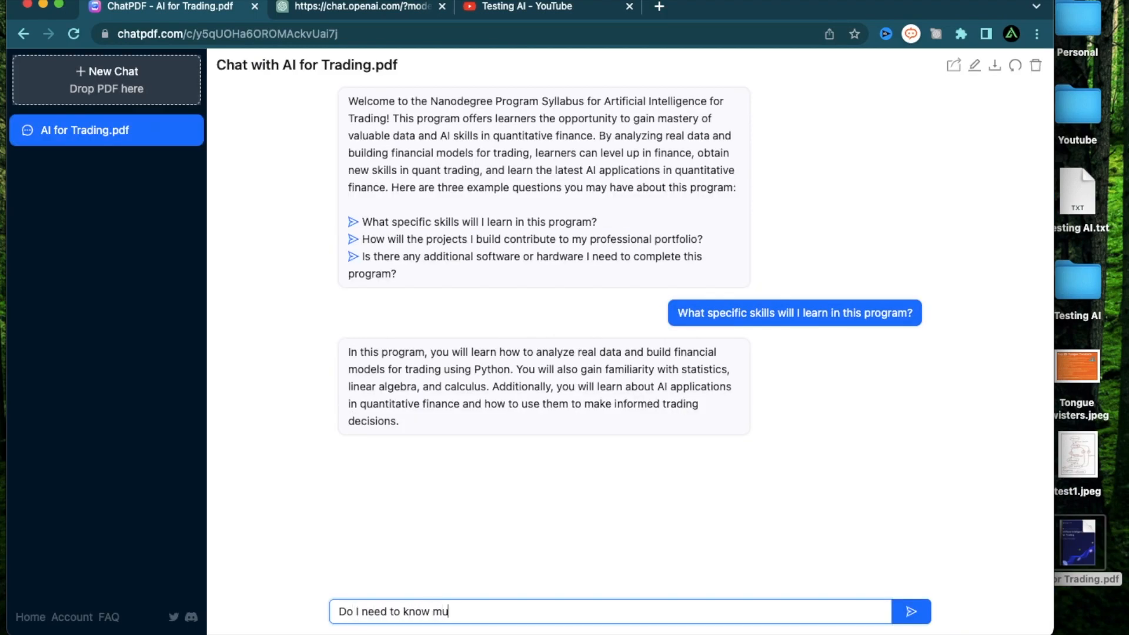
click(912, 612)
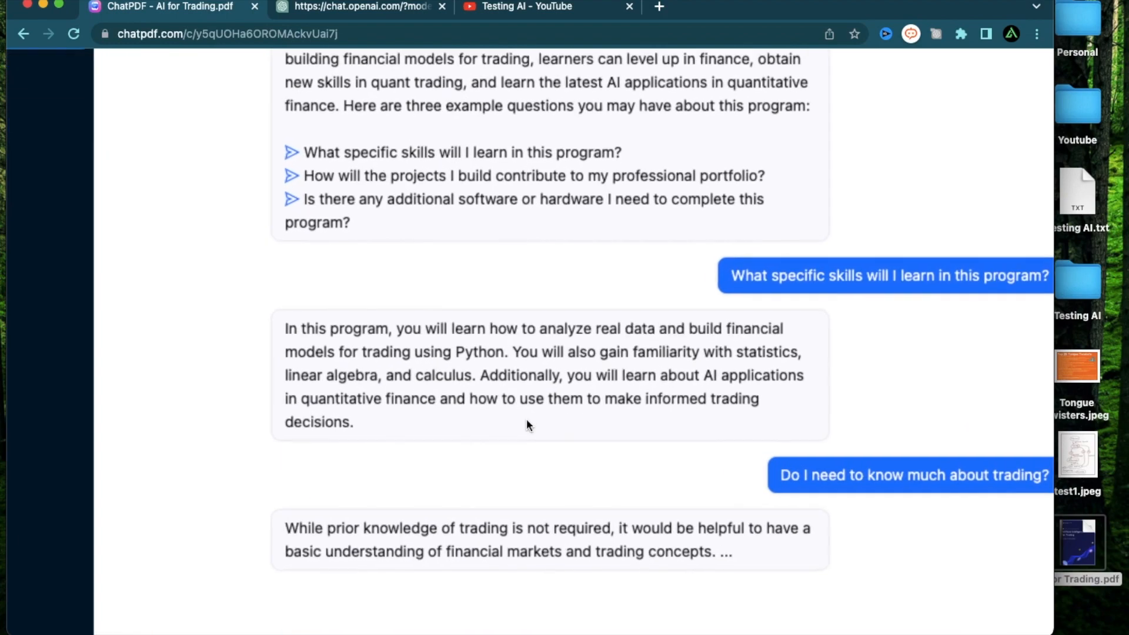
scroll(down, 3)
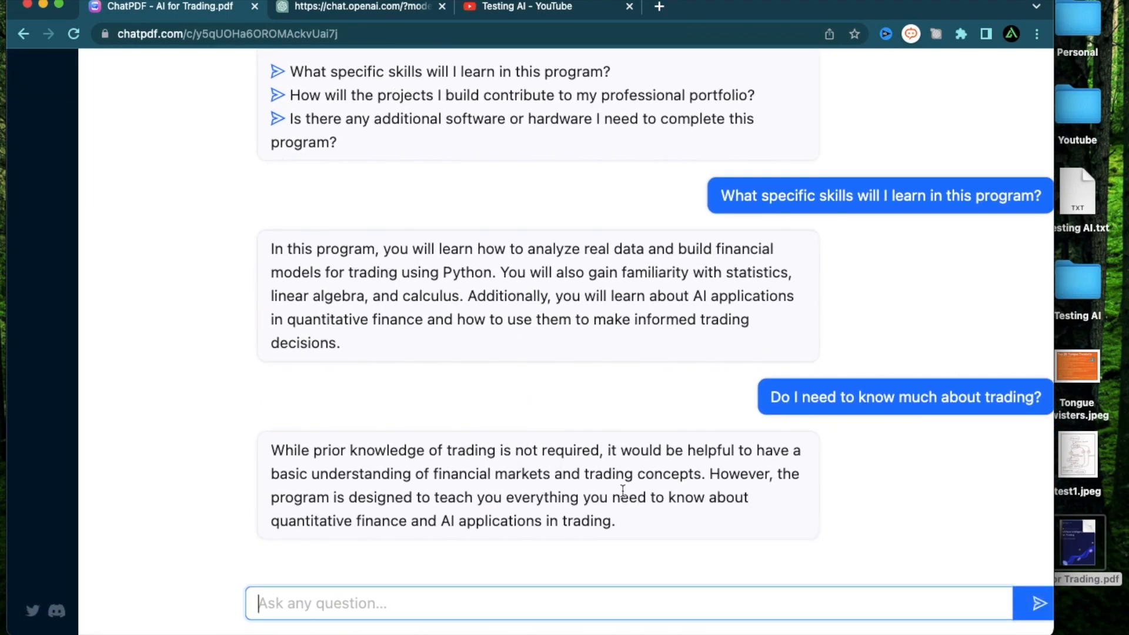
mouse_move(524, 491)
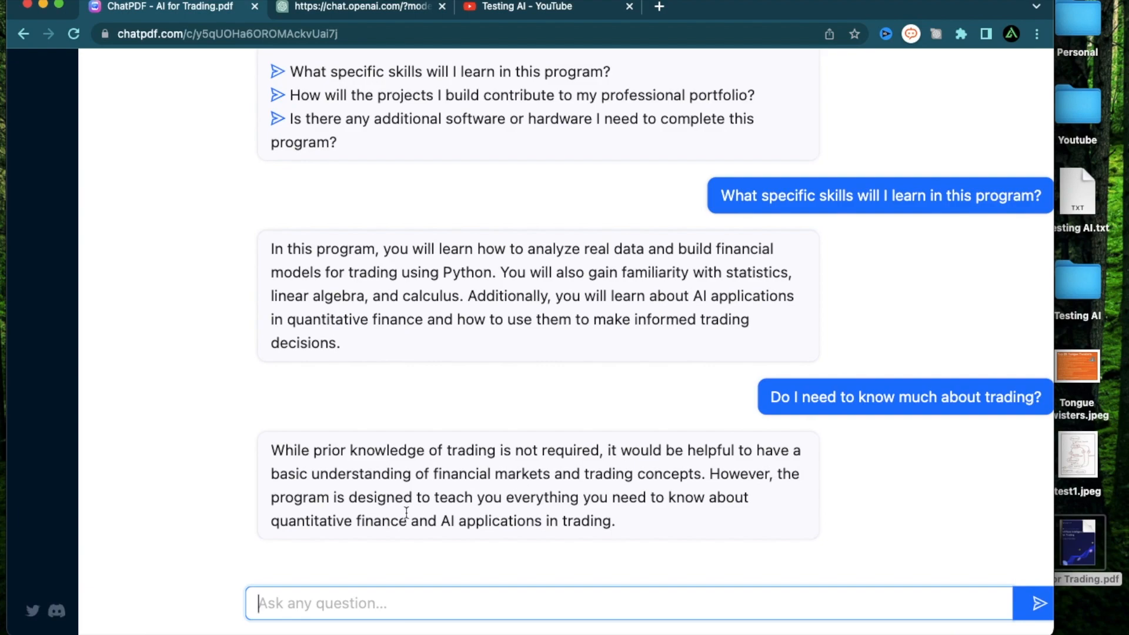
mouse_move(622, 513)
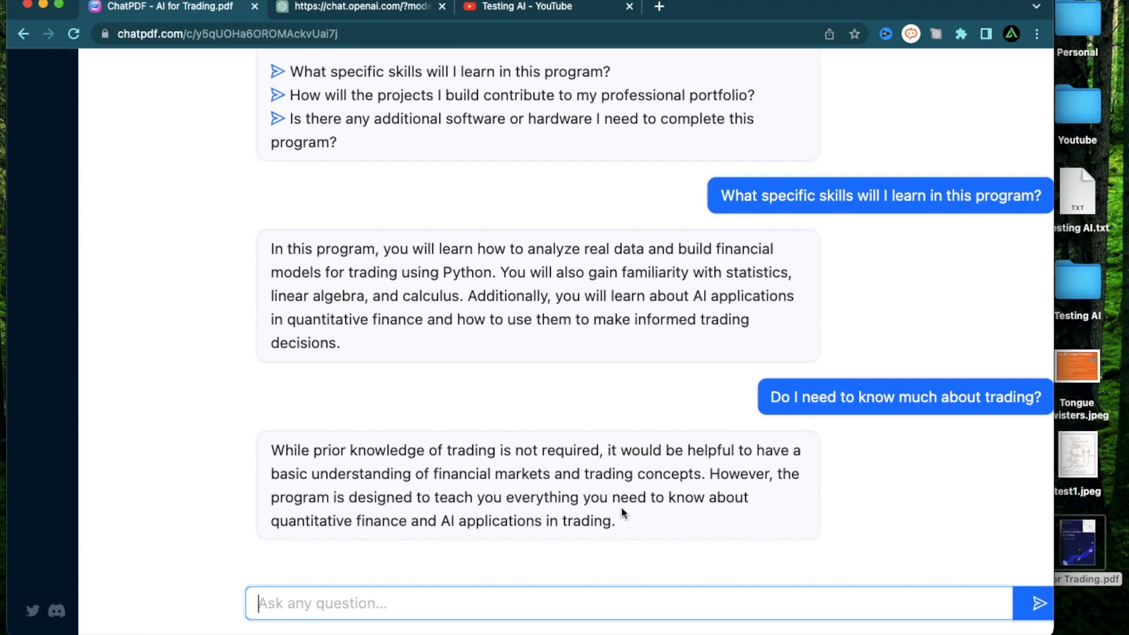
mouse_move(472, 469)
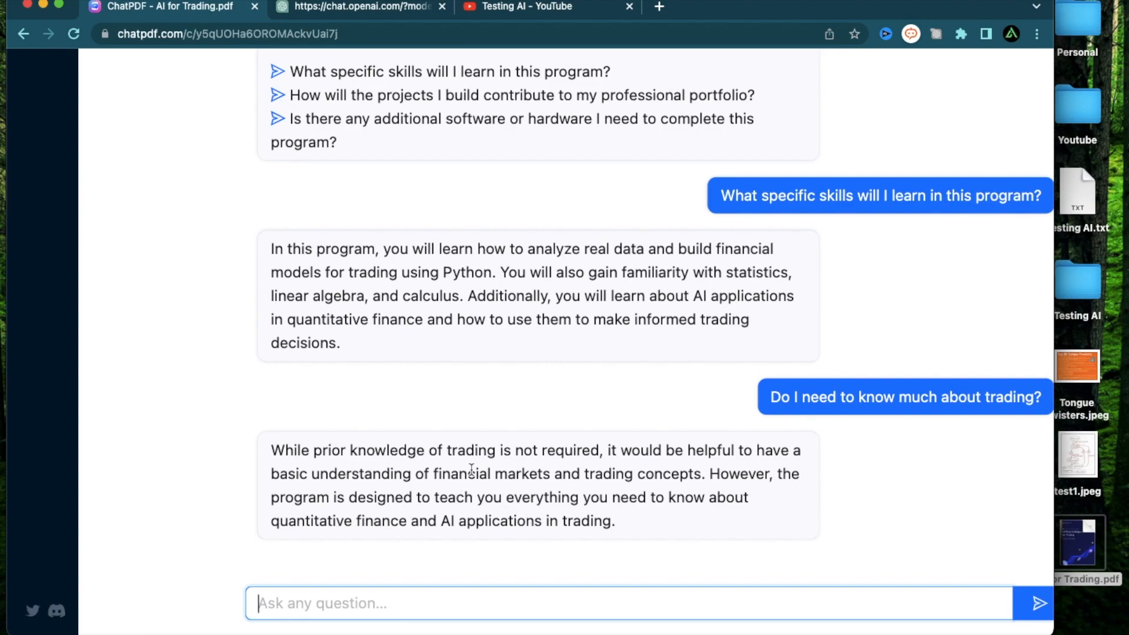
mouse_move(483, 410)
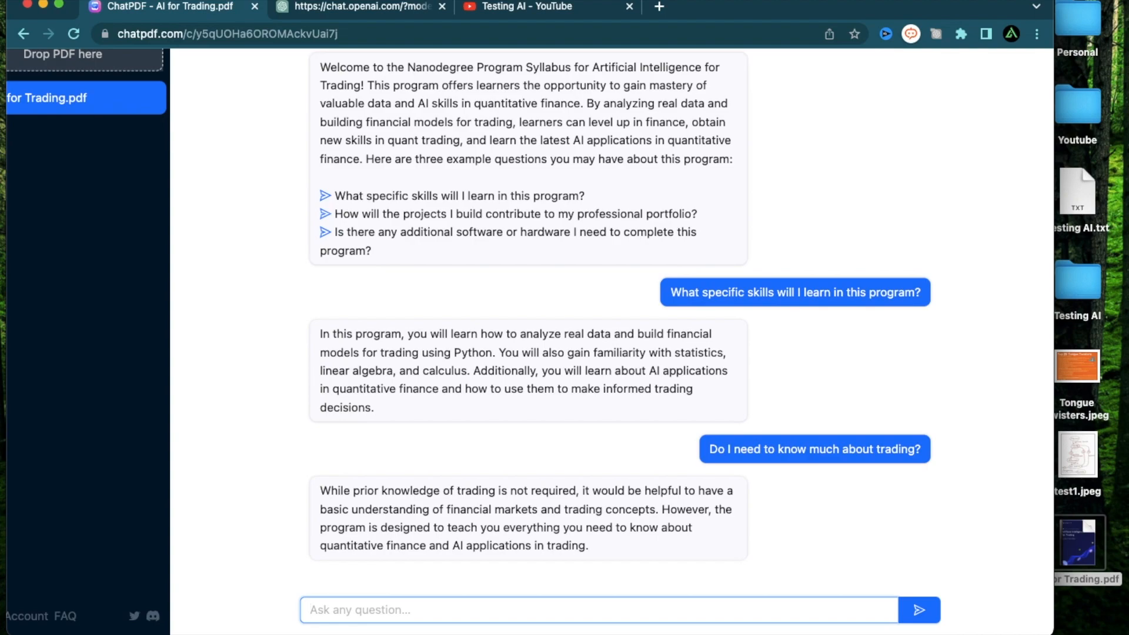
Step: Ask 'Will this be applicable to crypto or forex trading?' and read ChatPDF's answer
text(Will)
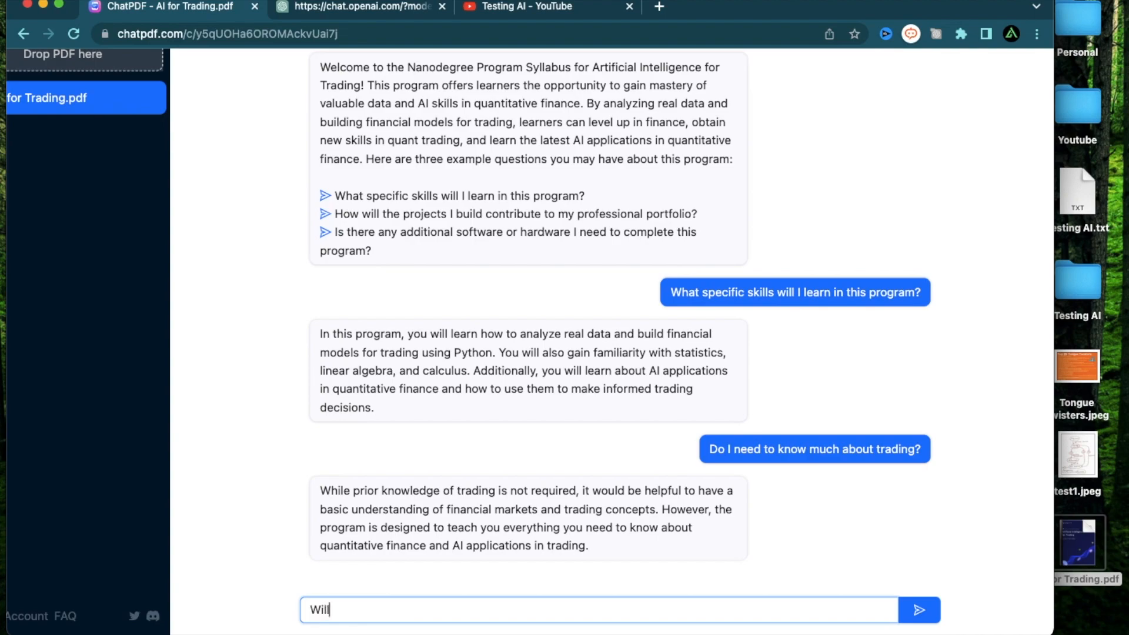
text(this be applic)
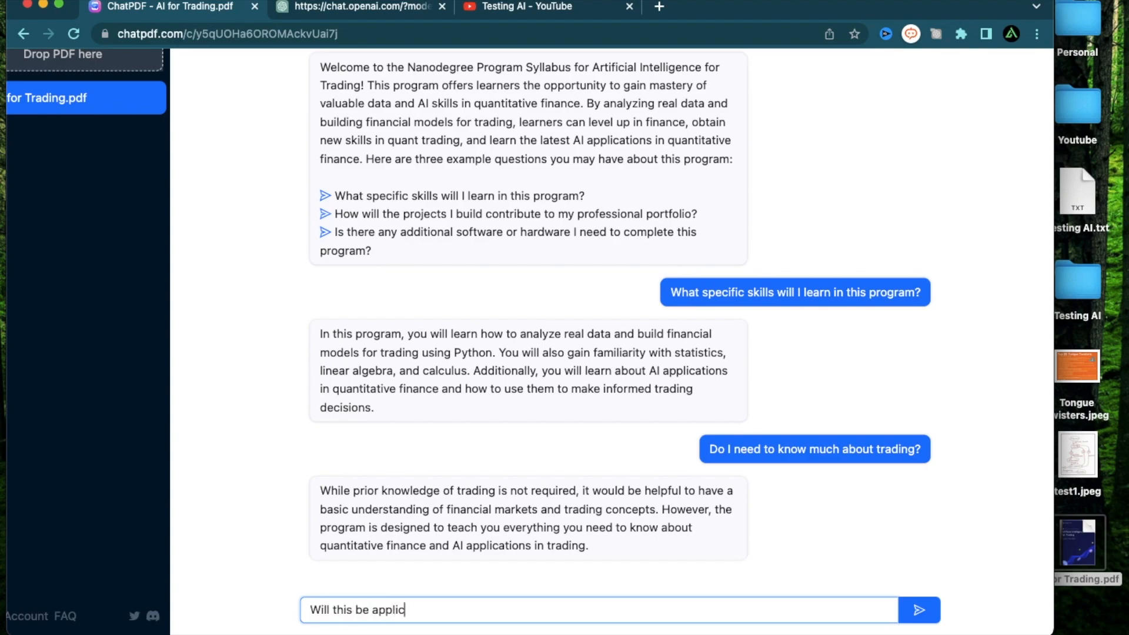
text(able to cry)
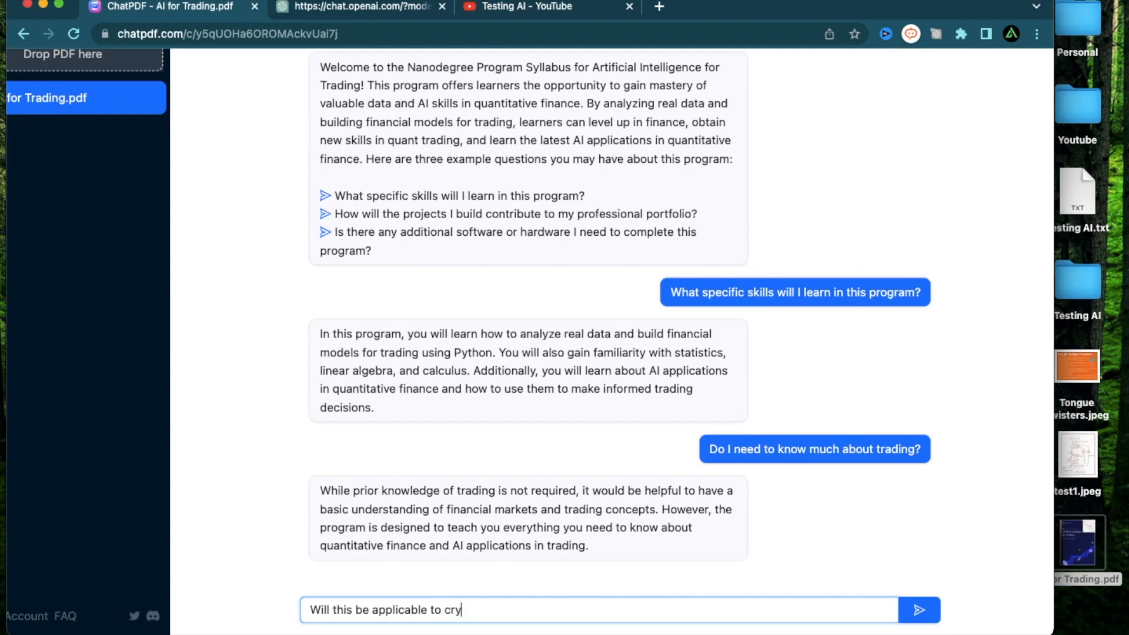
text(pto or)
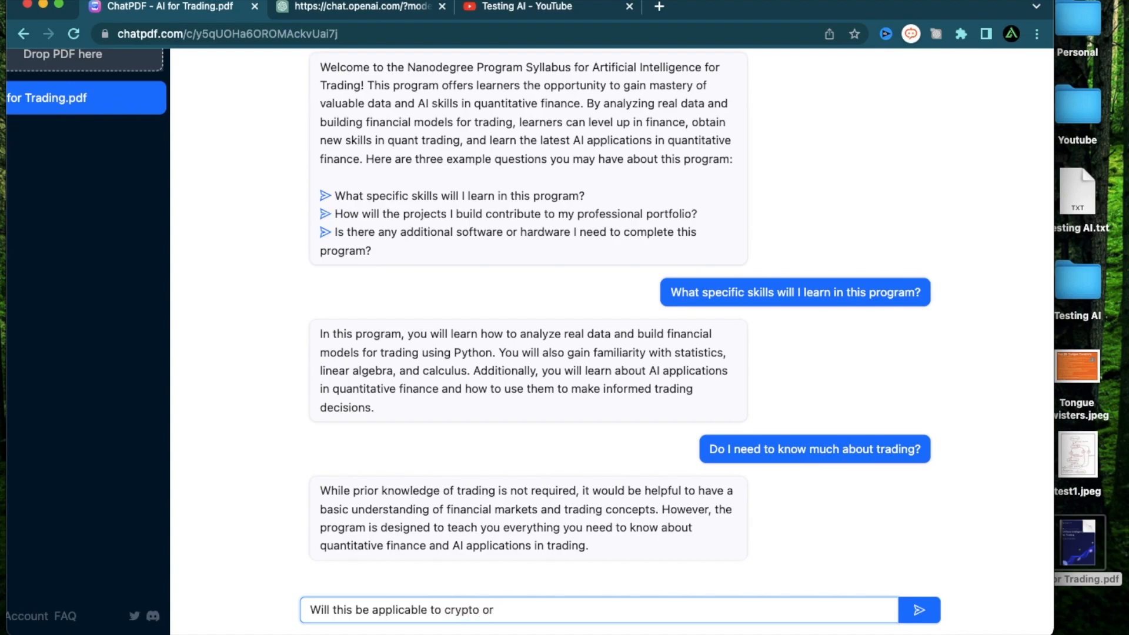
text(forex tra)
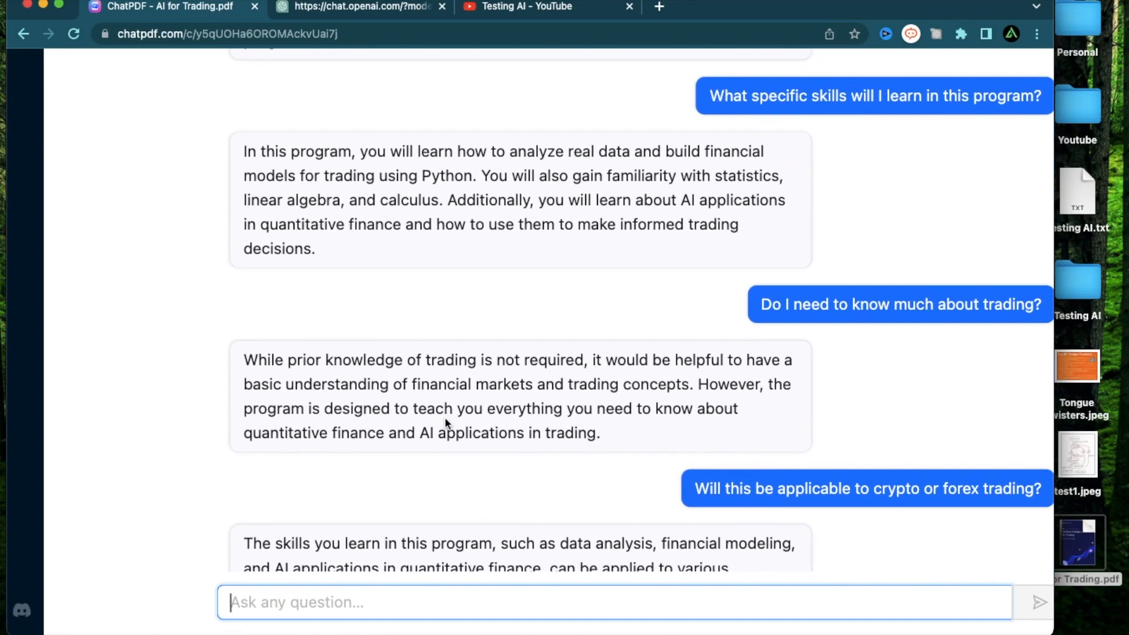
scroll(down, 3)
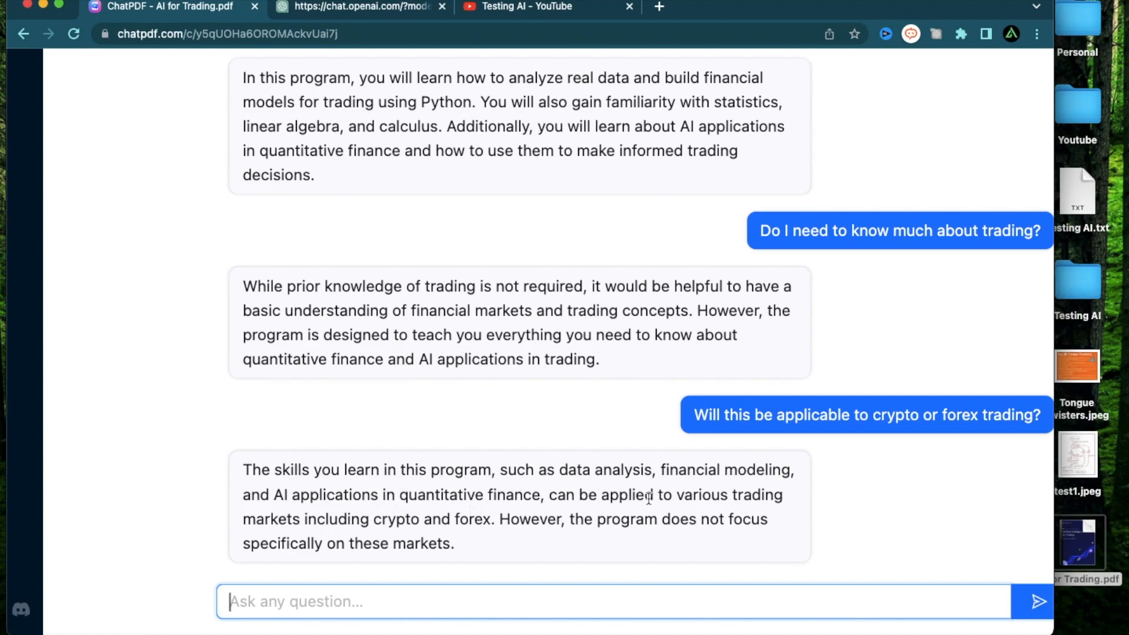
mouse_move(481, 521)
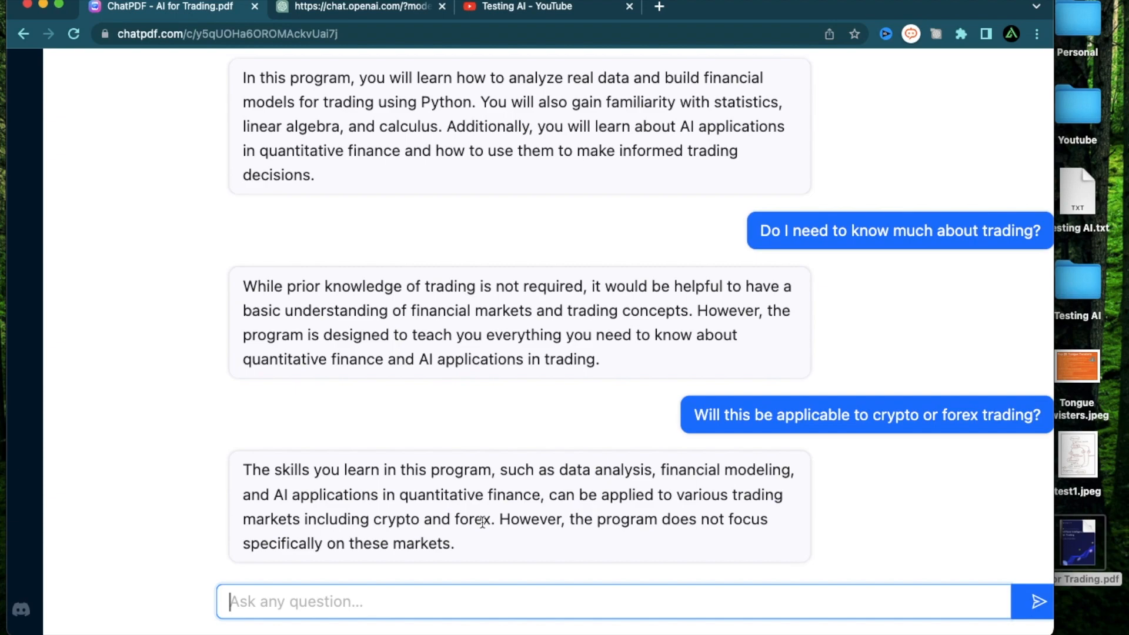
mouse_move(601, 533)
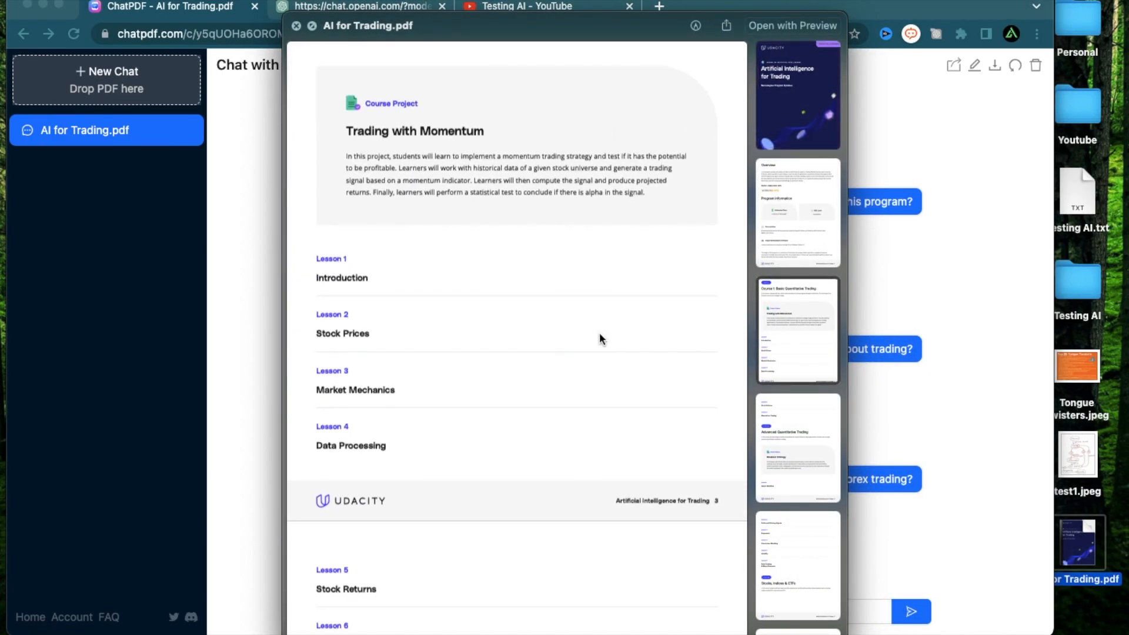
Step: Leave the PDF preview and move to the Chrome Web Store extension listing
click(295, 24)
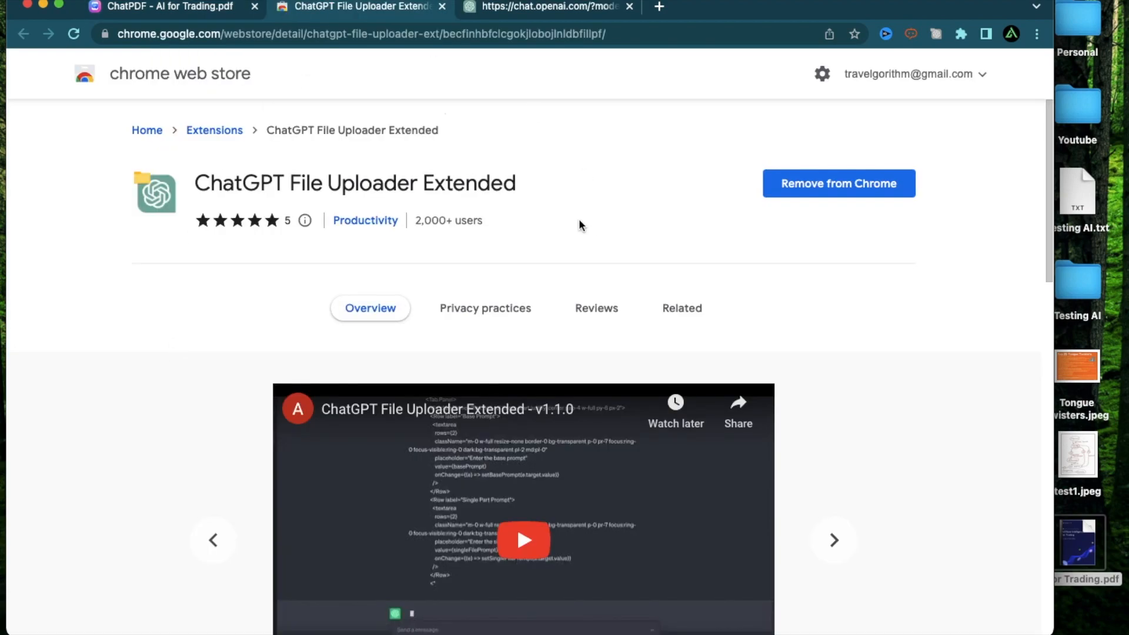
mouse_move(194, 189)
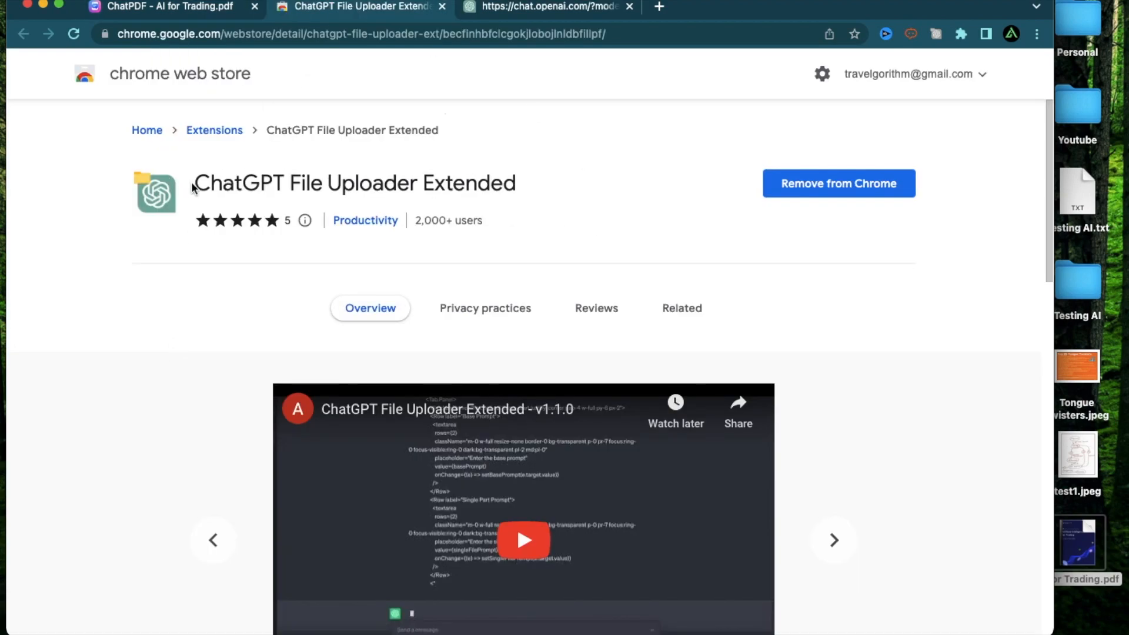
Step: Review the ChatGPT File Uploader Extended store page, then switch to the ChatGPT page
drag(194, 184, 436, 183)
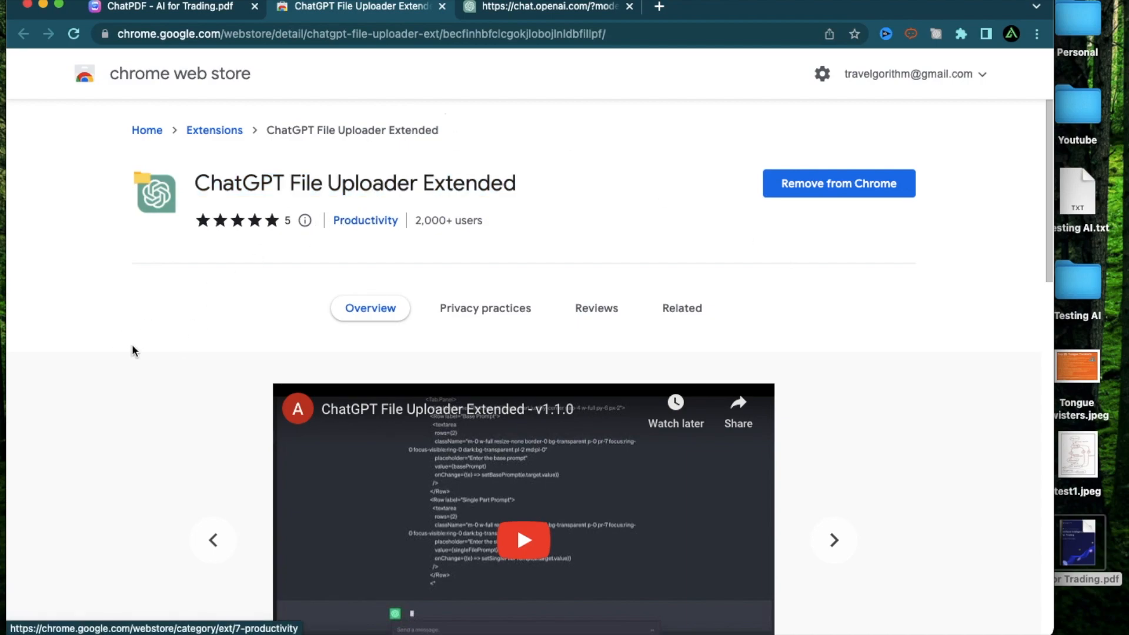
click(547, 7)
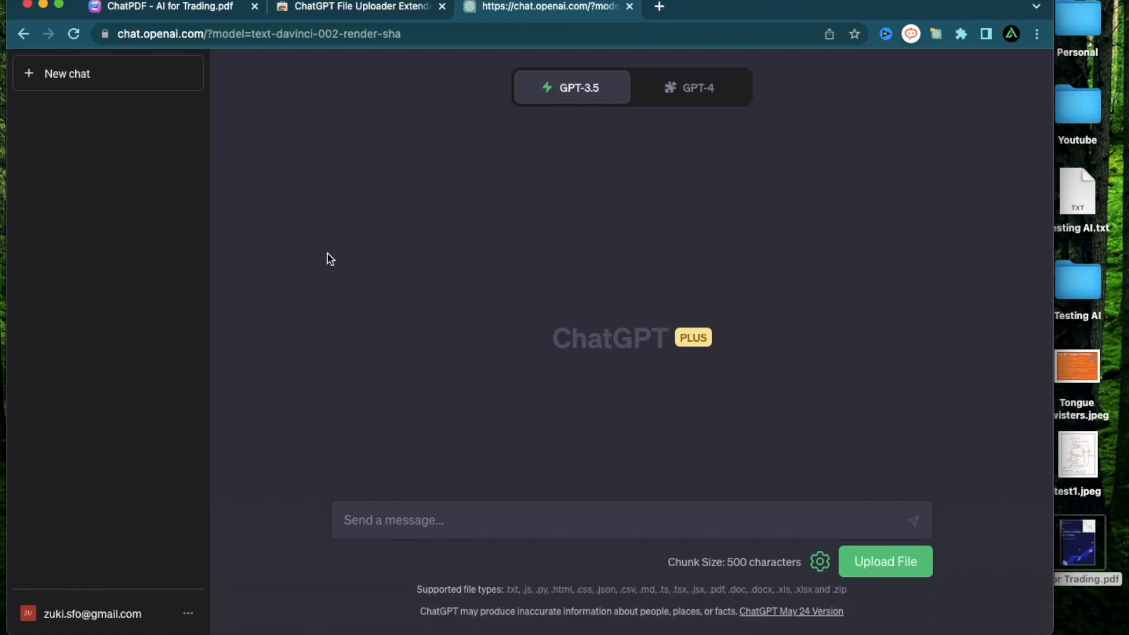
click(358, 7)
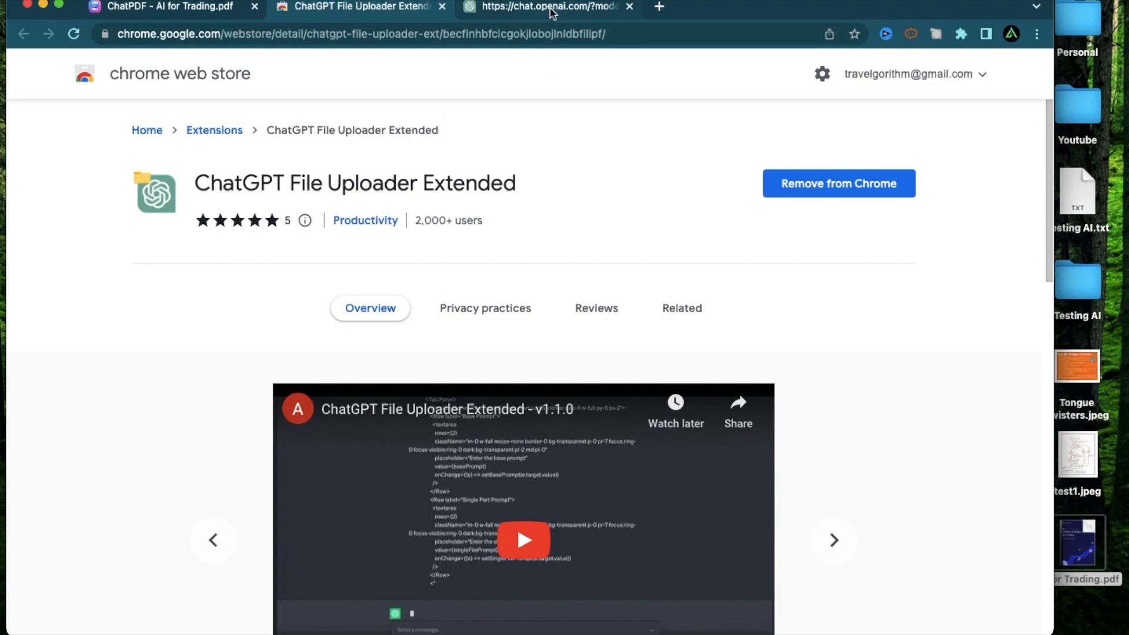
click(547, 7)
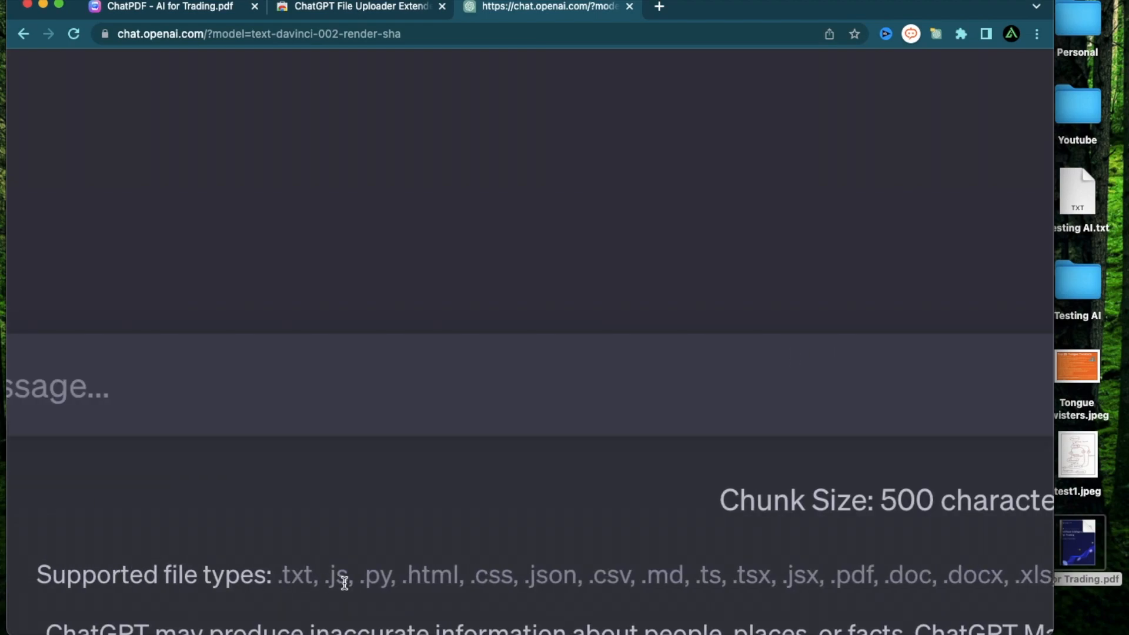
mouse_move(533, 582)
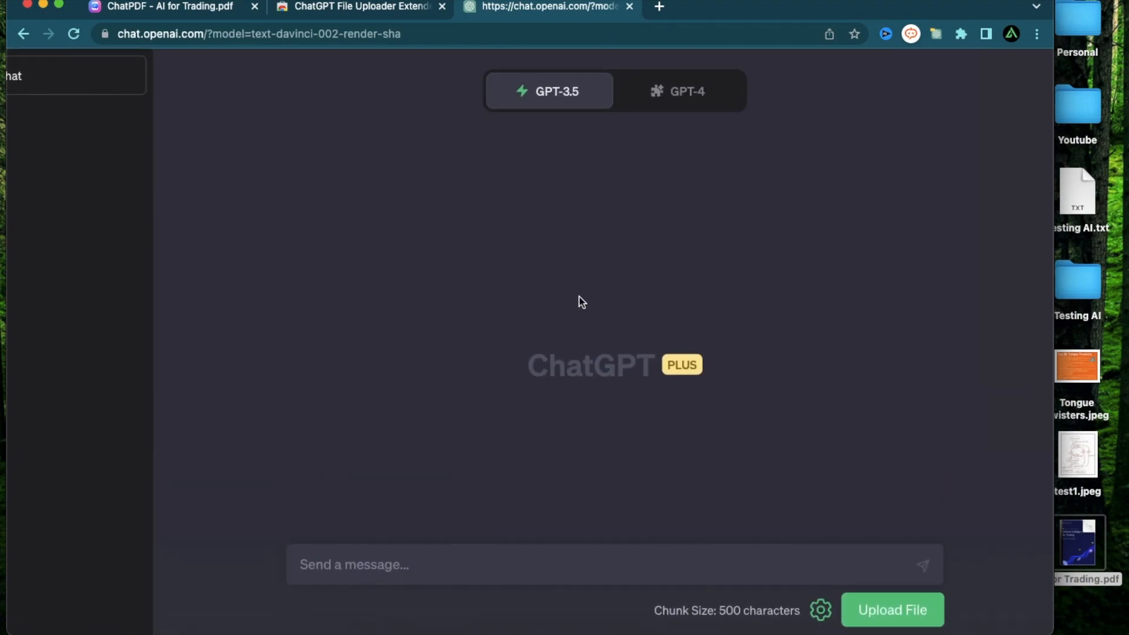
mouse_move(219, 72)
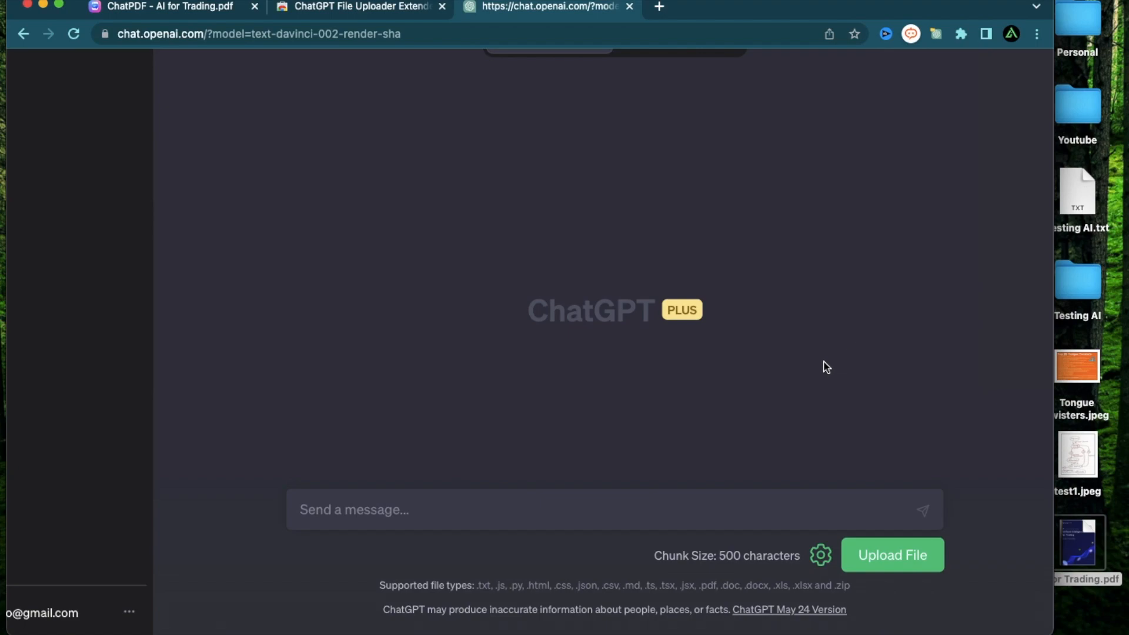
mouse_move(820, 555)
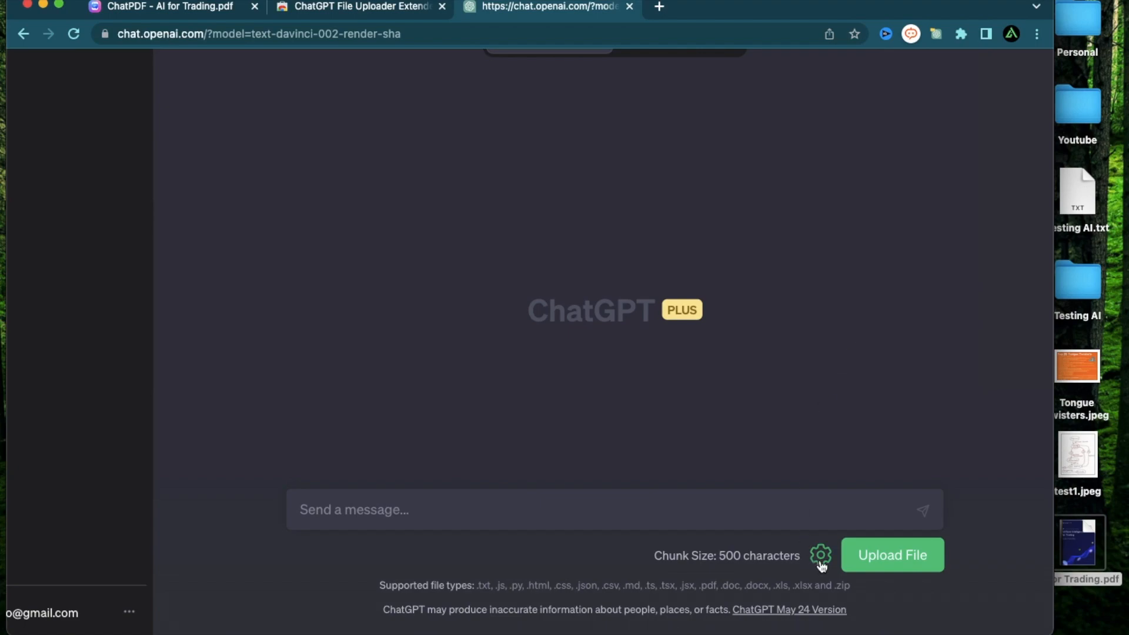
Step: Change the uploader's Chunk Size setting from 500 to 1000 characters
click(820, 555)
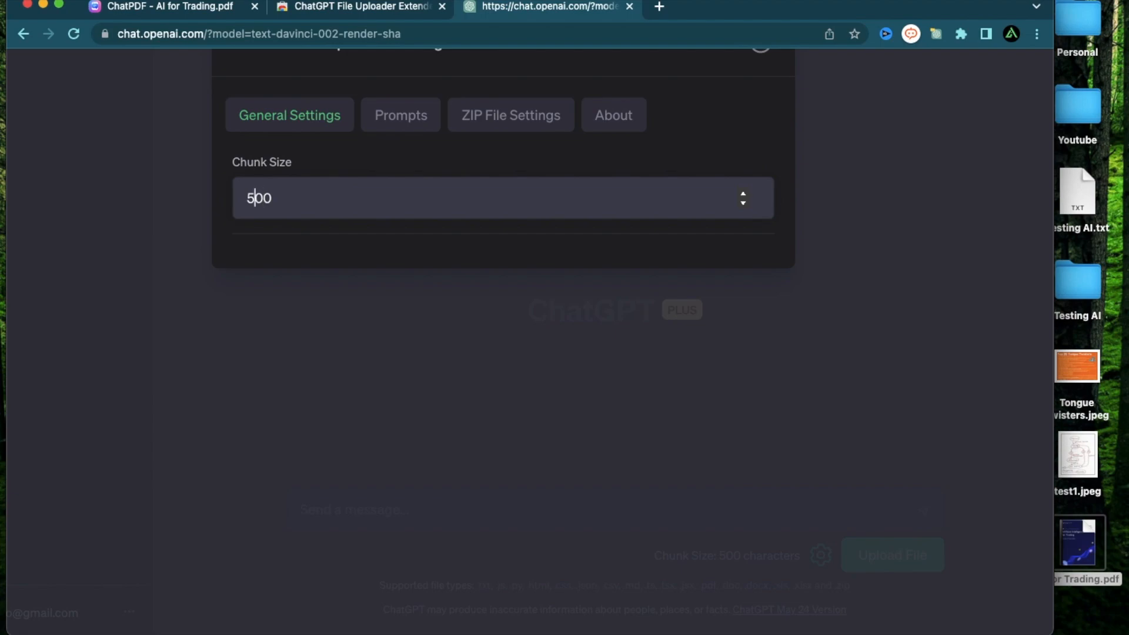
text(1000)
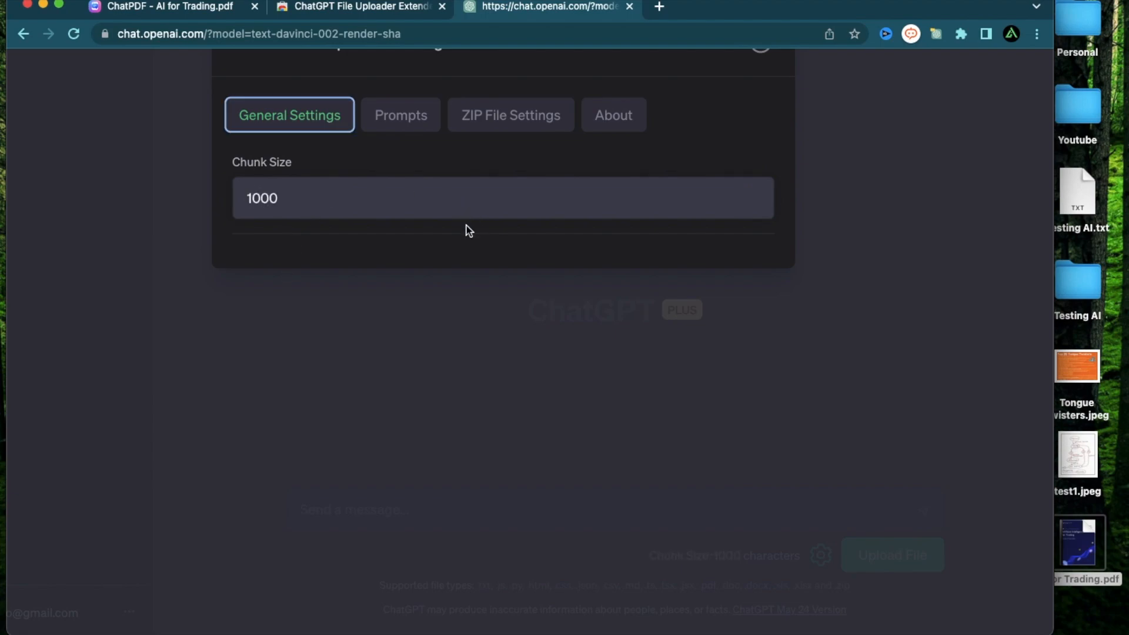
Step: Review the Multi Part Prompt template, then bring up the ZIP file ignore settings
click(397, 114)
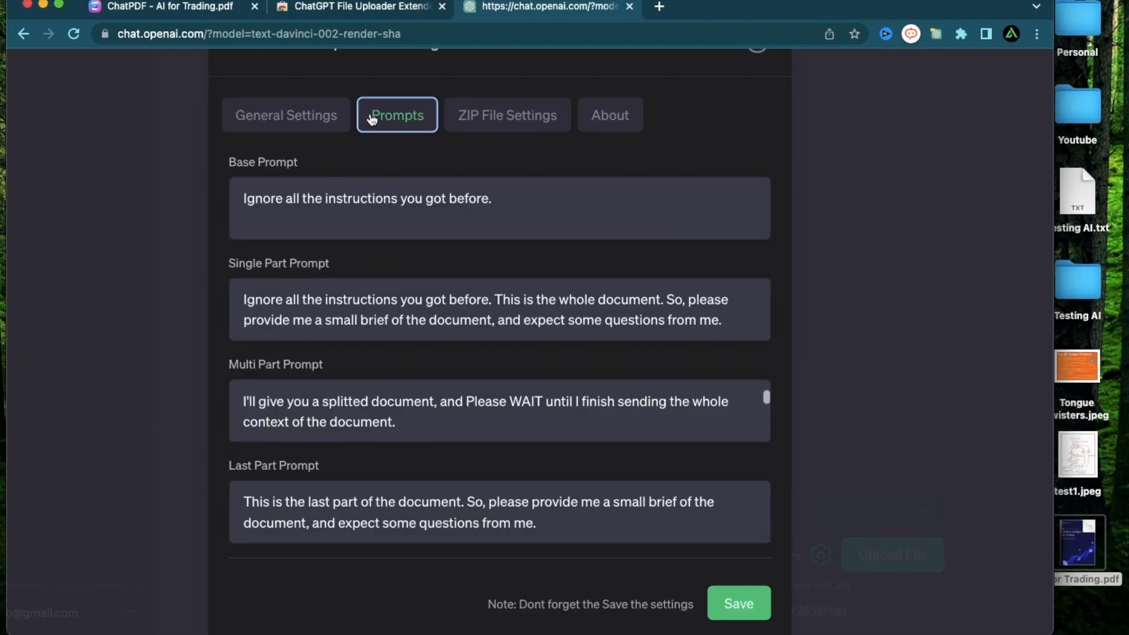
mouse_move(476, 502)
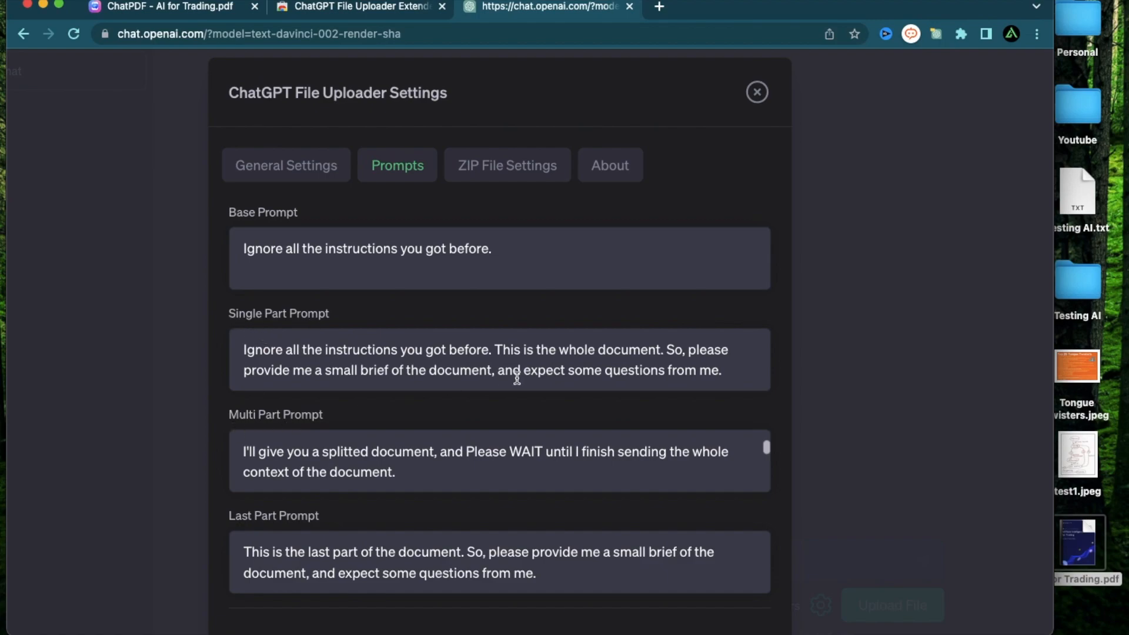
mouse_move(603, 427)
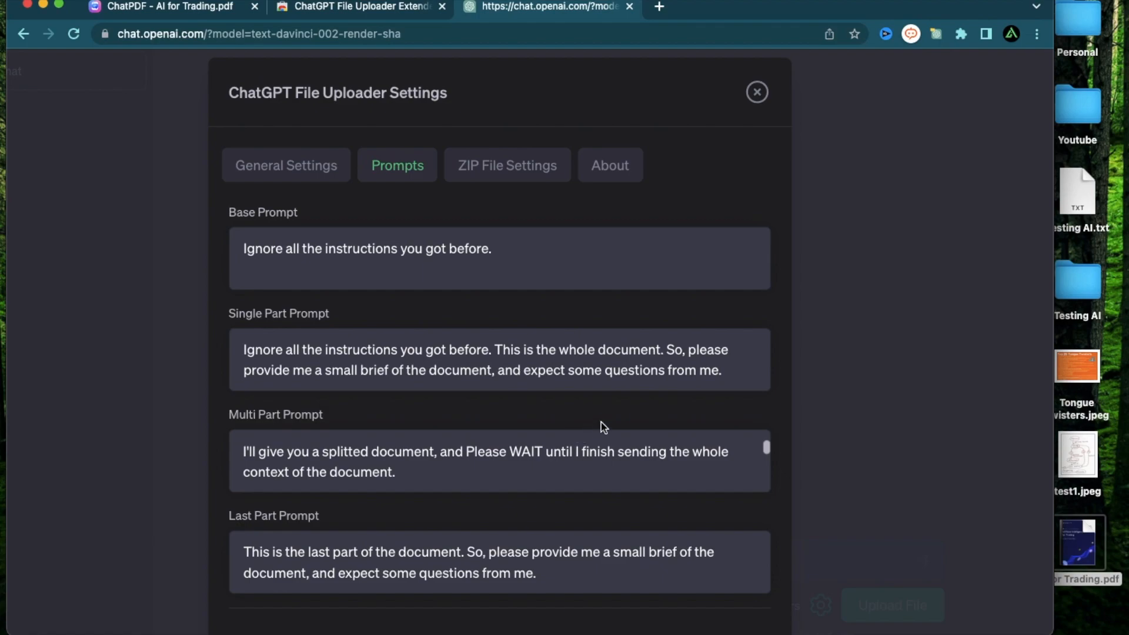
mouse_move(523, 435)
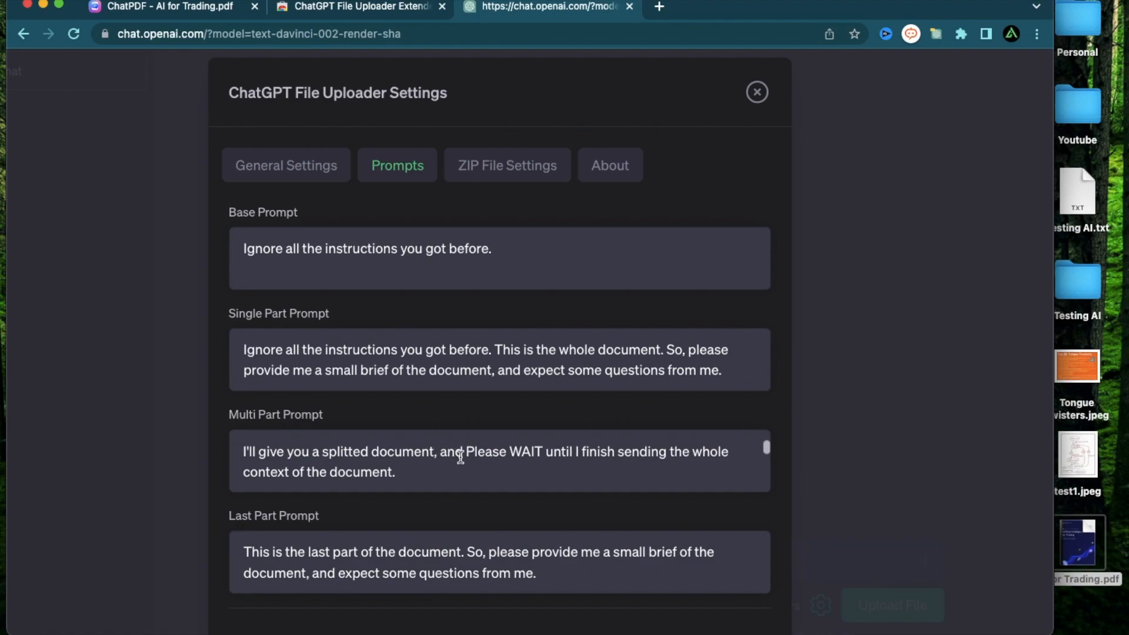
drag(467, 452, 605, 452)
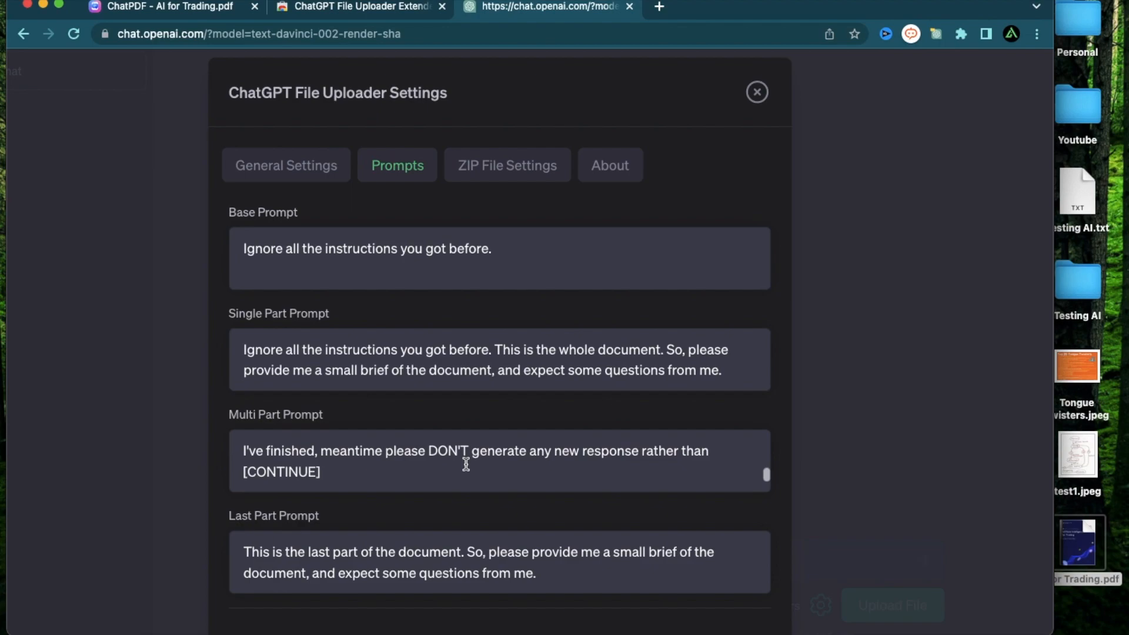
click(508, 165)
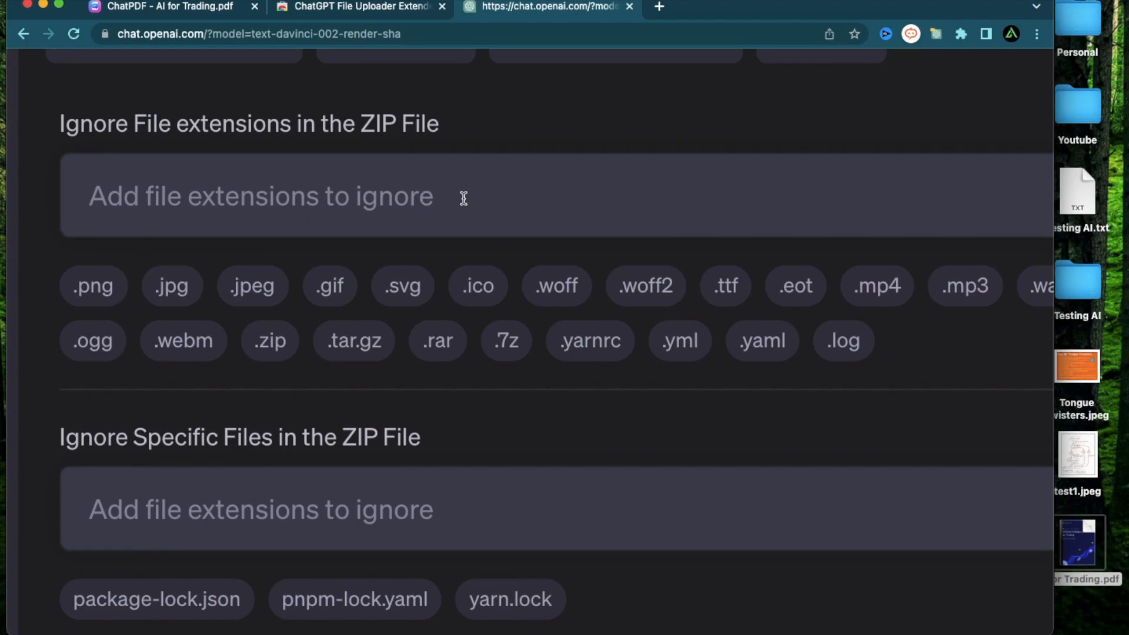
Step: Glance between prompt templates and ZIP settings, then save the uploader settings
scroll(down, 3)
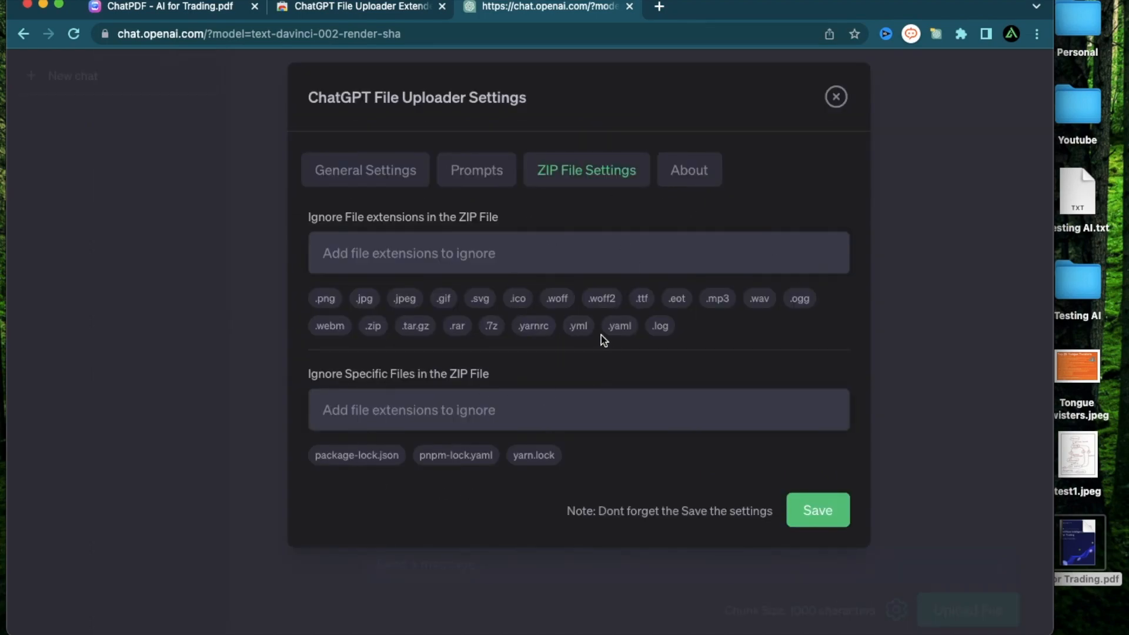
mouse_move(720, 128)
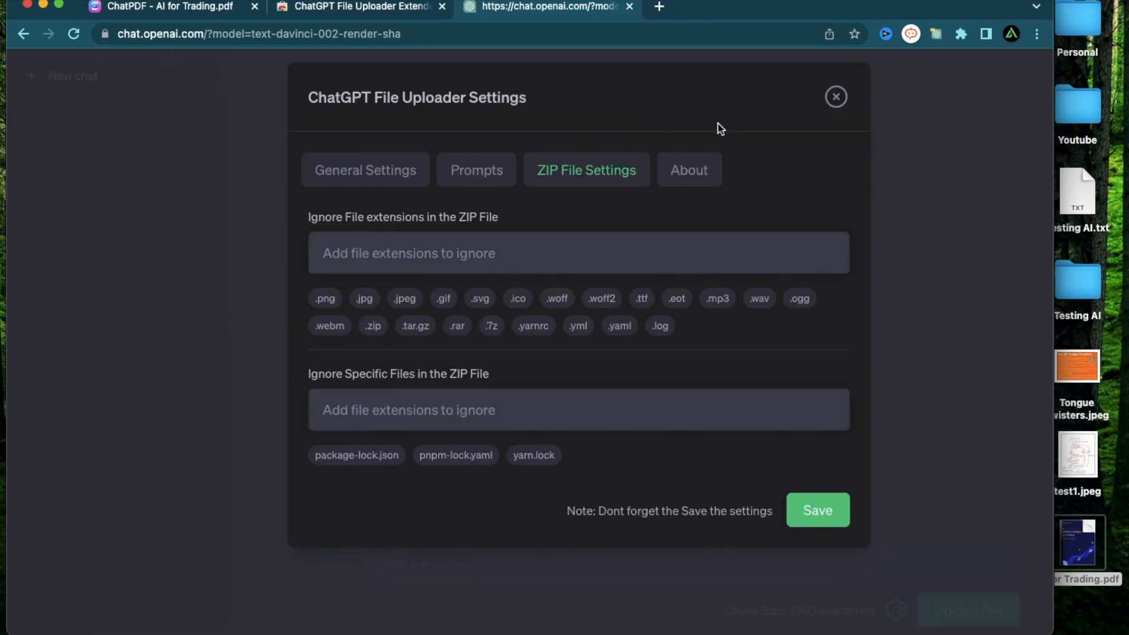
click(473, 169)
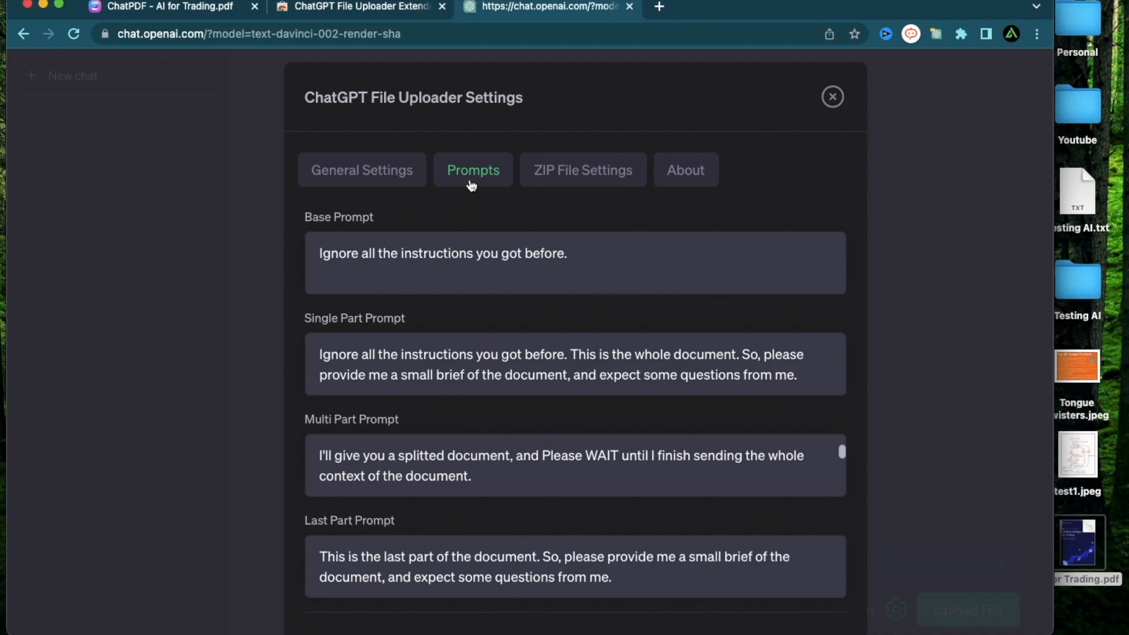
mouse_move(591, 193)
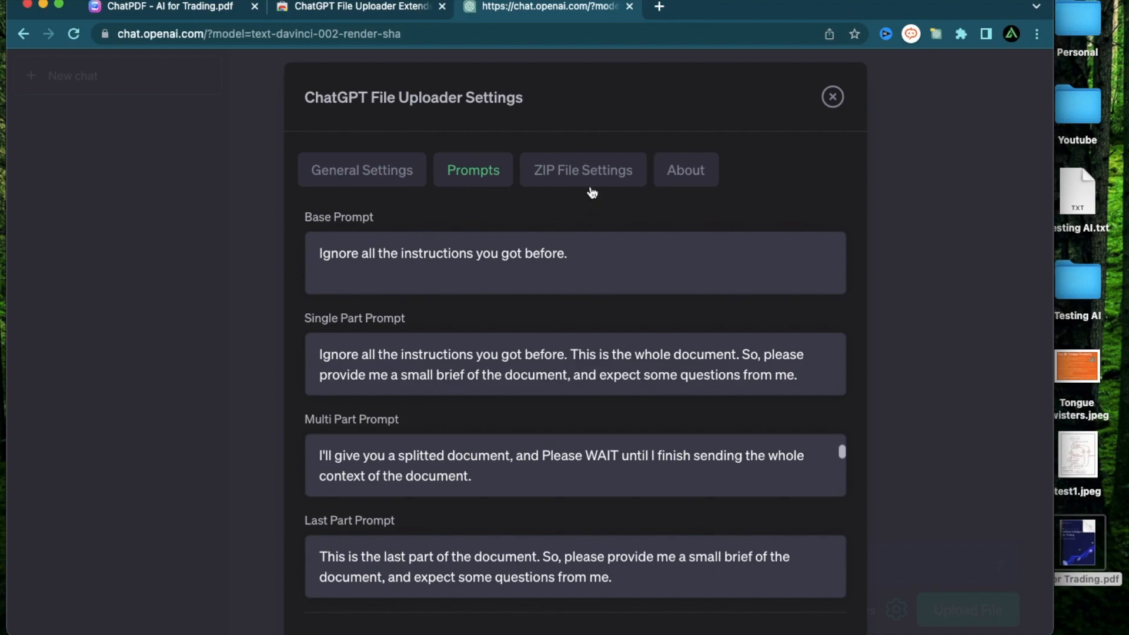
click(582, 170)
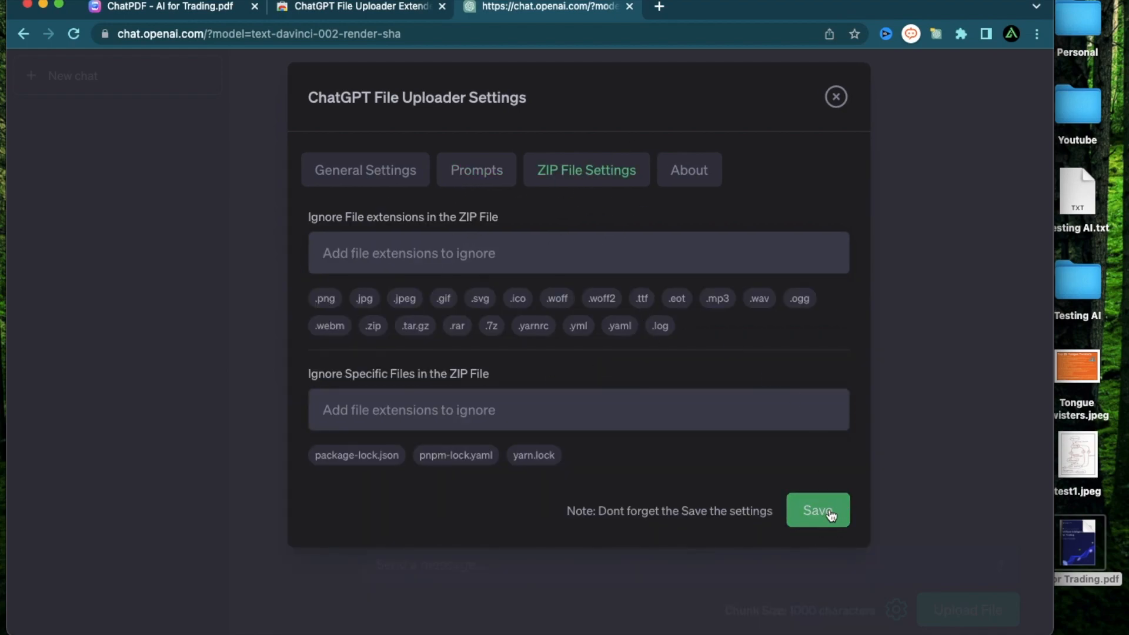
click(818, 509)
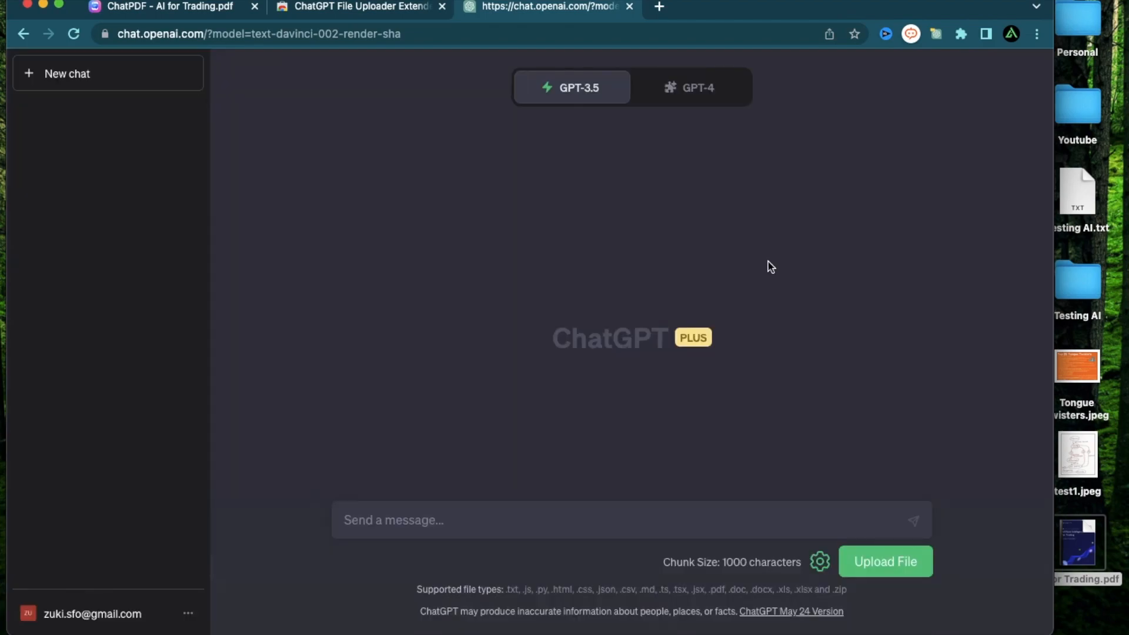
mouse_move(853, 181)
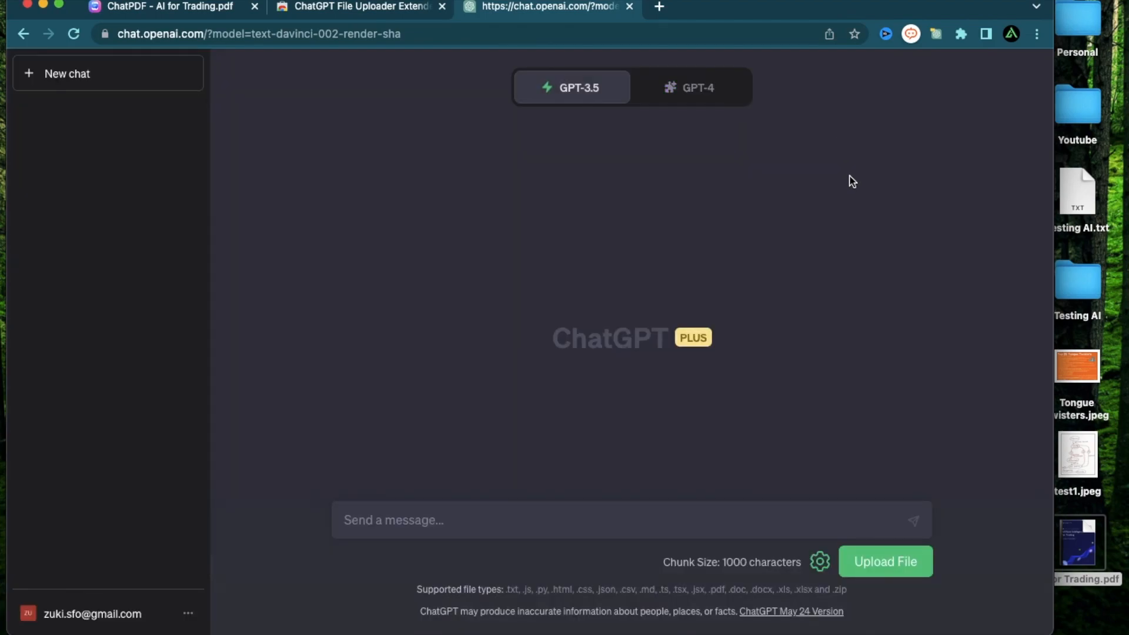
mouse_move(582, 114)
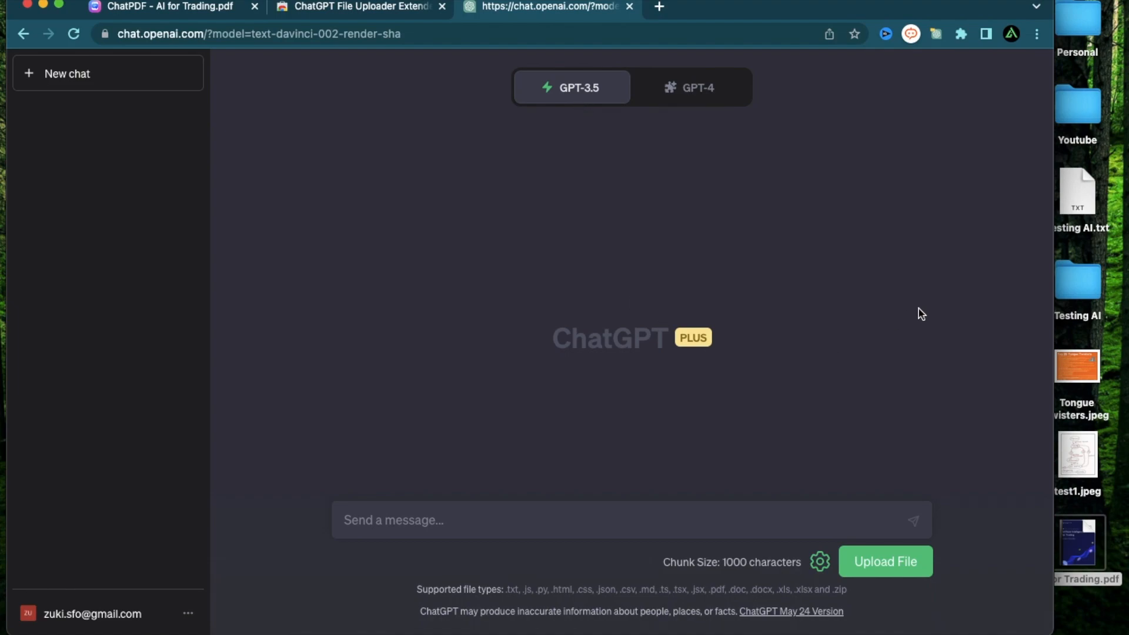
Step: Upload AI for Trading.pdf so the extension sends it to ChatGPT in 14 parts
click(1079, 543)
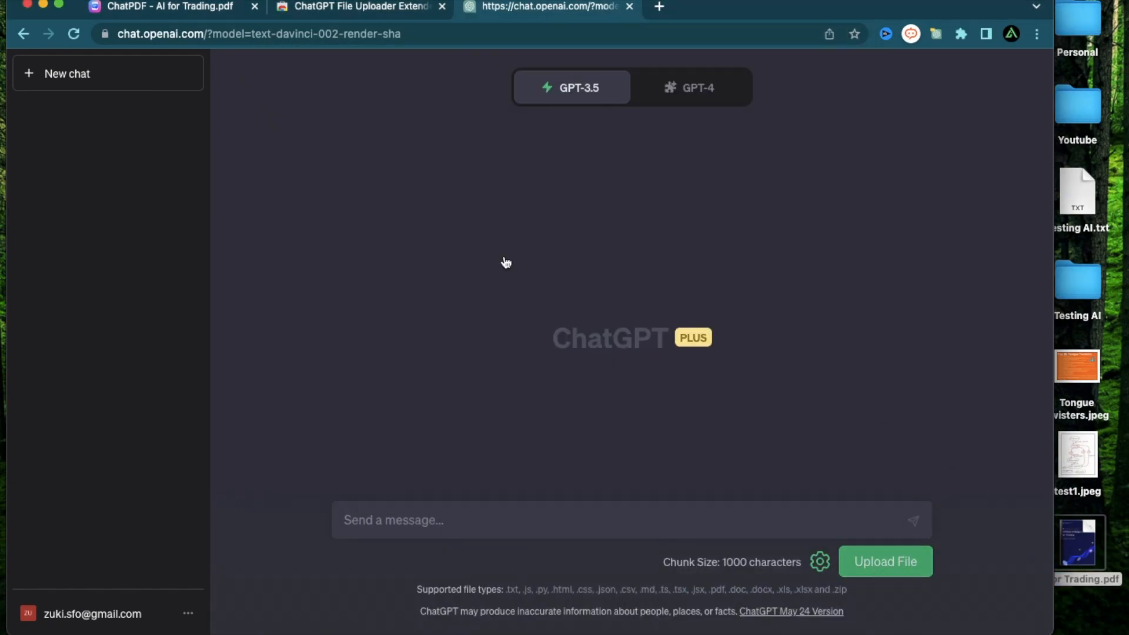
click(885, 562)
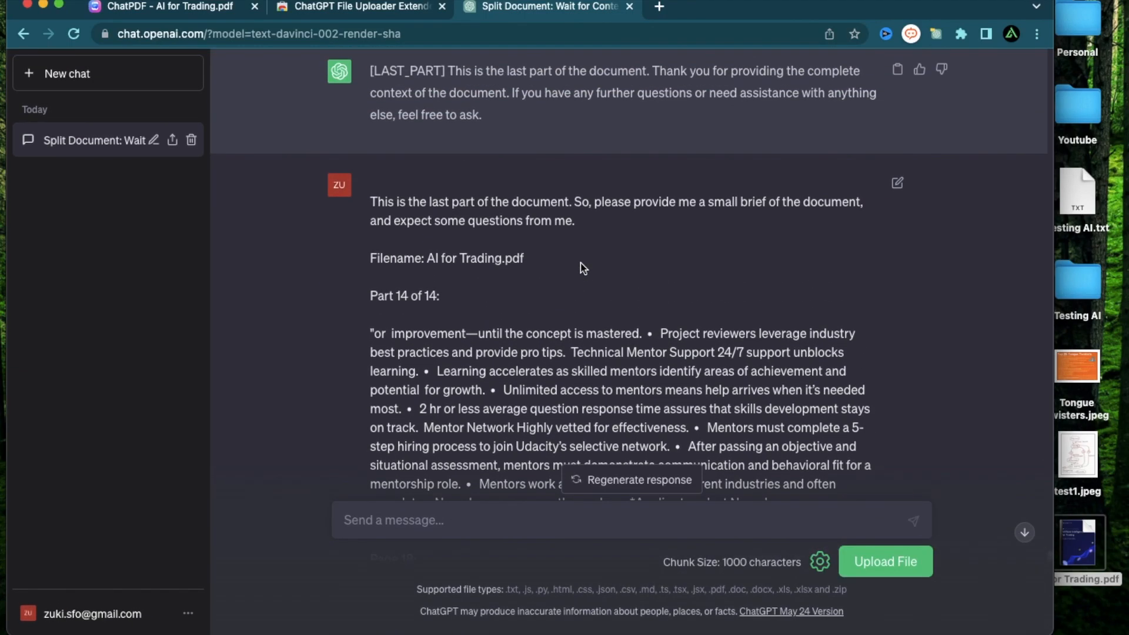
scroll(down, 3)
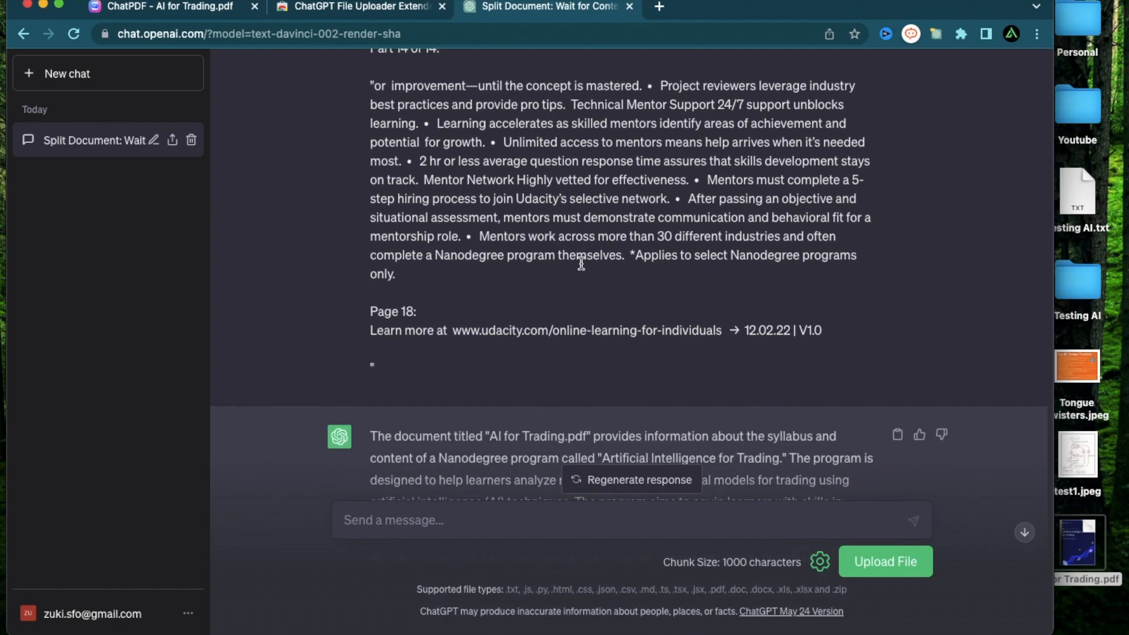
scroll(down, 3)
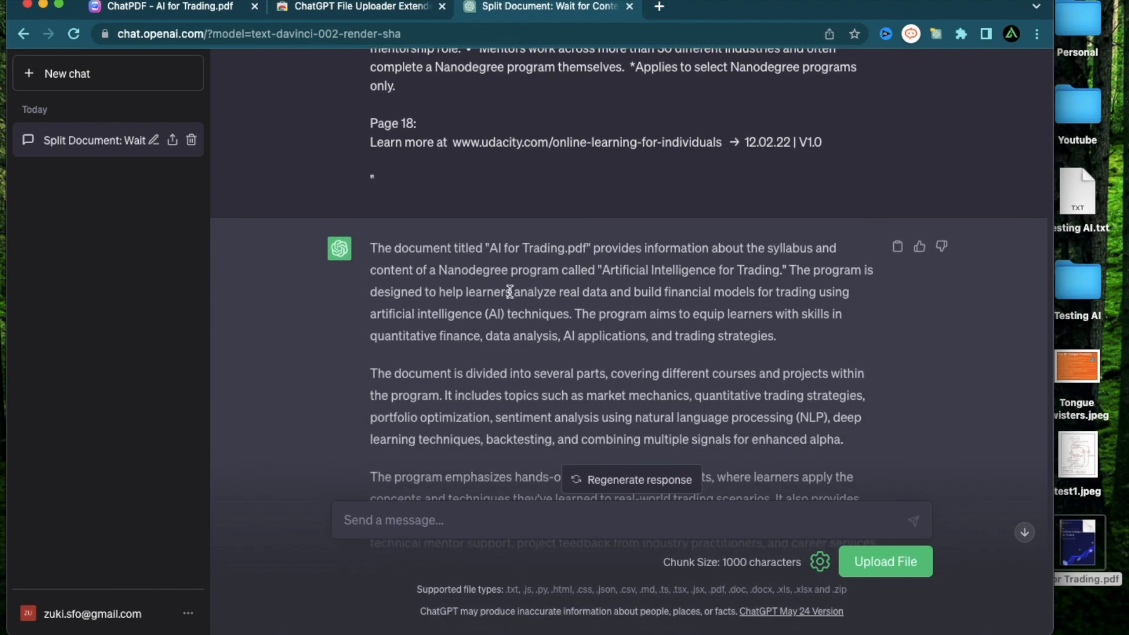
scroll(down, 3)
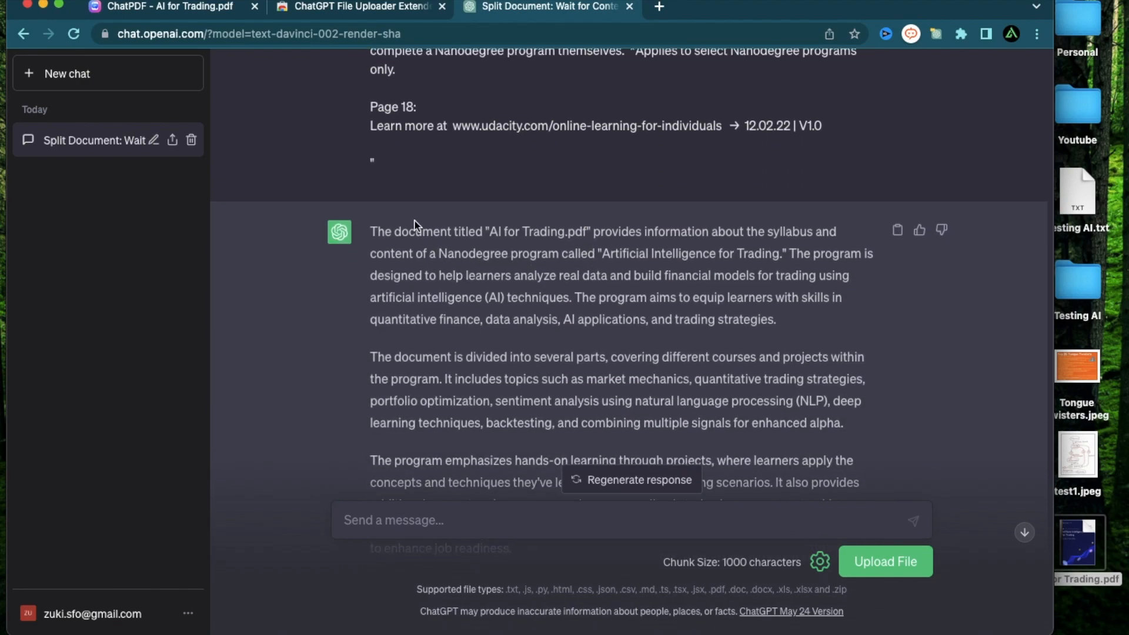
scroll(down, 3)
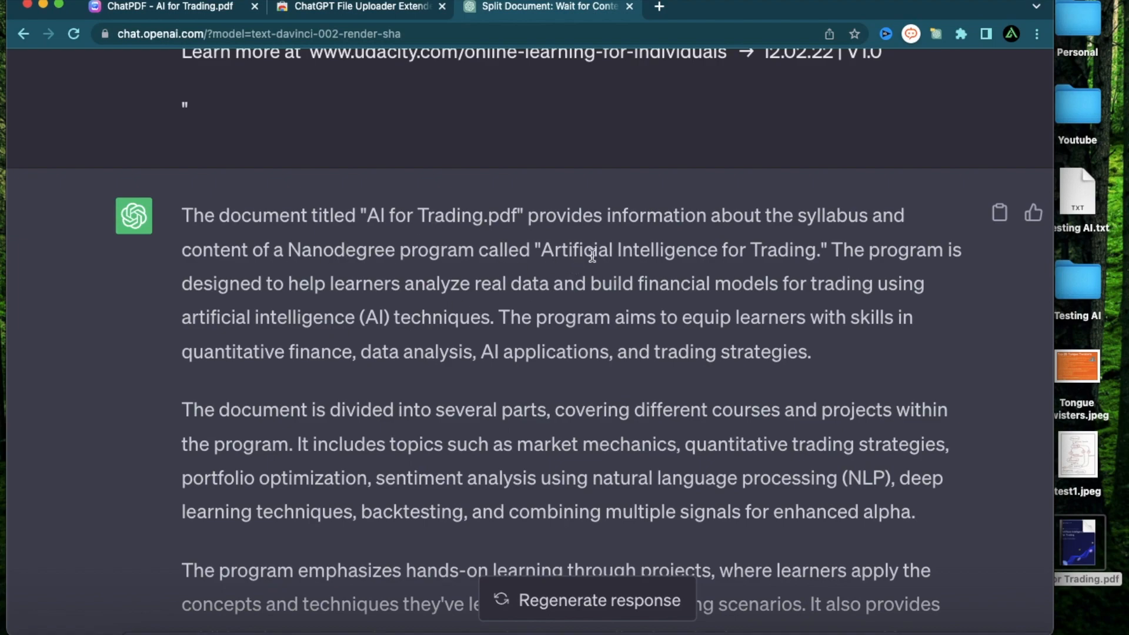
mouse_move(250, 302)
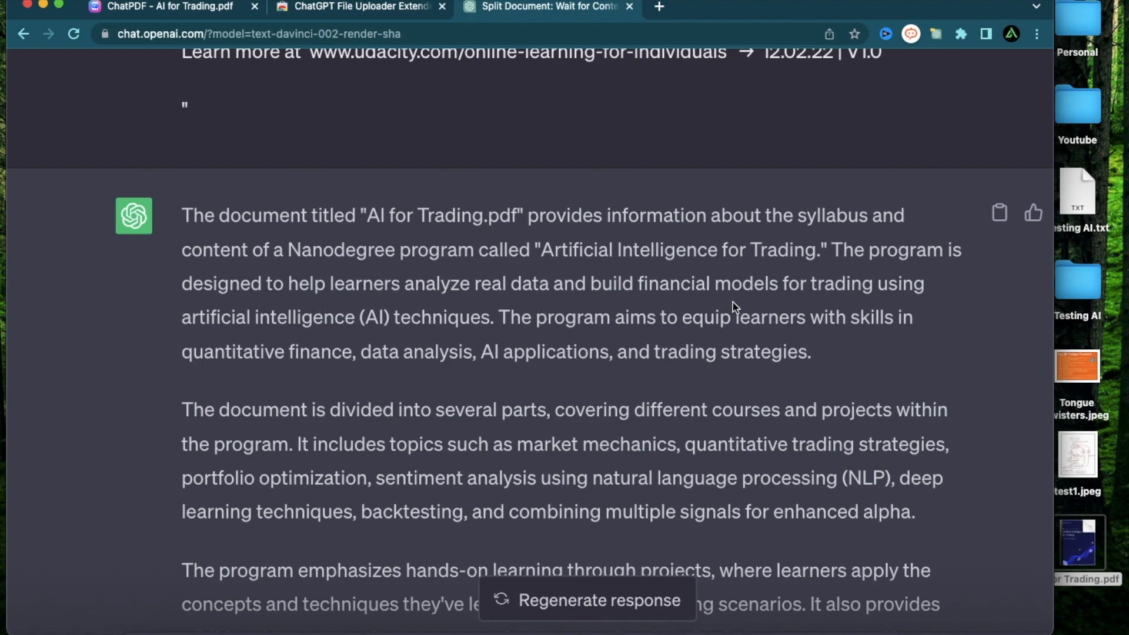
mouse_move(411, 326)
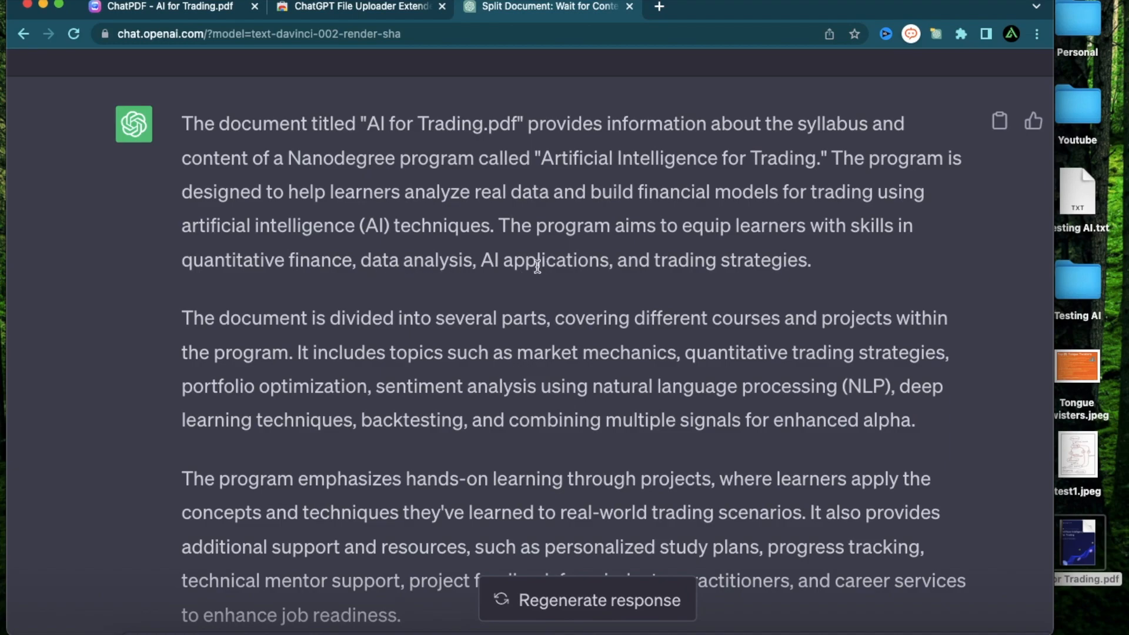
mouse_move(657, 316)
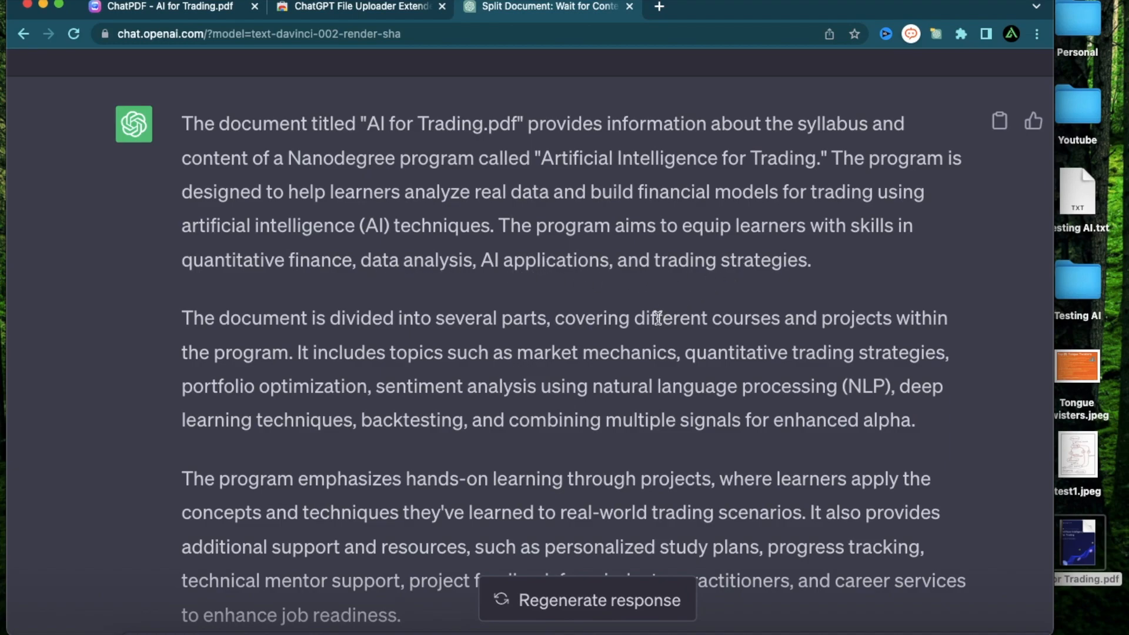
scroll(down, 3)
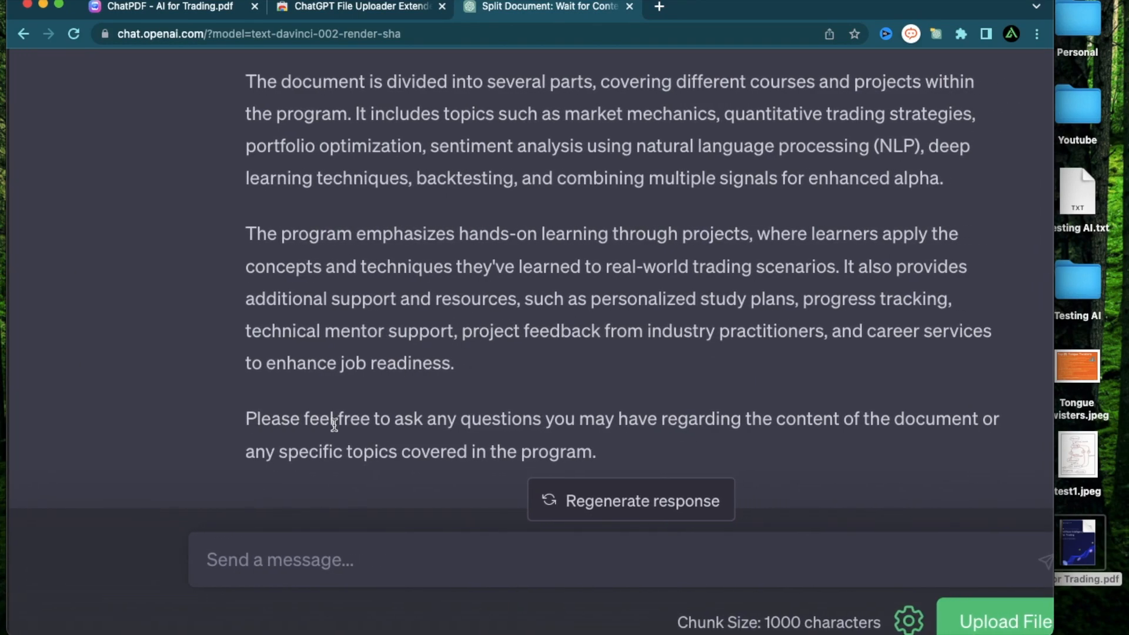
mouse_move(610, 430)
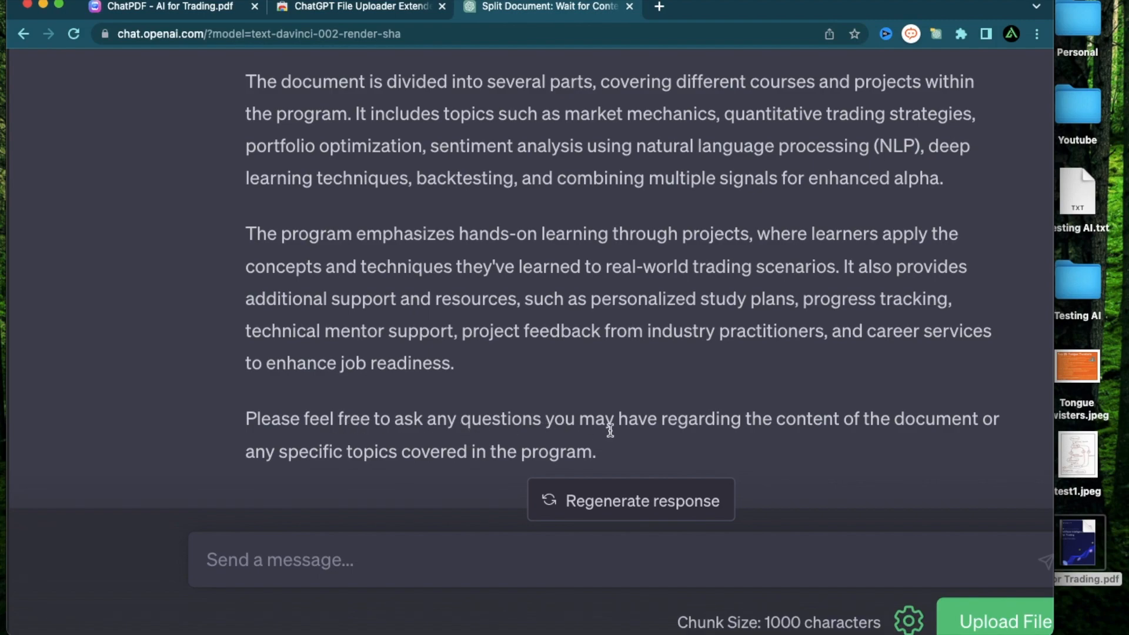
mouse_move(872, 441)
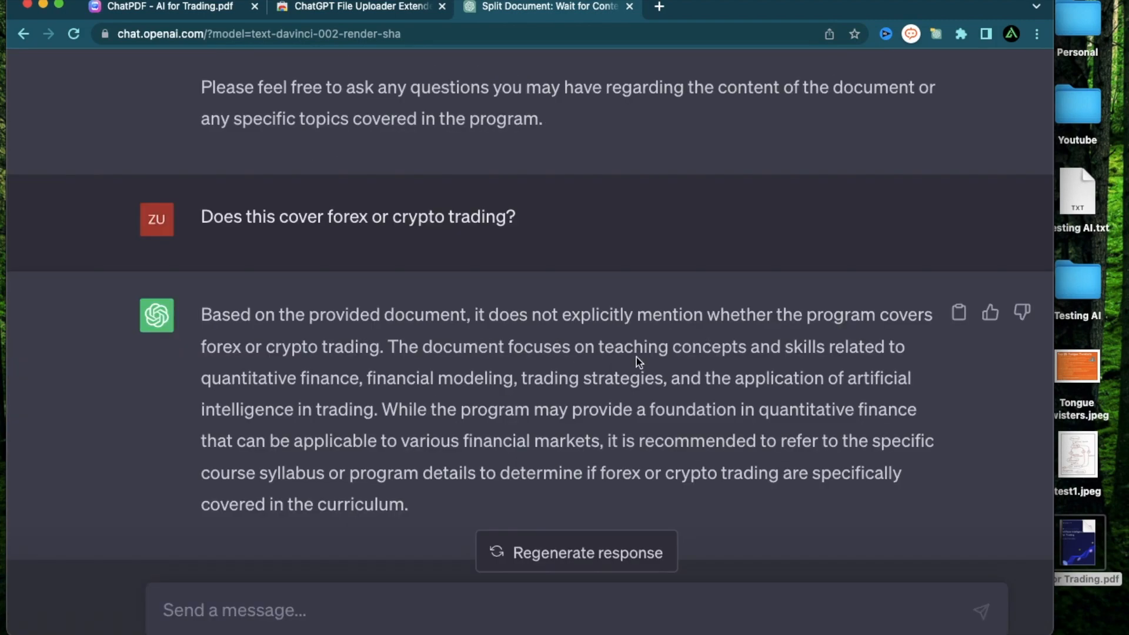
mouse_move(703, 370)
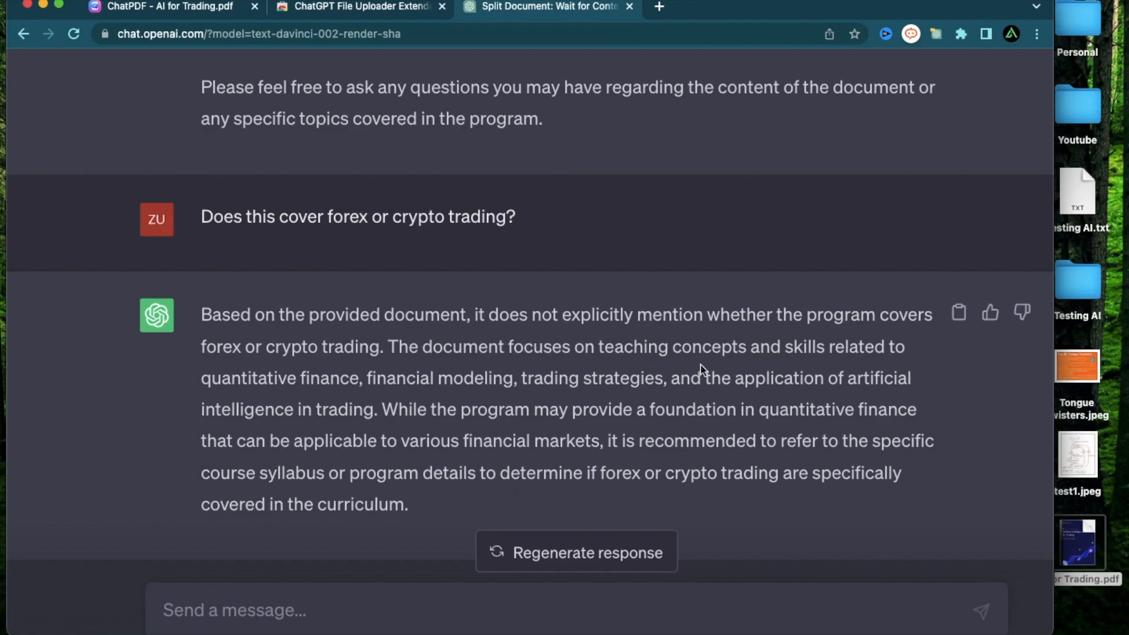
mouse_move(506, 383)
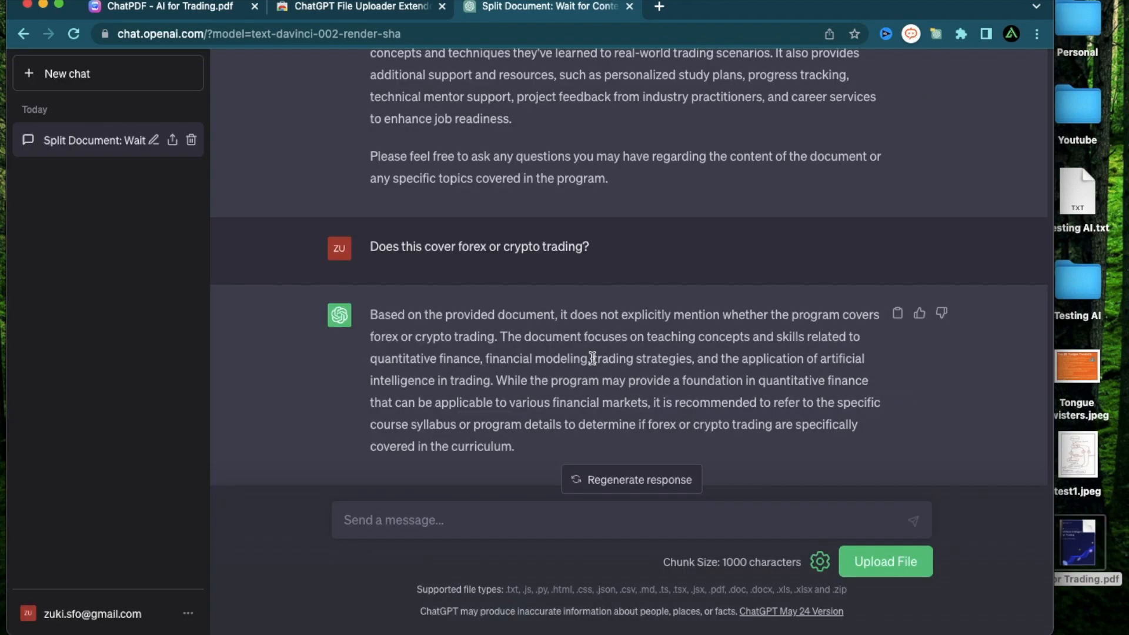
mouse_move(451, 245)
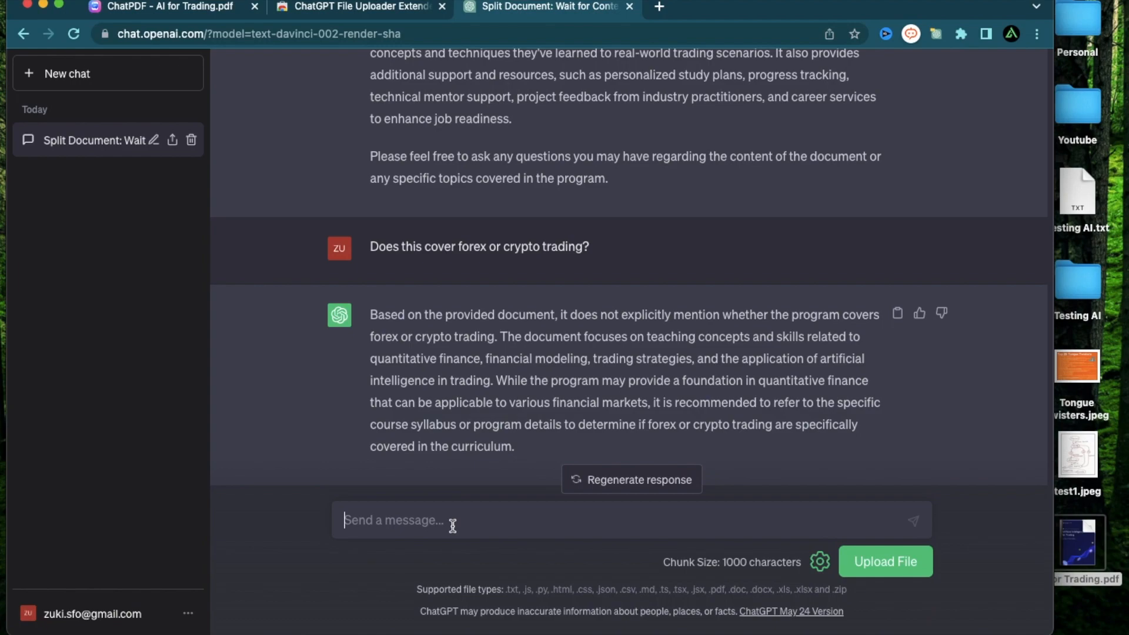
Step: Ask ChatGPT 'How long will this take to complete?' about the AI for Trading PDF
text(How long t)
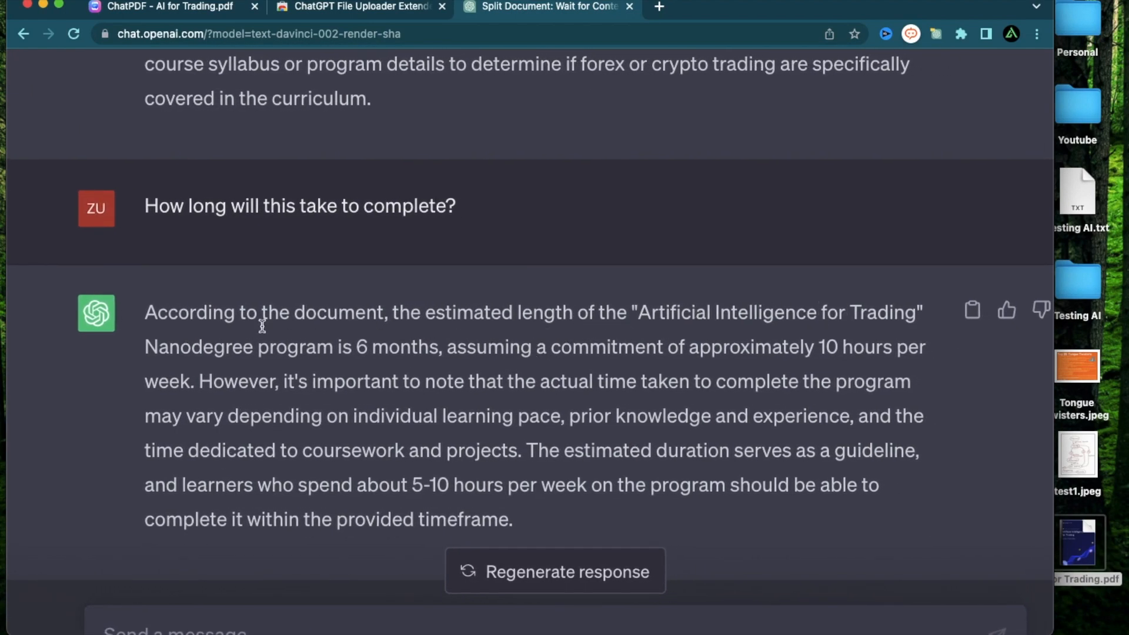
mouse_move(411, 350)
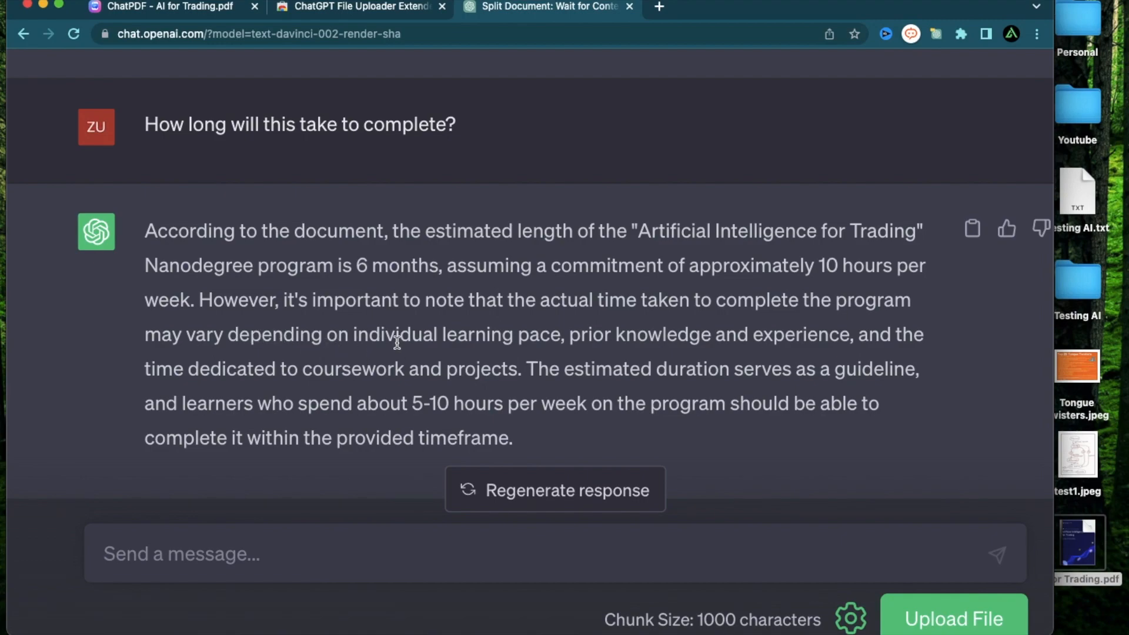
mouse_move(733, 340)
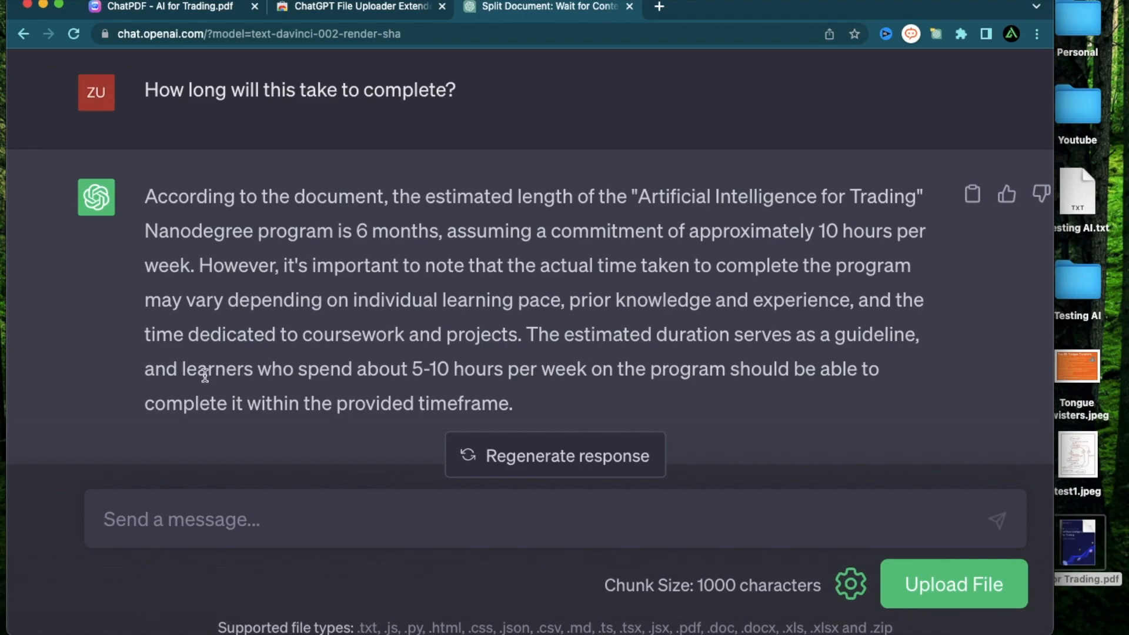
mouse_move(500, 378)
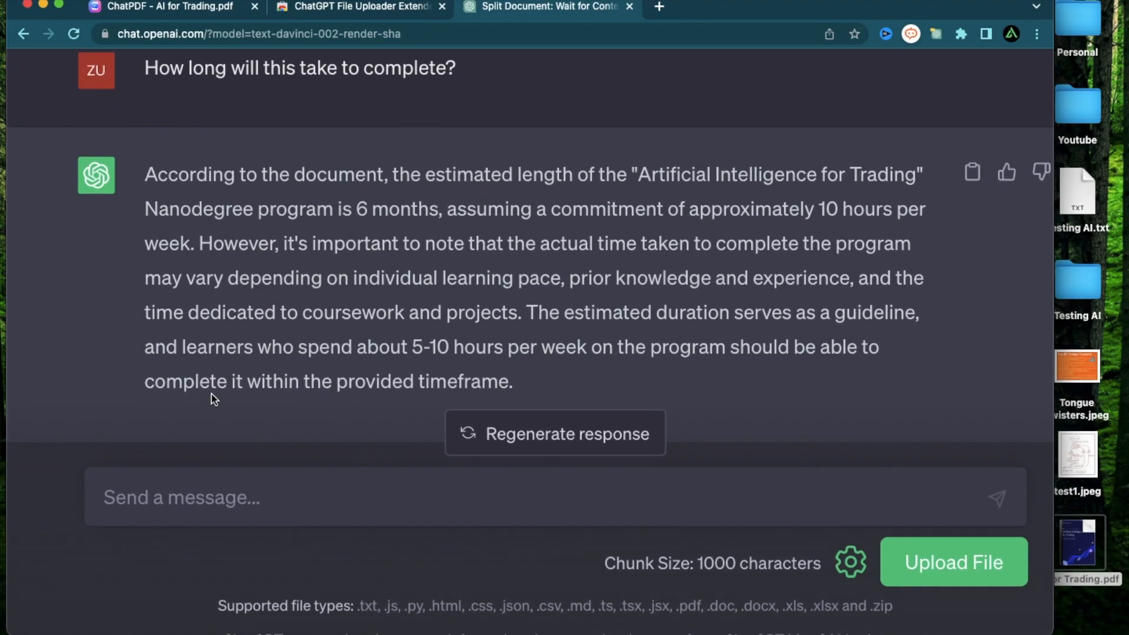
mouse_move(622, 316)
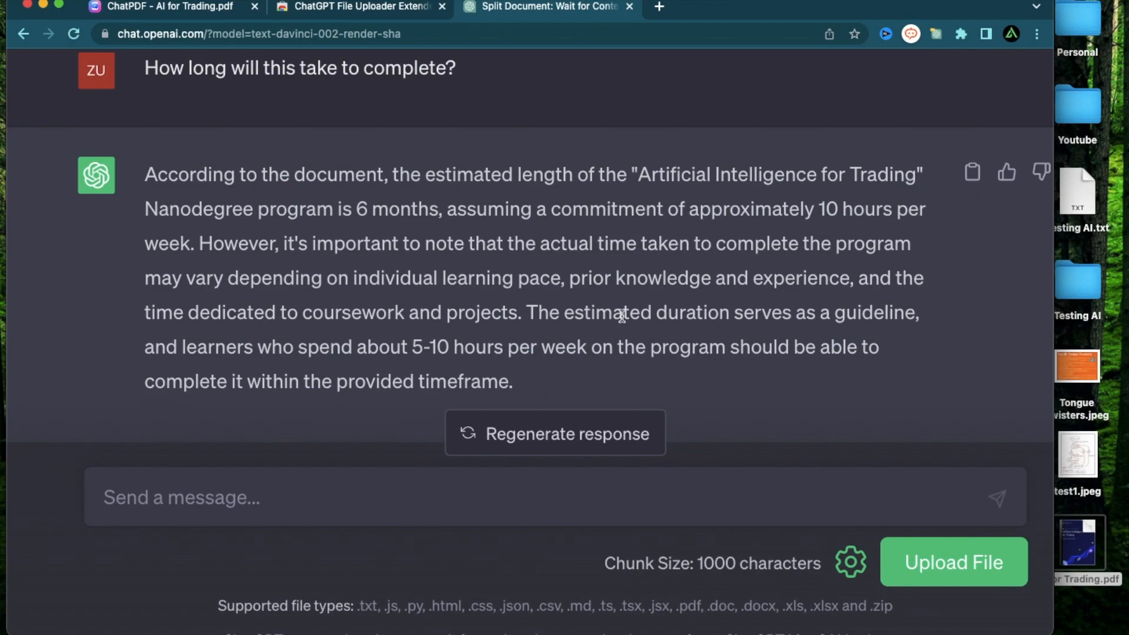
Step: Ask 'What kind of tools will I need to complete this?' and read through the listed tools
text(Wha)
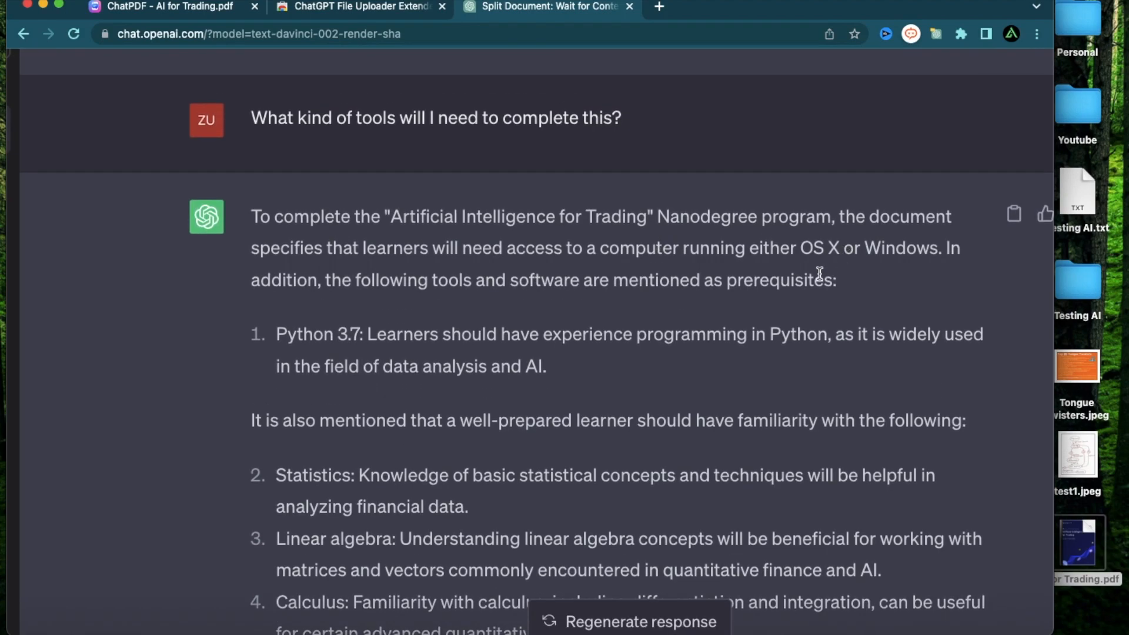
scroll(down, 3)
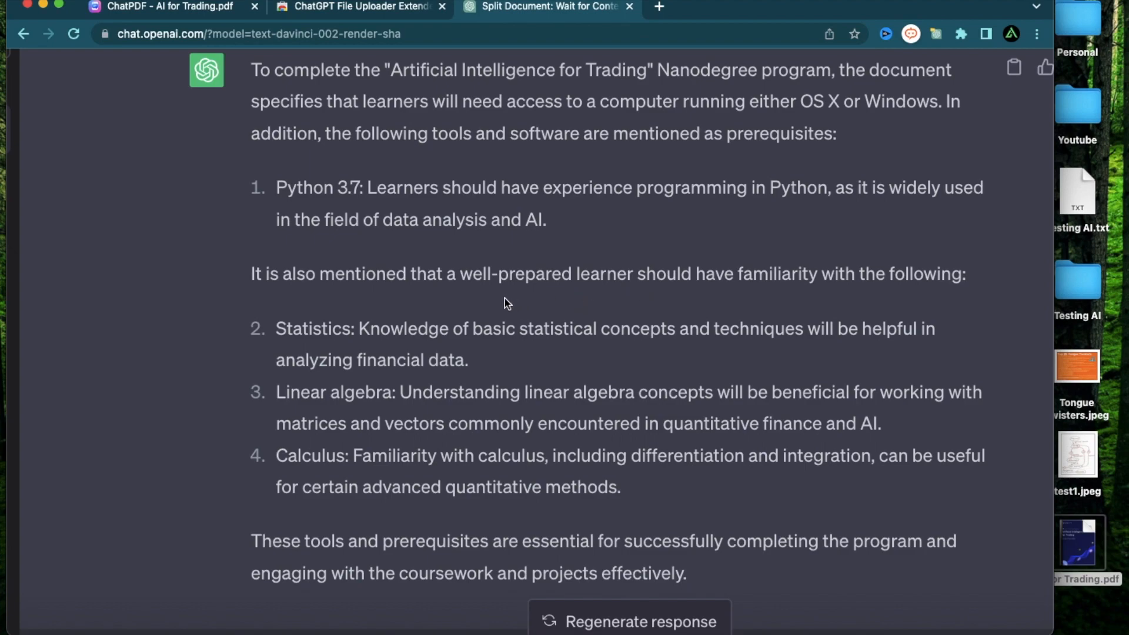
mouse_move(783, 311)
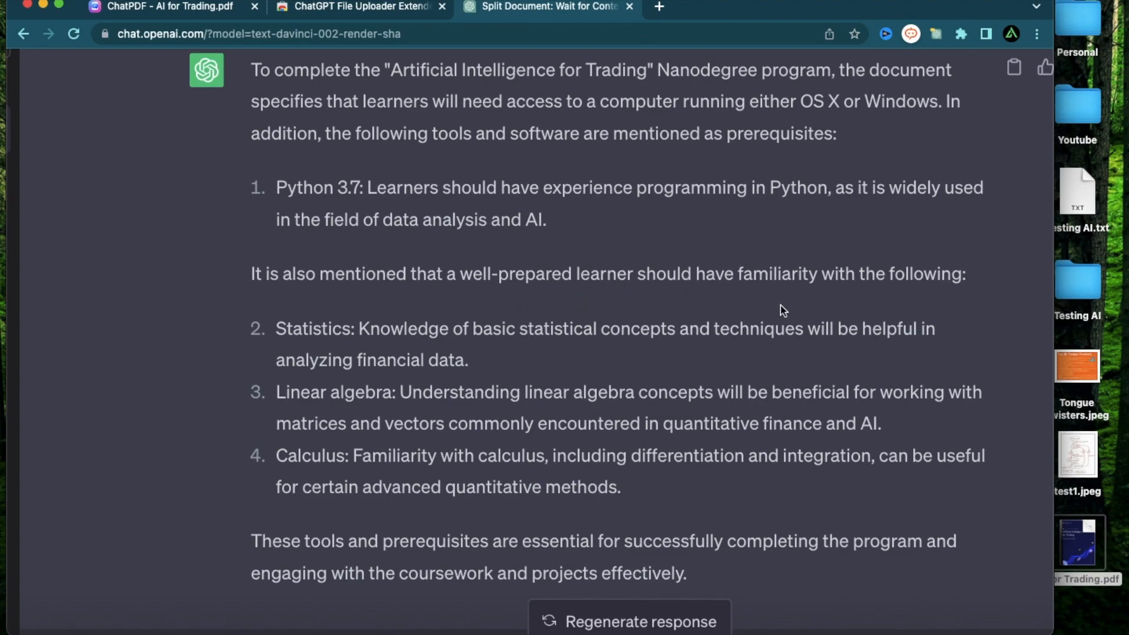
mouse_move(322, 395)
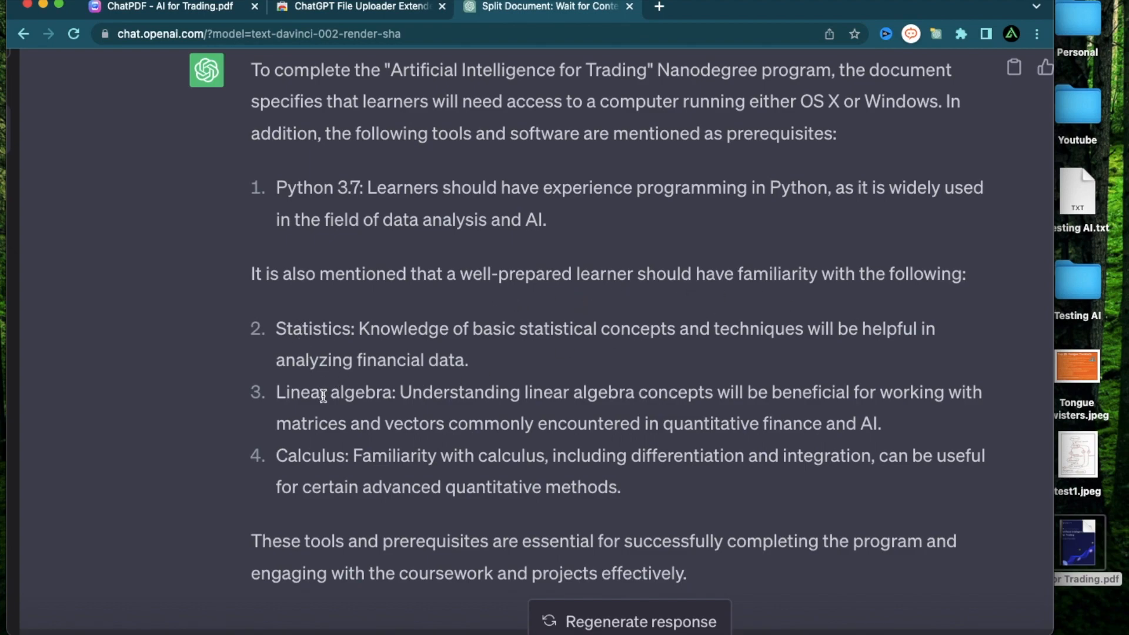
scroll(down, 3)
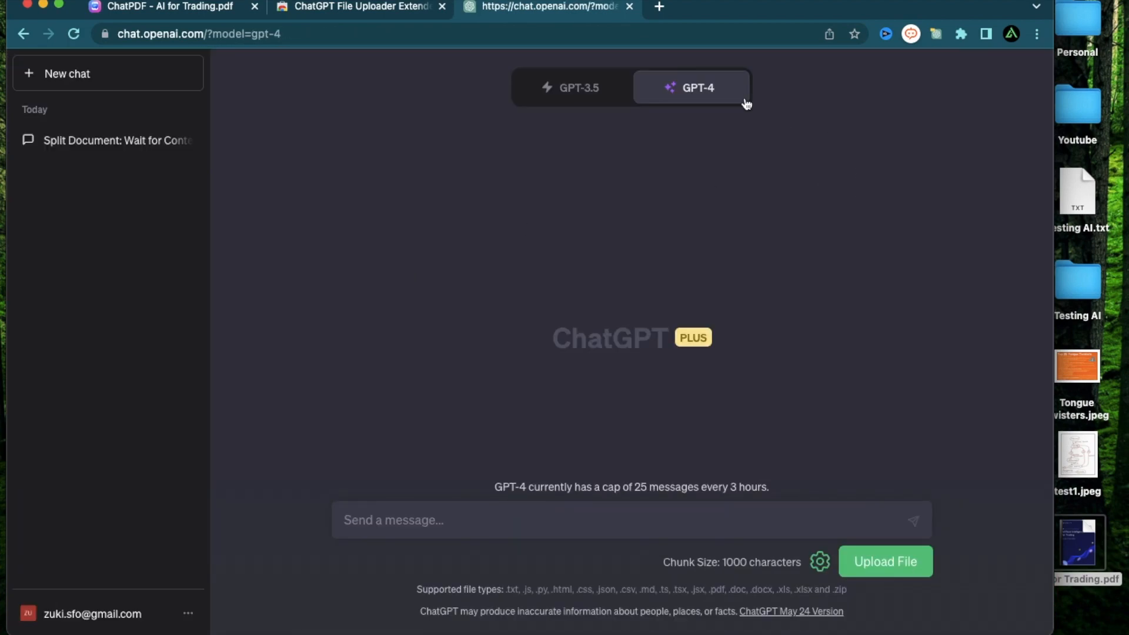
Step: Switch the GPT-4 model to its Plugins version
click(690, 87)
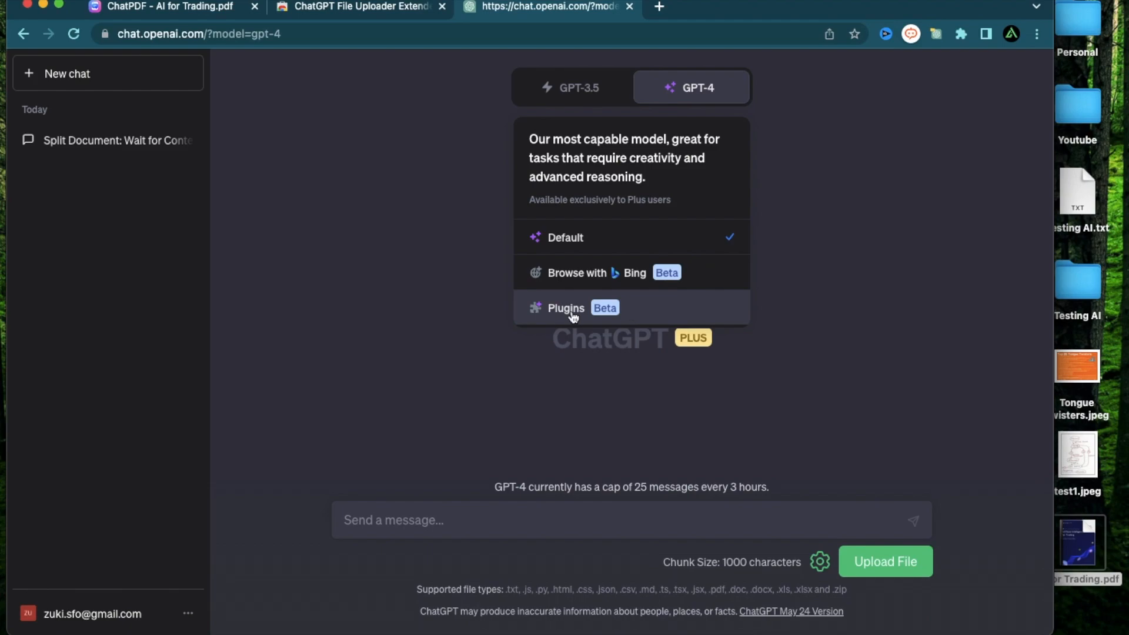
click(761, 300)
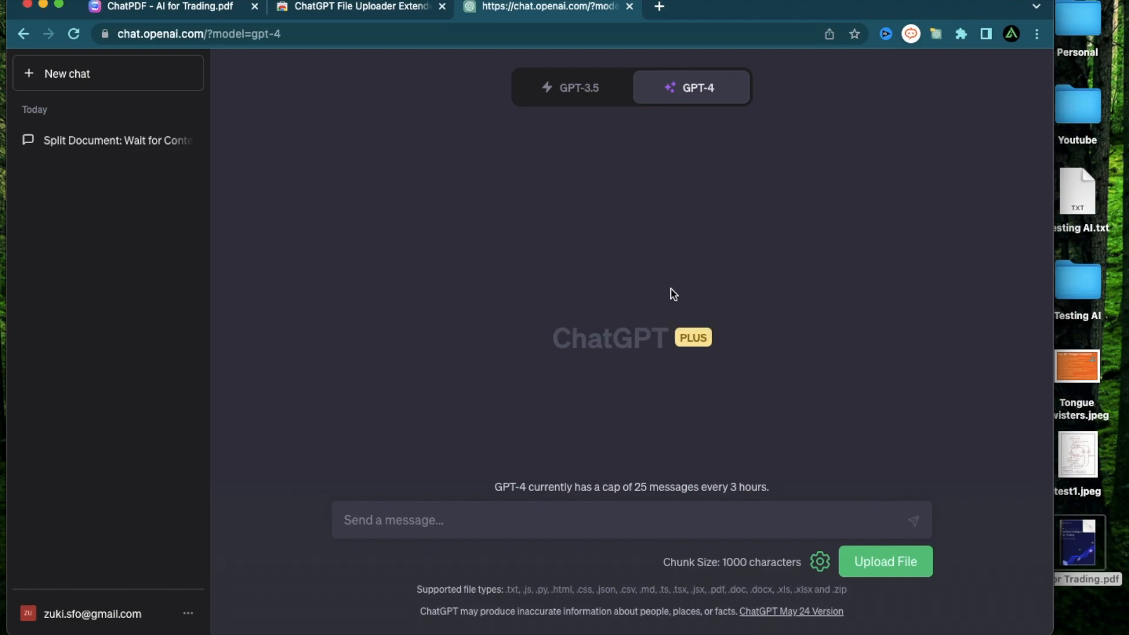
mouse_move(461, 250)
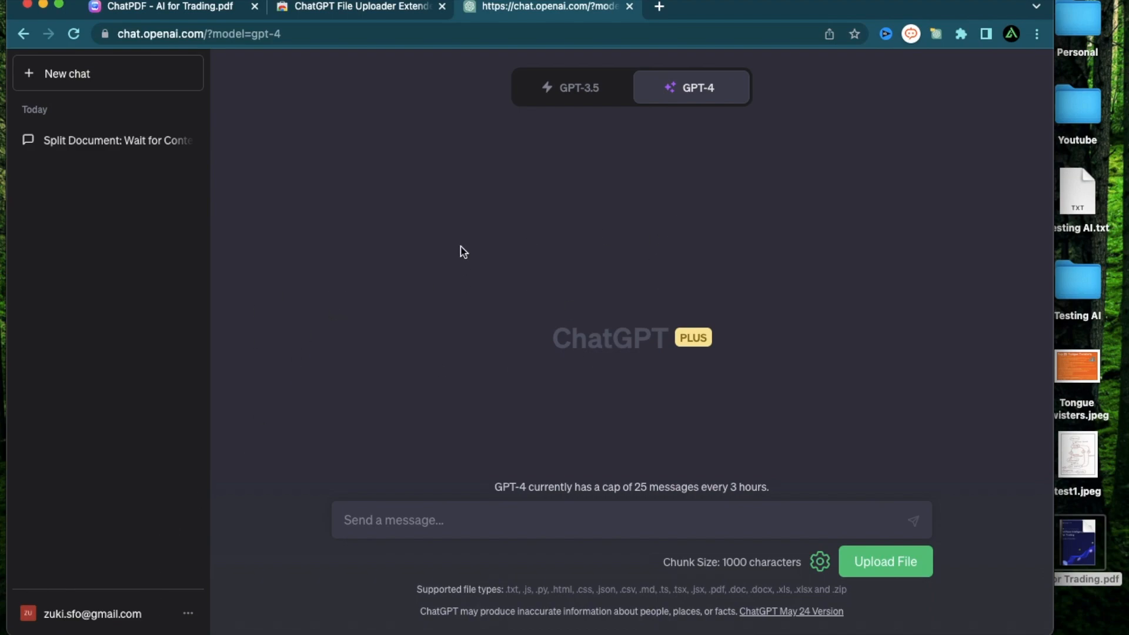
Step: Reach the Beta features settings where Browse with Bing and Plugins are switched on
click(92, 614)
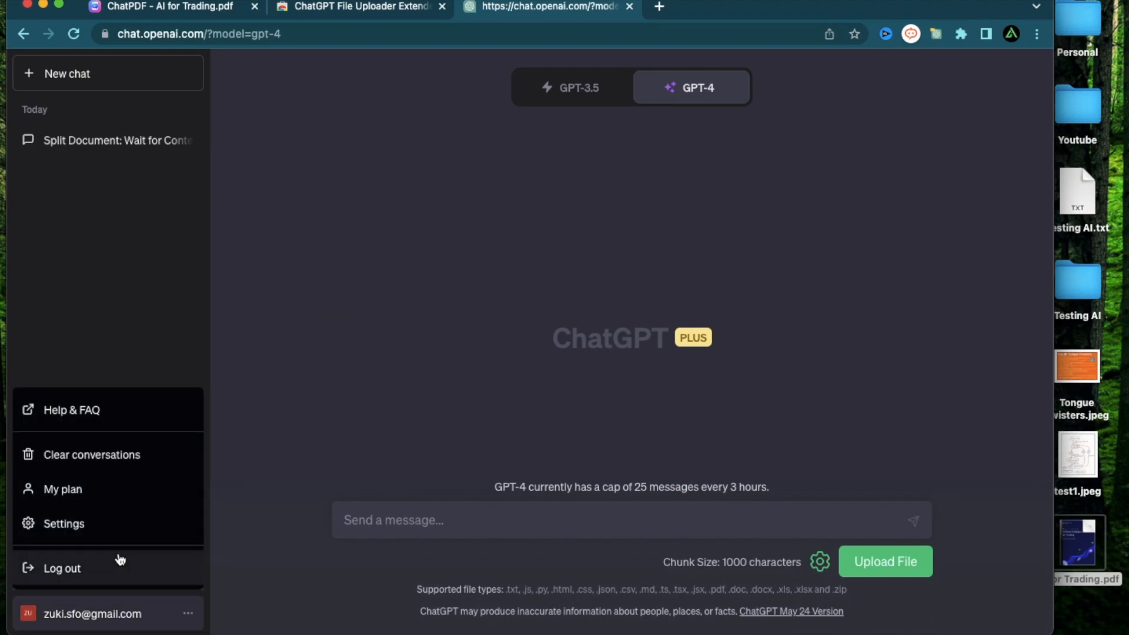
click(64, 523)
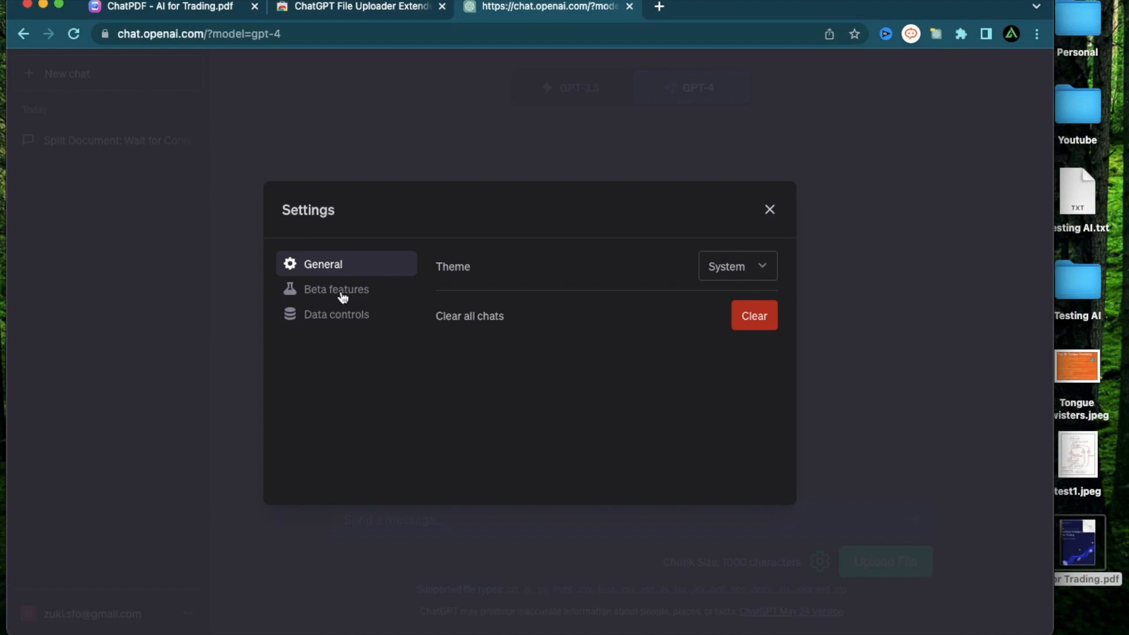
click(335, 289)
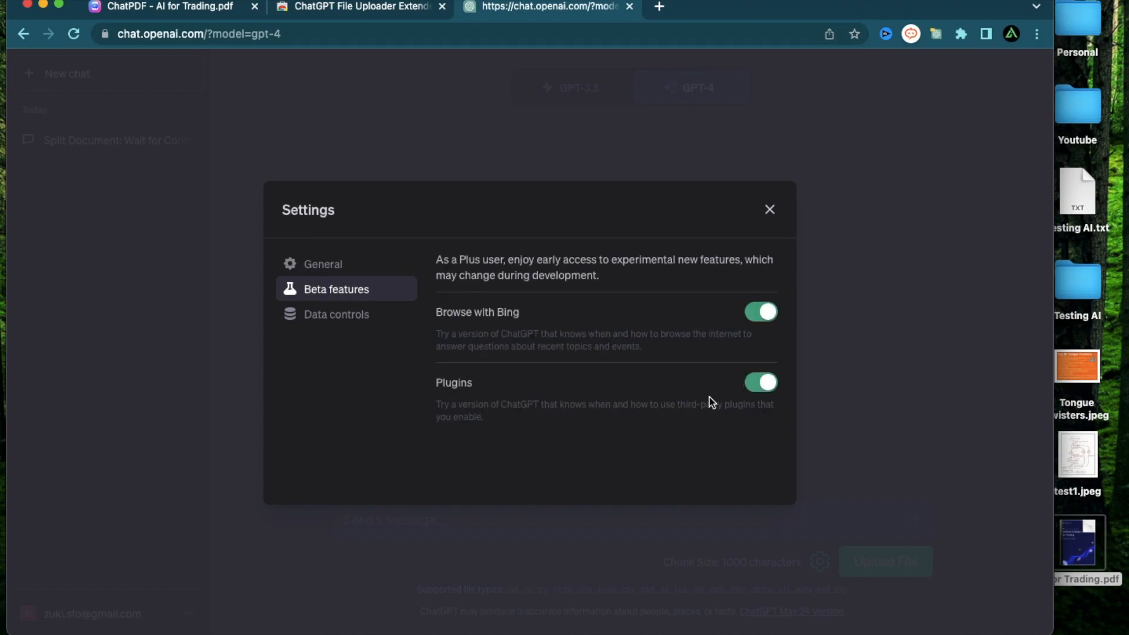
mouse_move(781, 400)
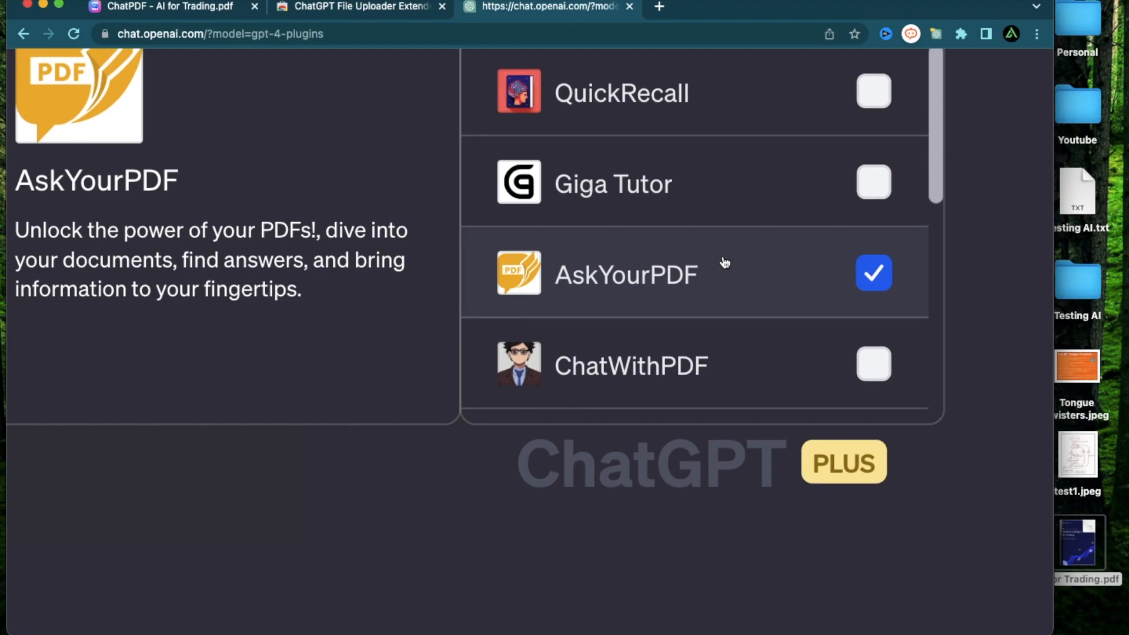
Step: Toggle ChatWithPDF on and off so only AskYourPDF stays enabled, then close the plugin list
click(875, 365)
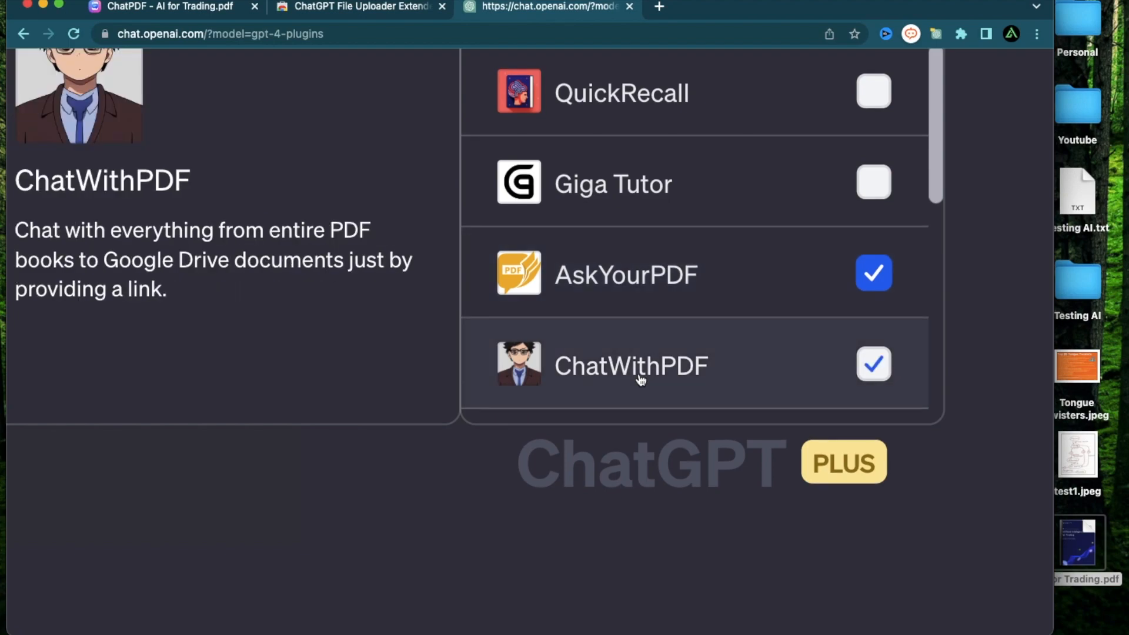
click(874, 364)
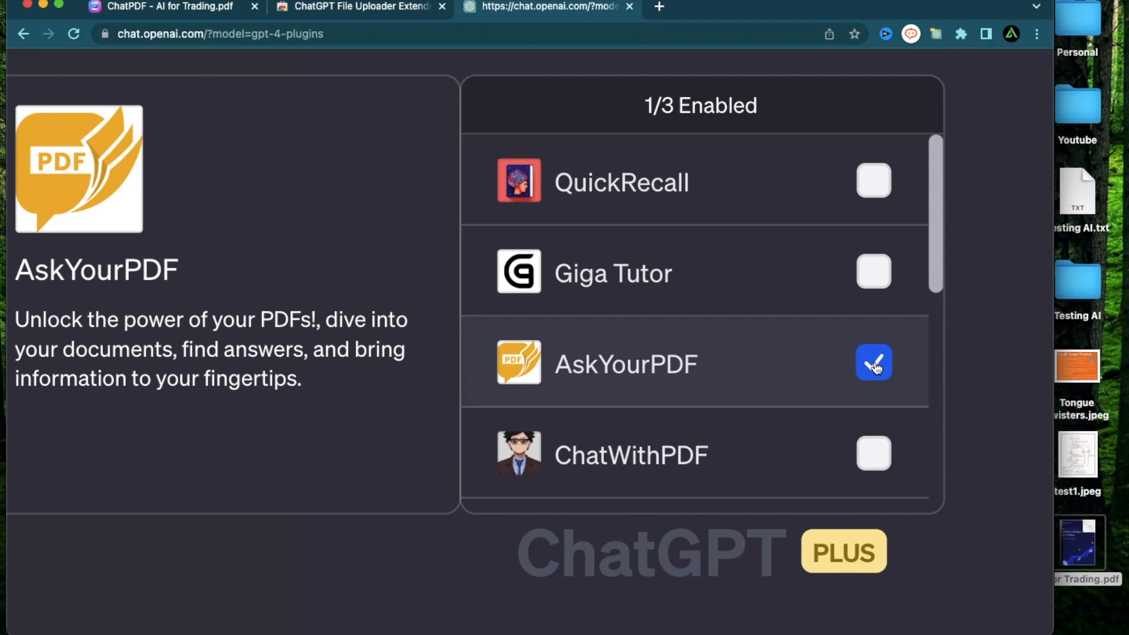
mouse_move(877, 304)
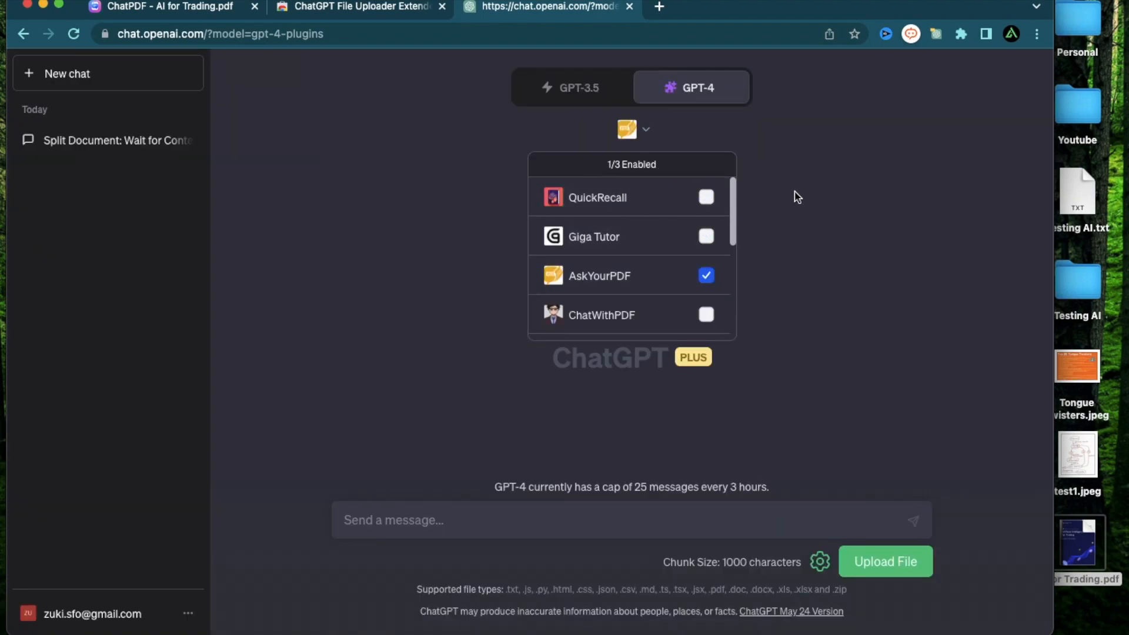
click(632, 129)
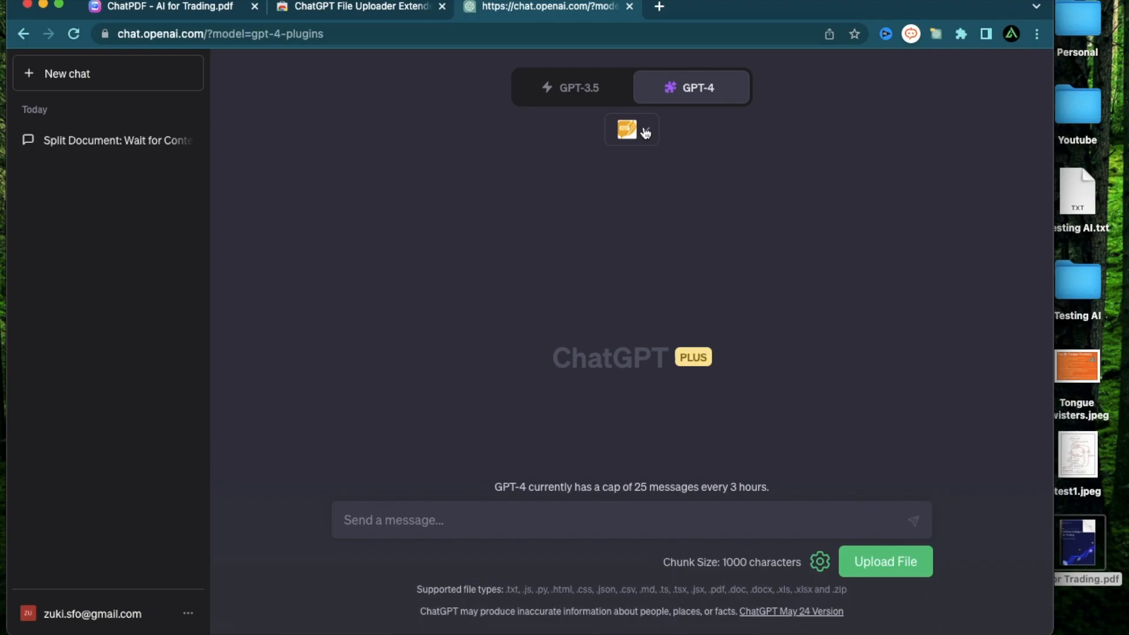
click(632, 129)
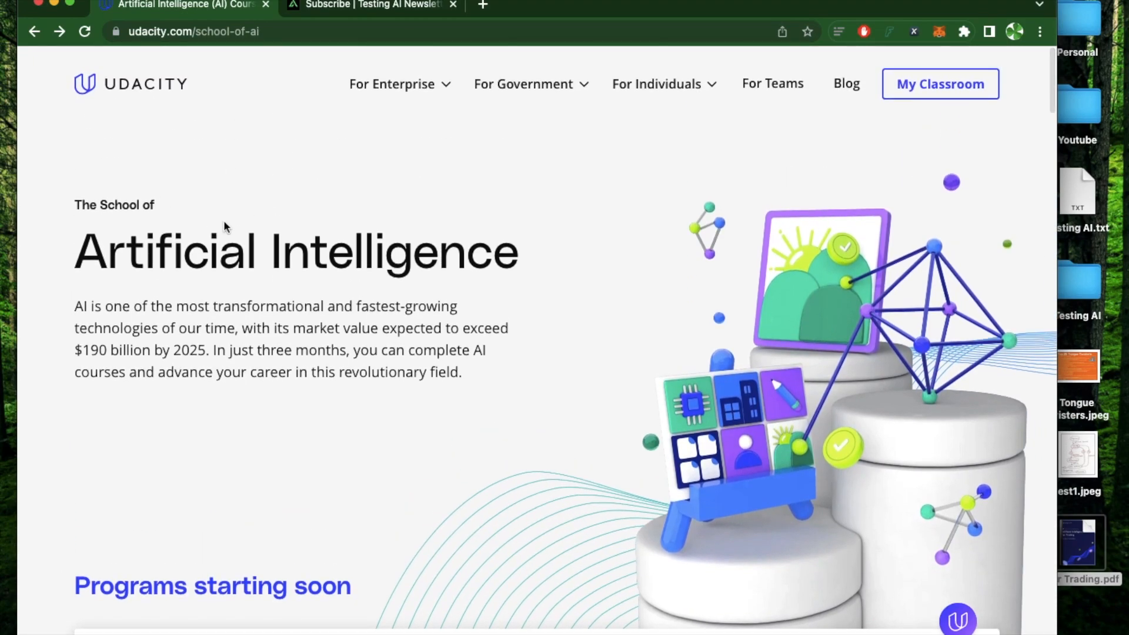
Step: From Programs starting soon, reach AI Programming with Python and download its syllabus
scroll(down, 3)
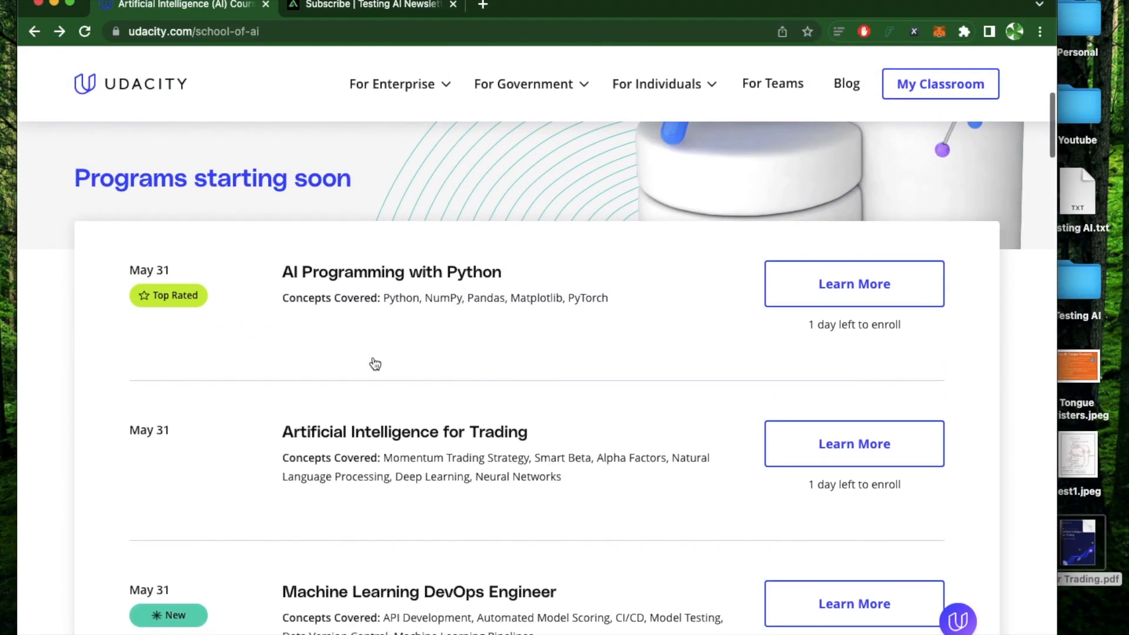
scroll(down, 3)
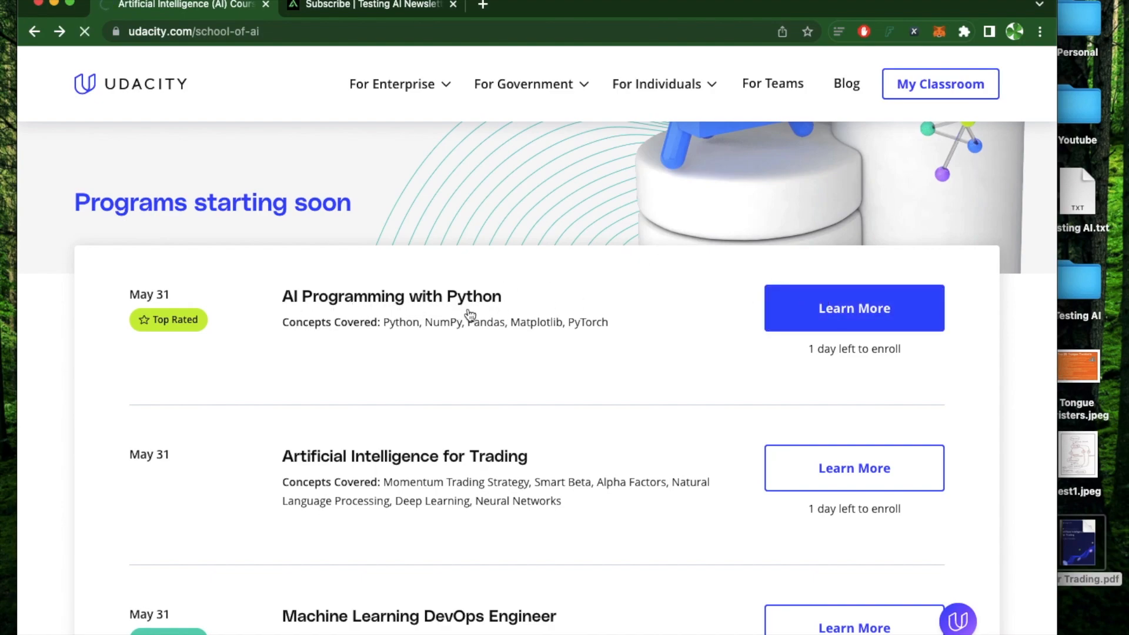
click(854, 307)
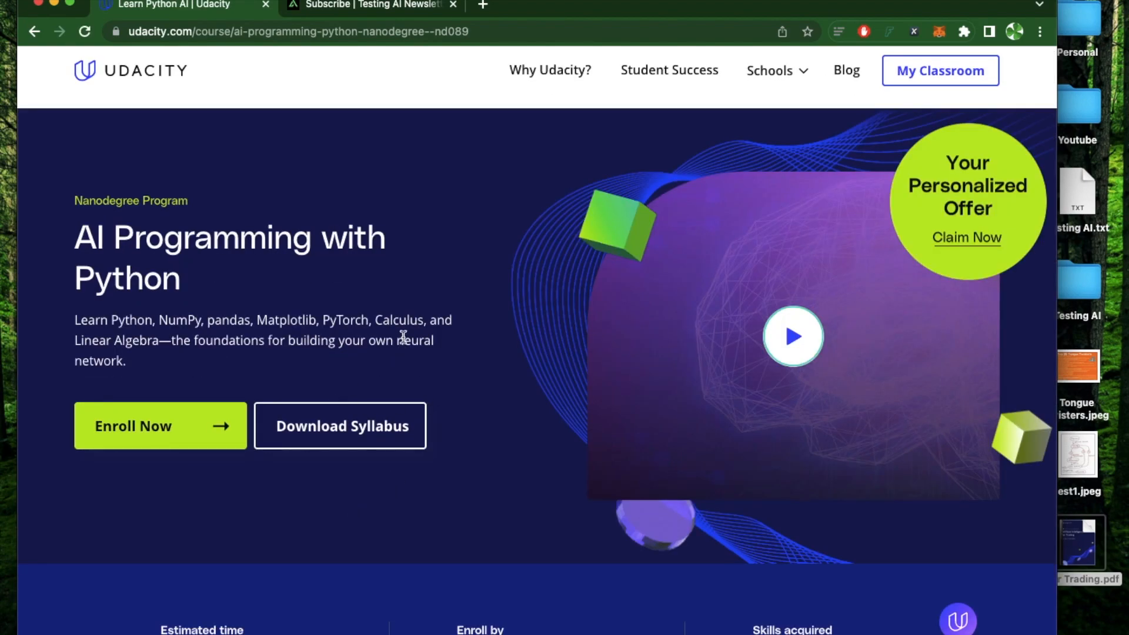
mouse_move(822, 411)
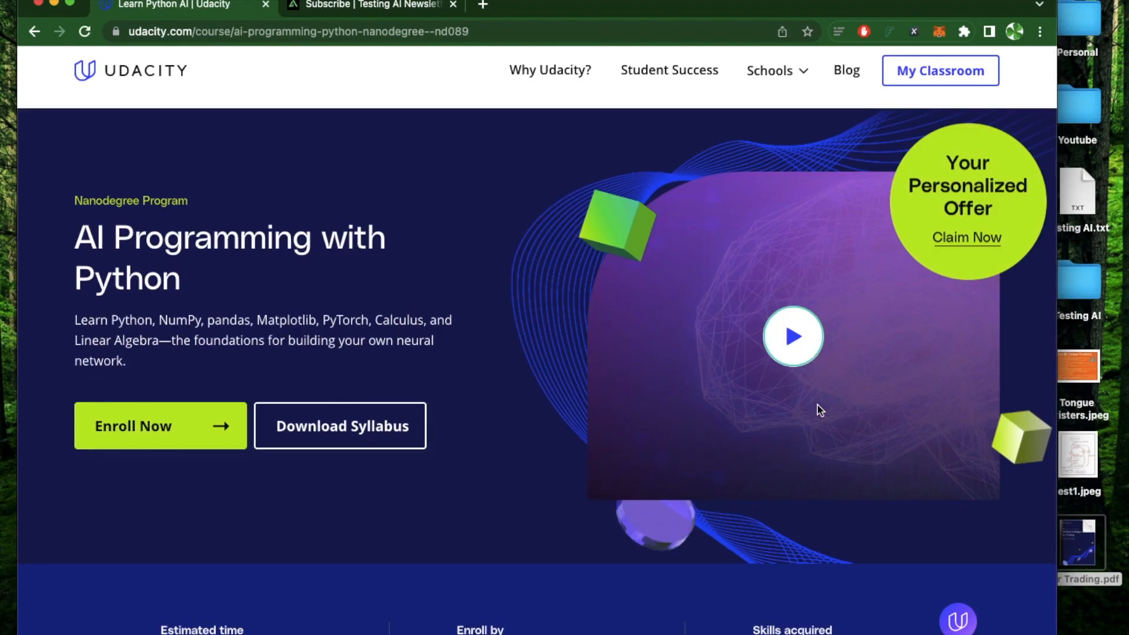
mouse_move(351, 432)
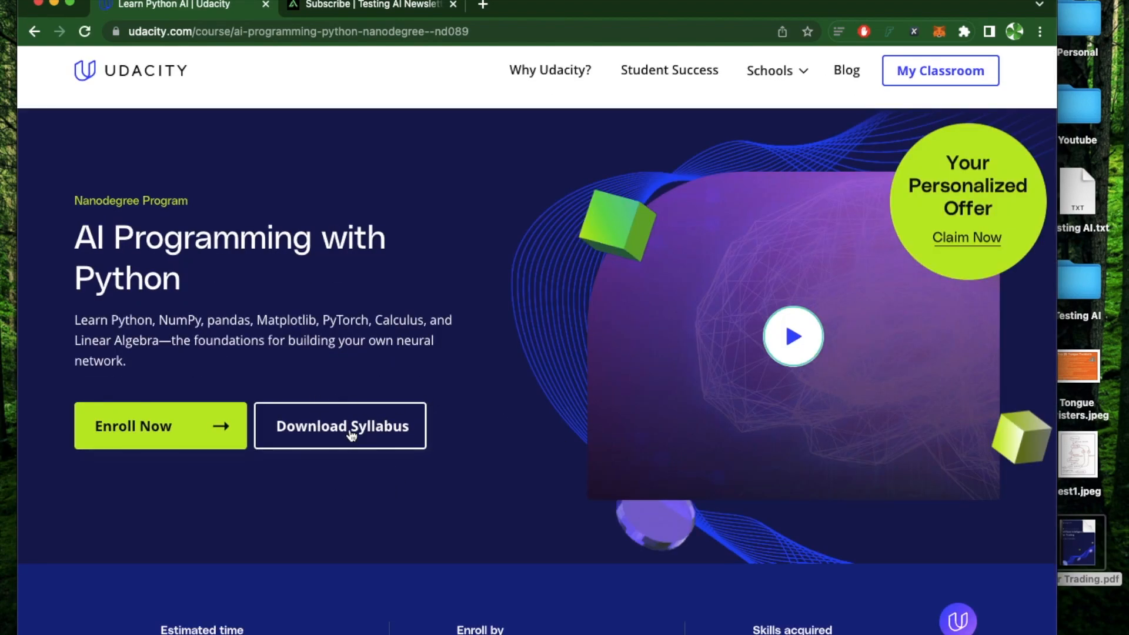
click(339, 426)
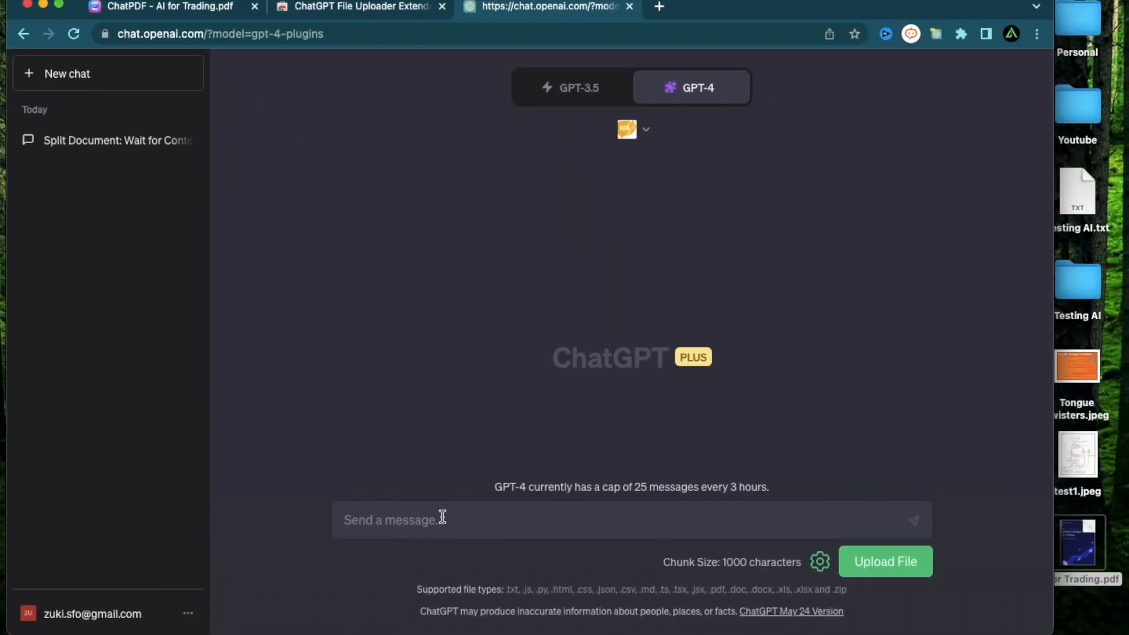
Step: Ask ChatGPT to summarize the Python syllabus PDF using AskYourPDF
text(Using AskYour)
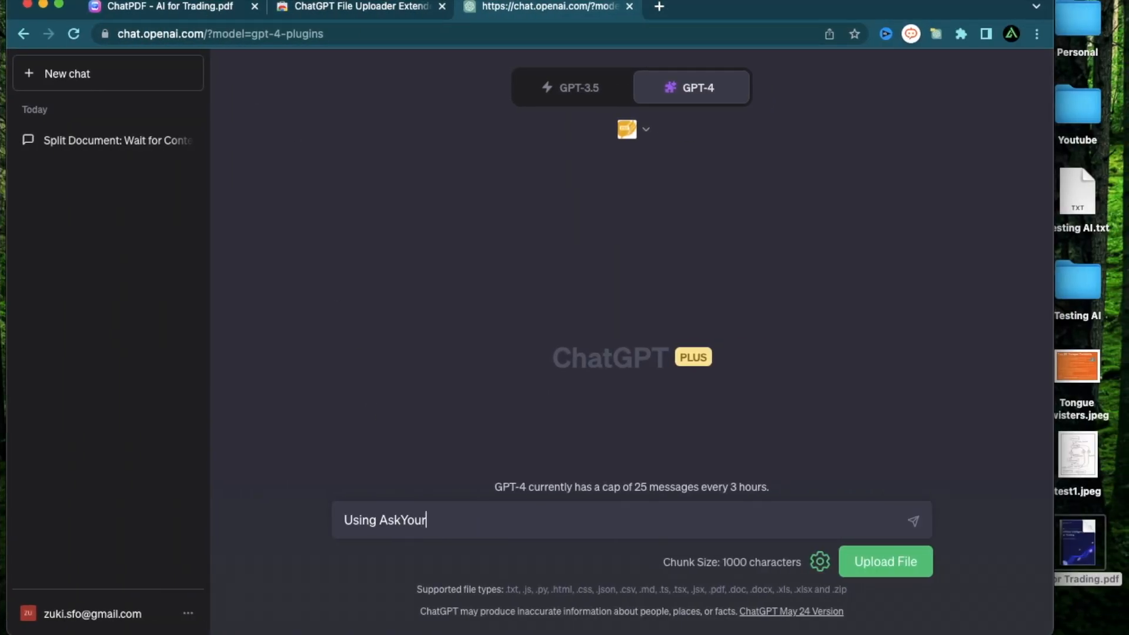
text(PDF summarize the following : https://d20vrrgs8k4bvw.cloudfront.net/documents/en-)
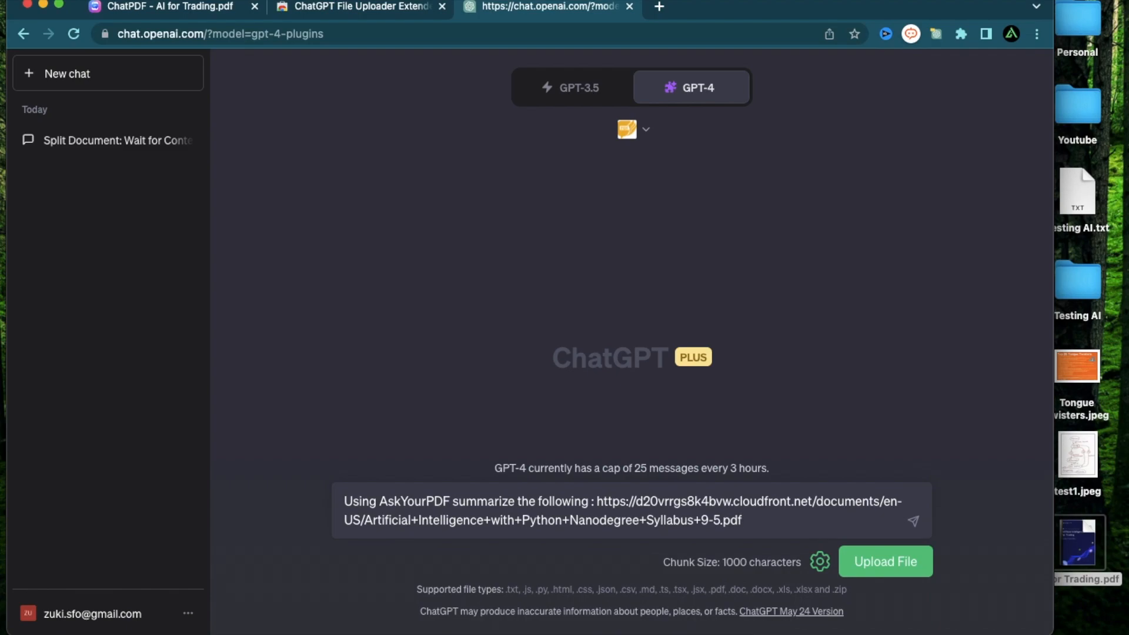
click(913, 521)
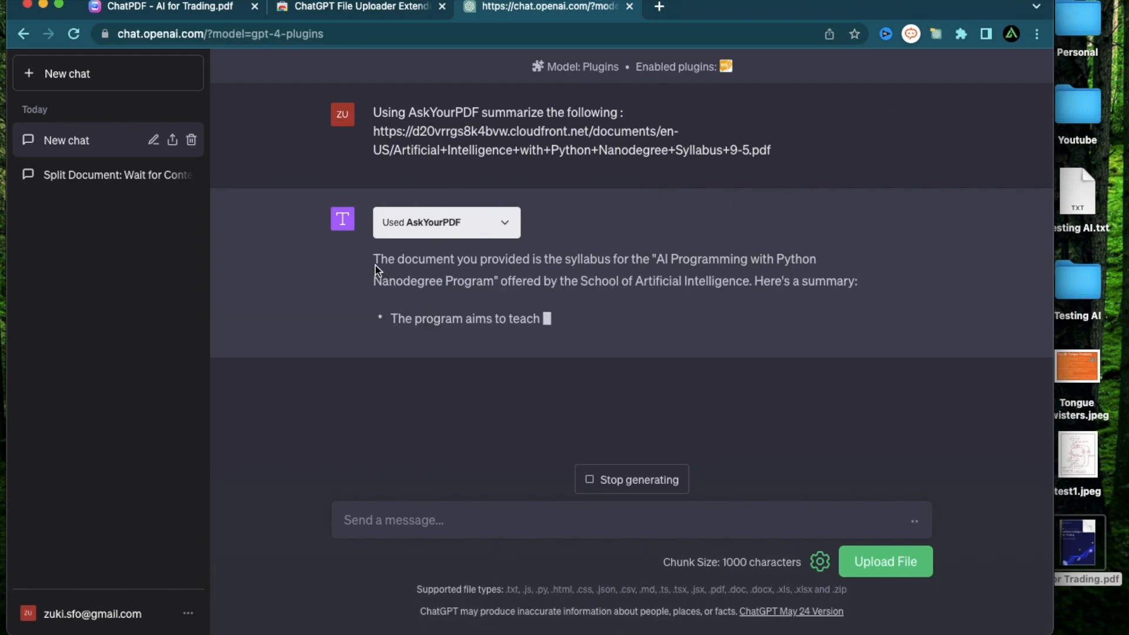
Step: Read through the syllabus summary, highlighting parts of it
drag(374, 259, 673, 281)
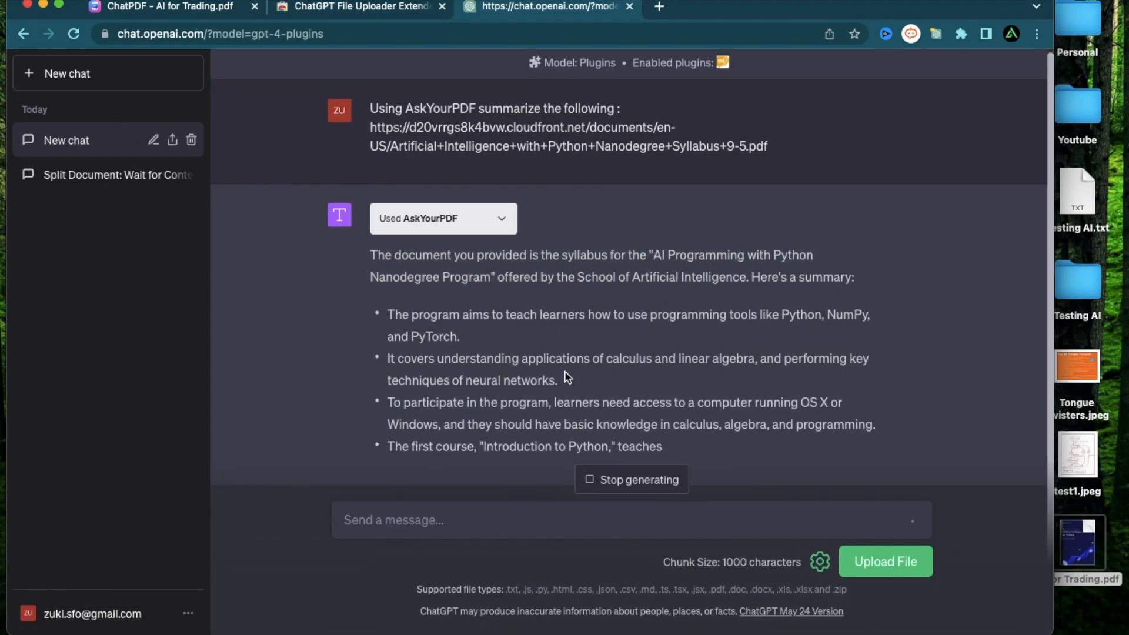
scroll(down, 3)
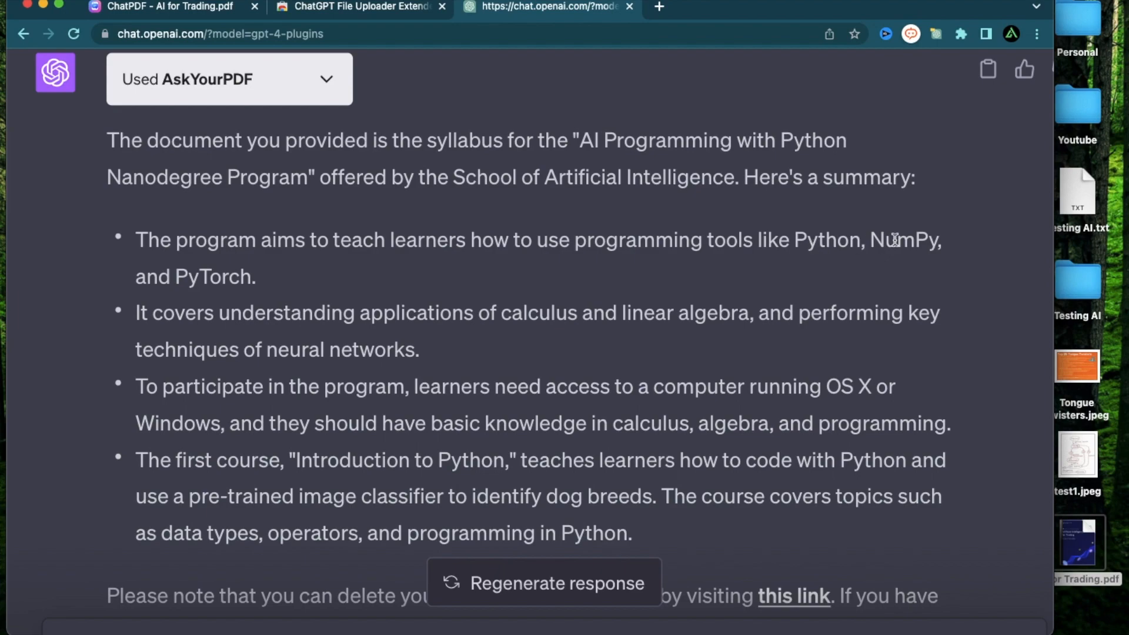
scroll(down, 3)
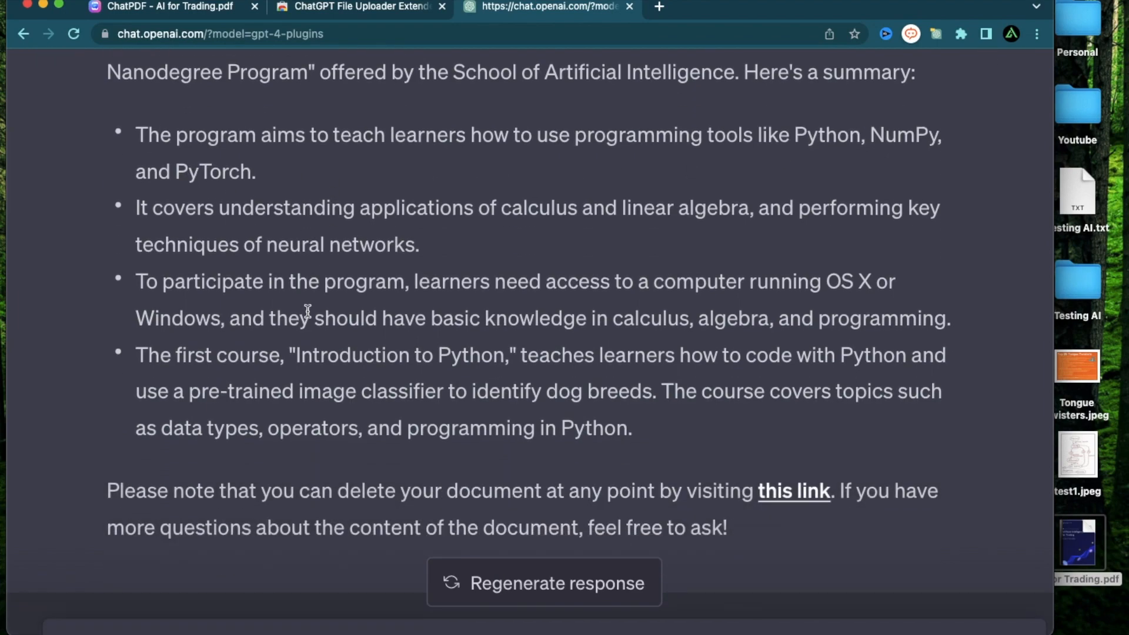
drag(217, 207, 419, 244)
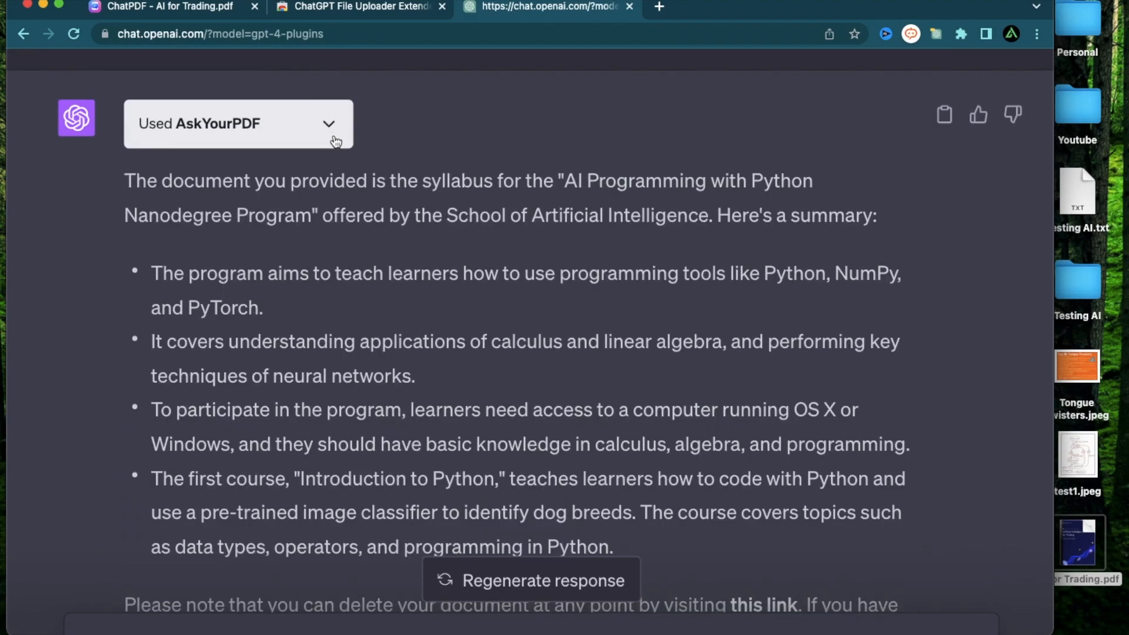
scroll(down, 3)
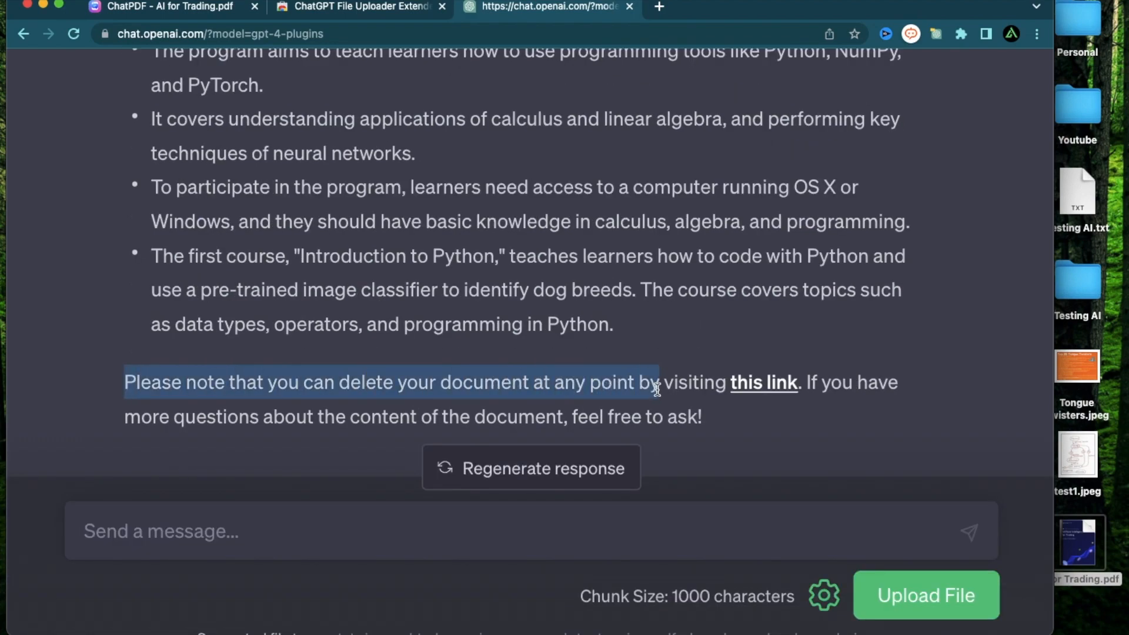
Step: Open the AskYourPDF delete-document page in a new tab and return to the chat
click(765, 382)
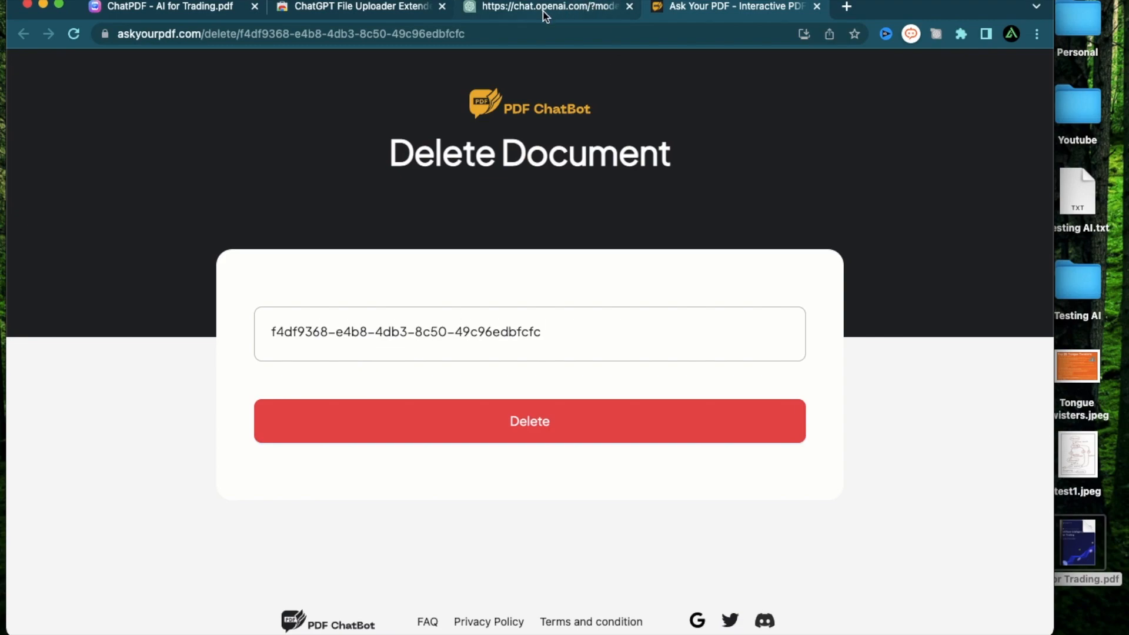
click(547, 7)
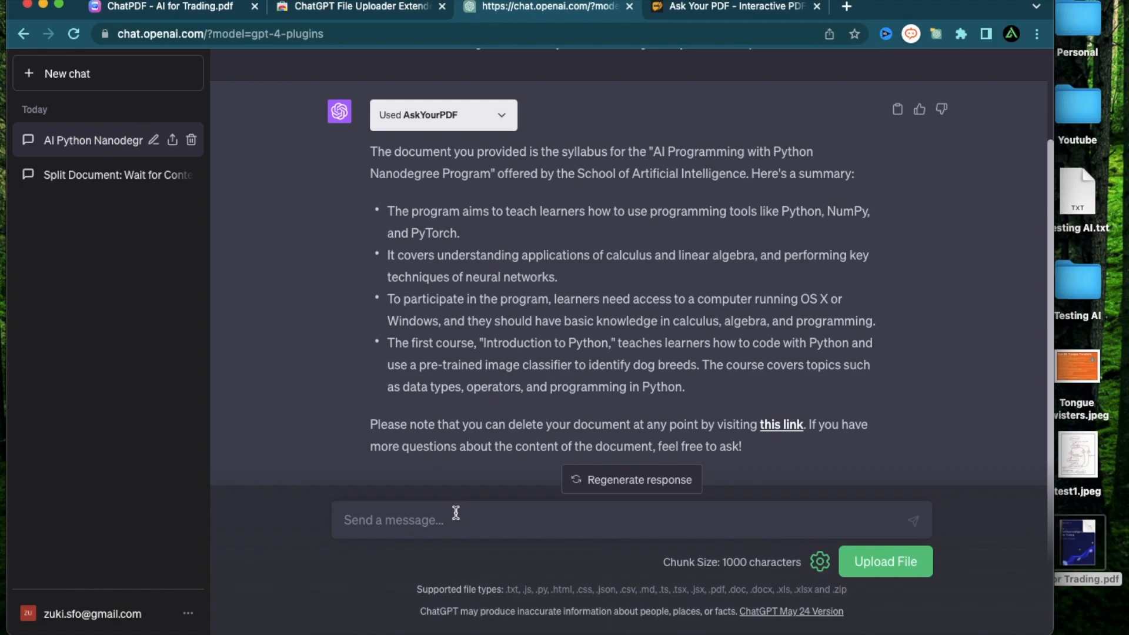
Step: Ask whether the course needs a programming background and highlight the reply that basic programming knowledge helps
text(Do I nee)
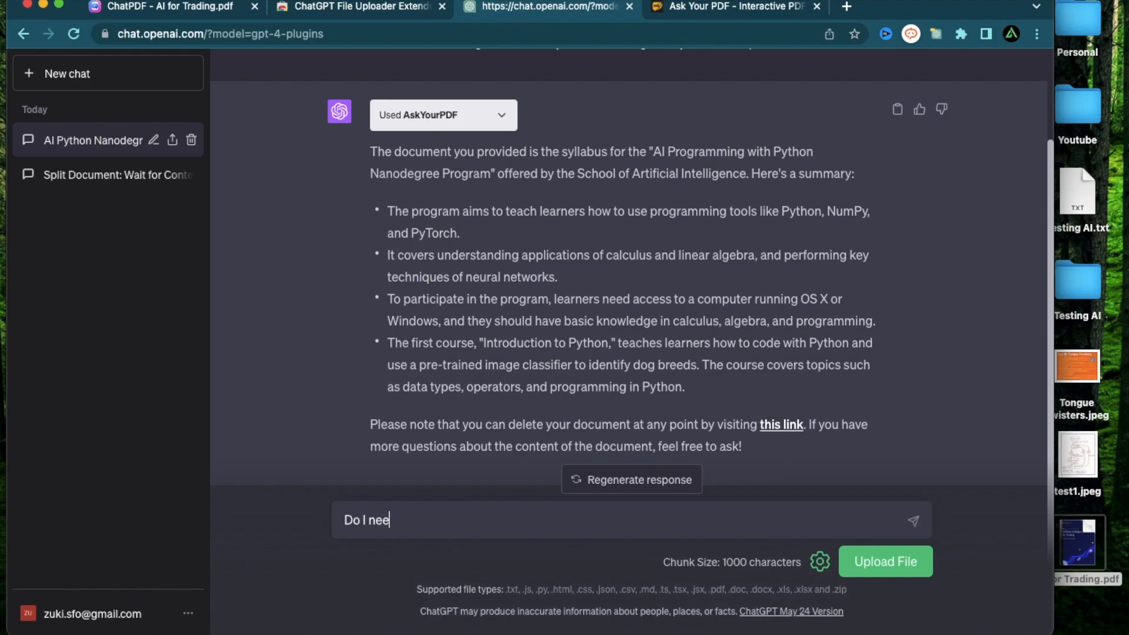
text(d to have a pro)
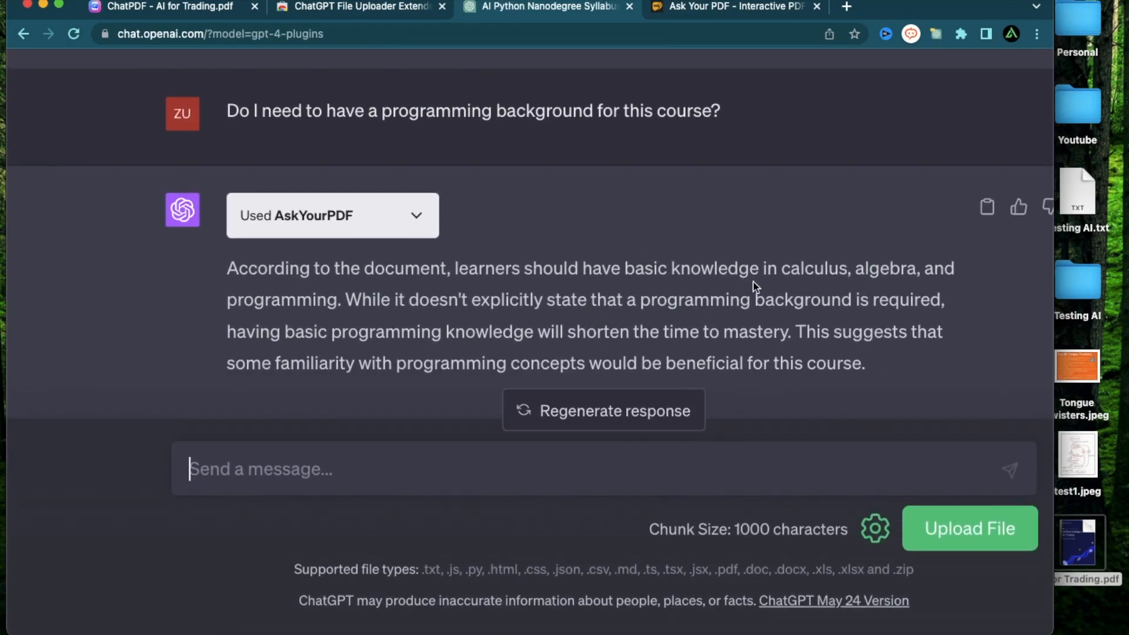
mouse_move(875, 280)
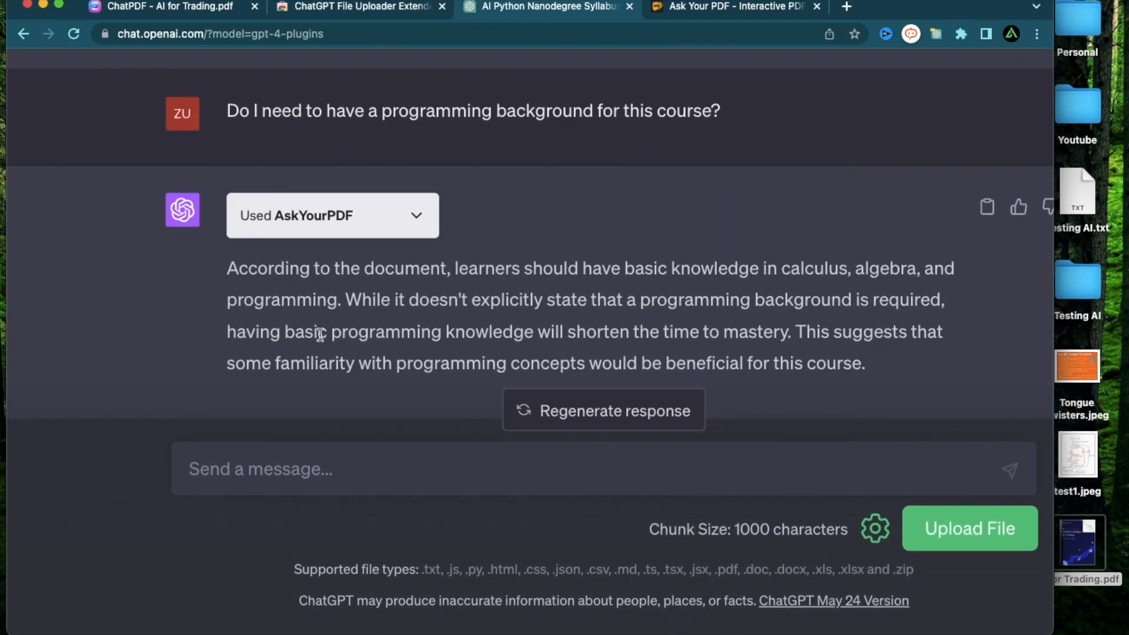
drag(294, 332, 550, 332)
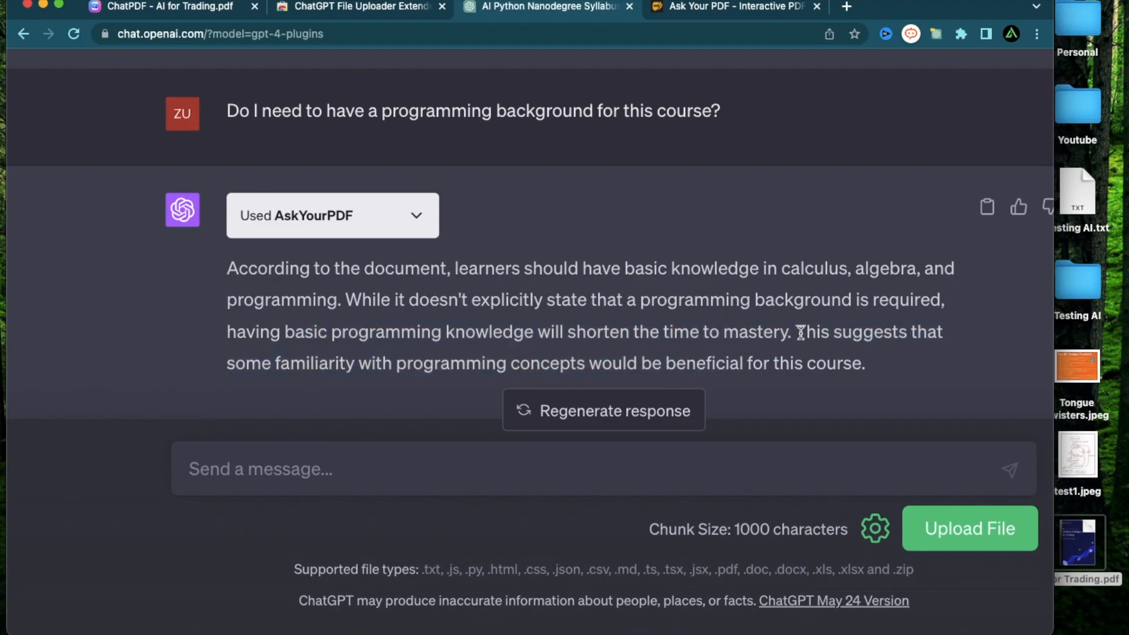
drag(799, 332, 865, 363)
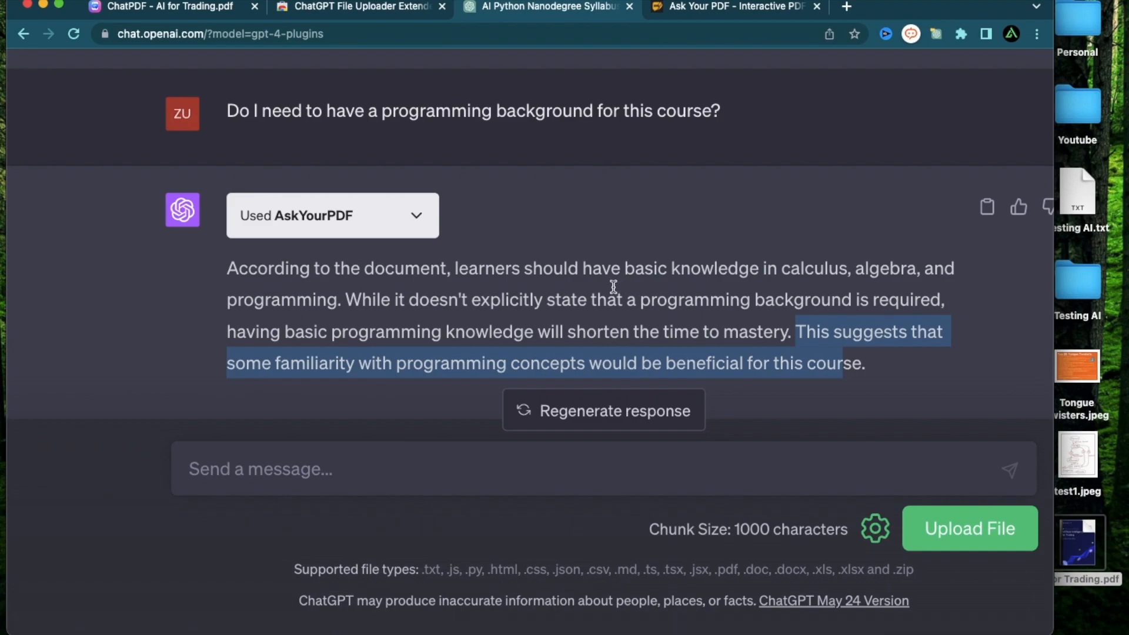
click(352, 469)
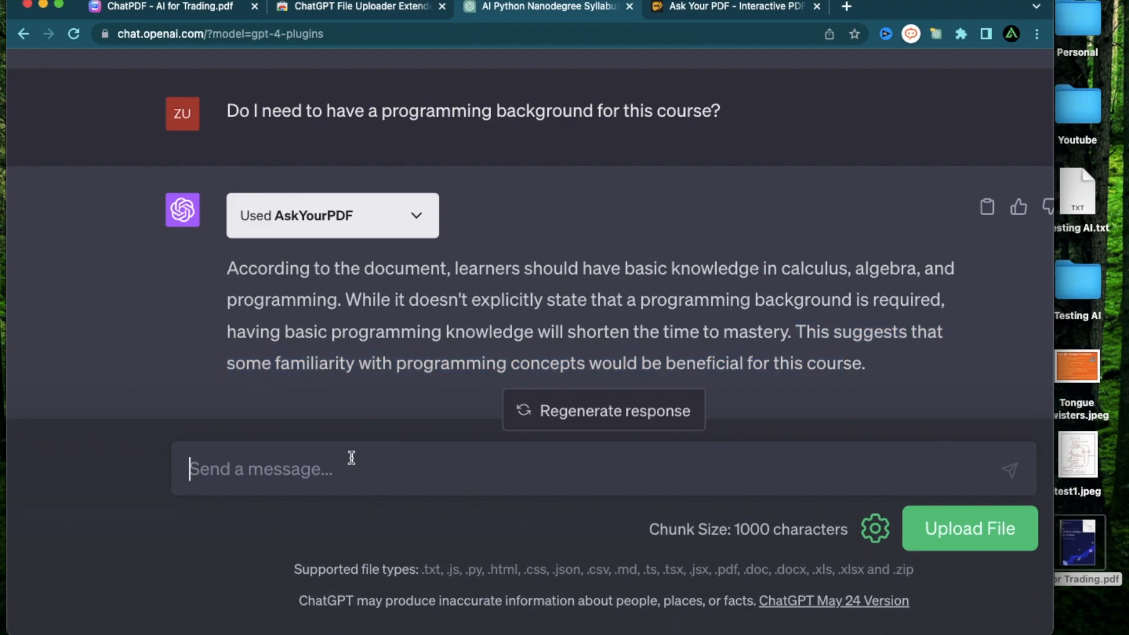
Step: Ask 'How long will this take me to complete?' and get the 3-month estimate
text(How long will this)
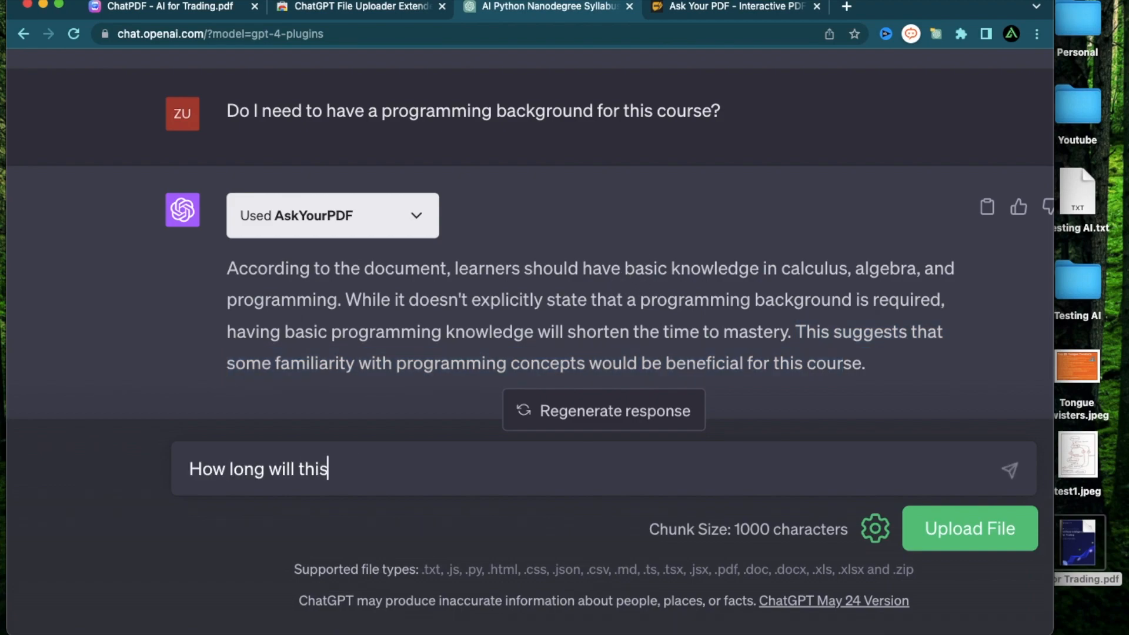
text(take me to comp)
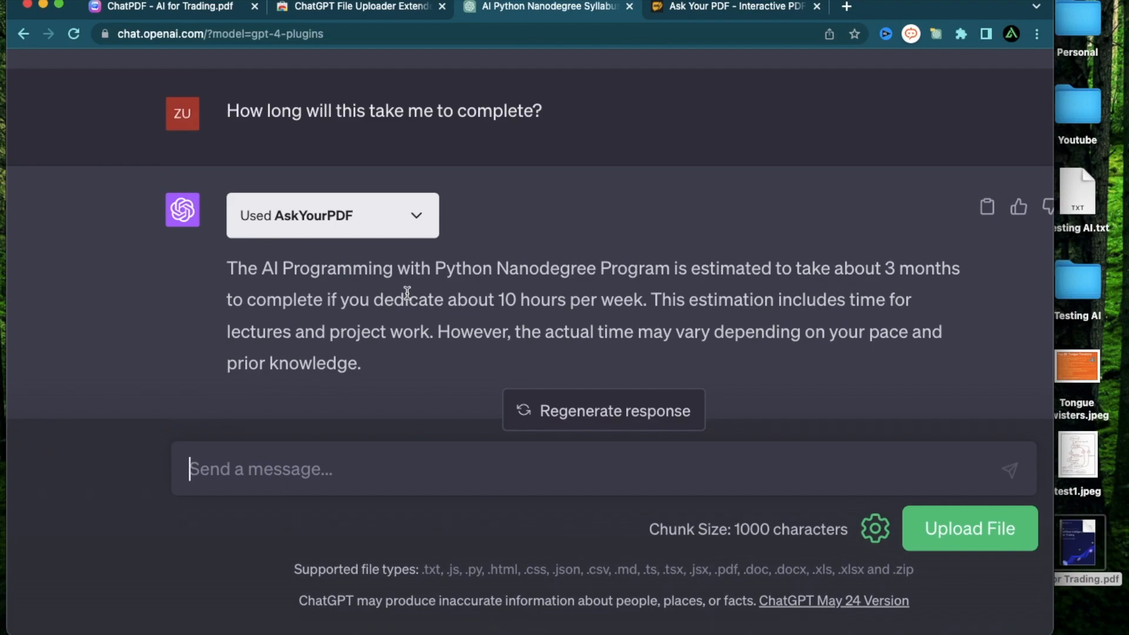
mouse_move(602, 306)
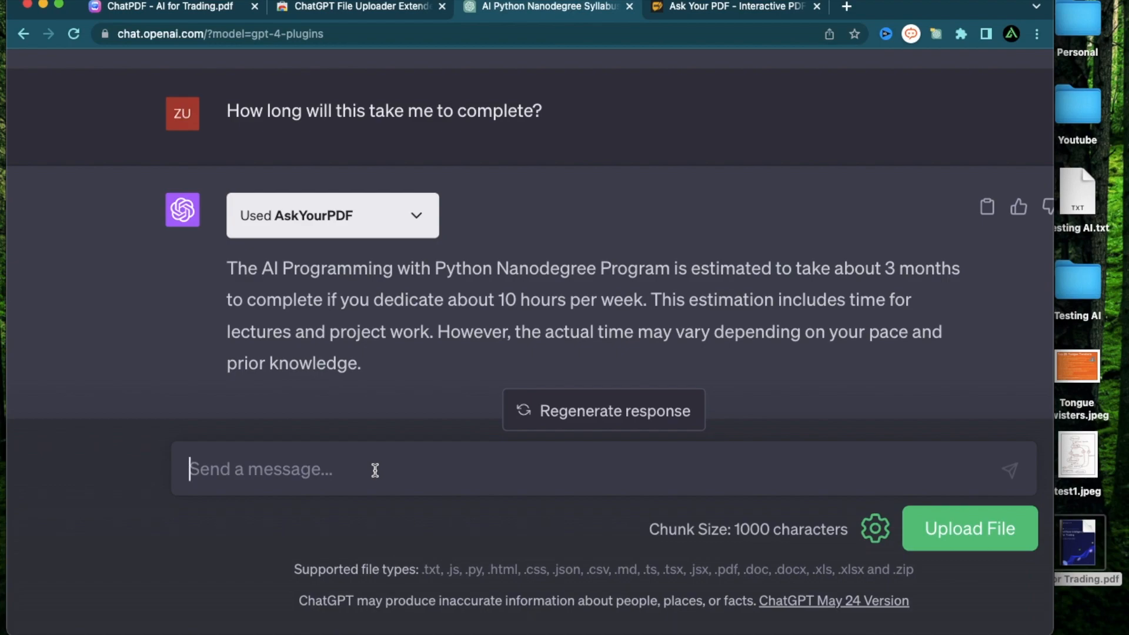
Step: Ask what jobs the course's skills lead to, getting roles like AI Engineer and Data Scientist
text(What kind of Jobs w)
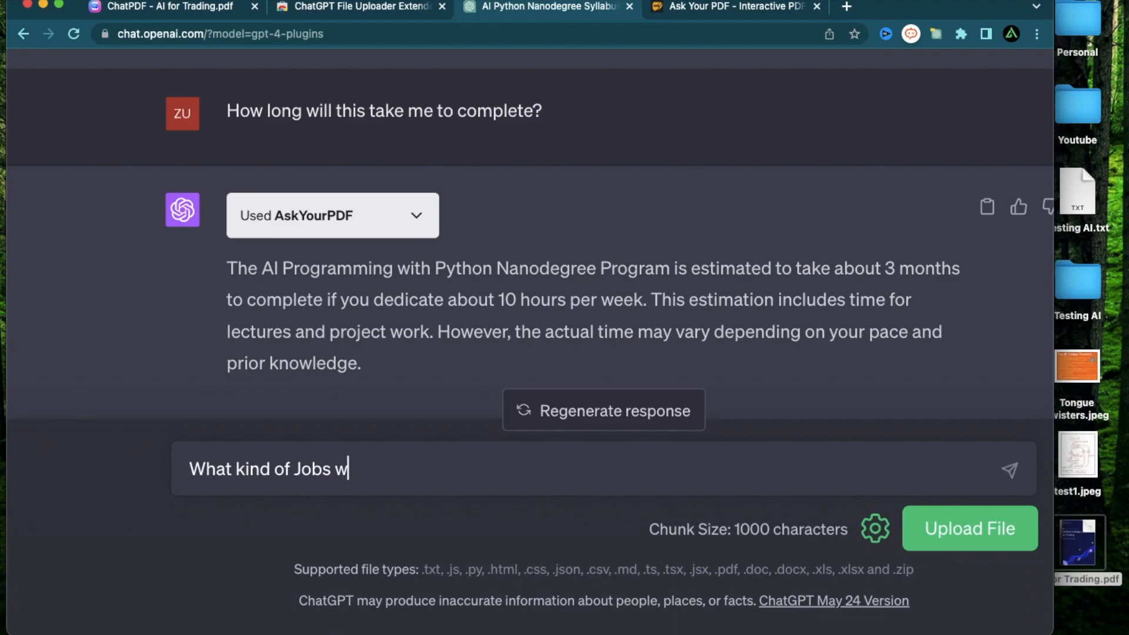
text(ill I be able to perform a)
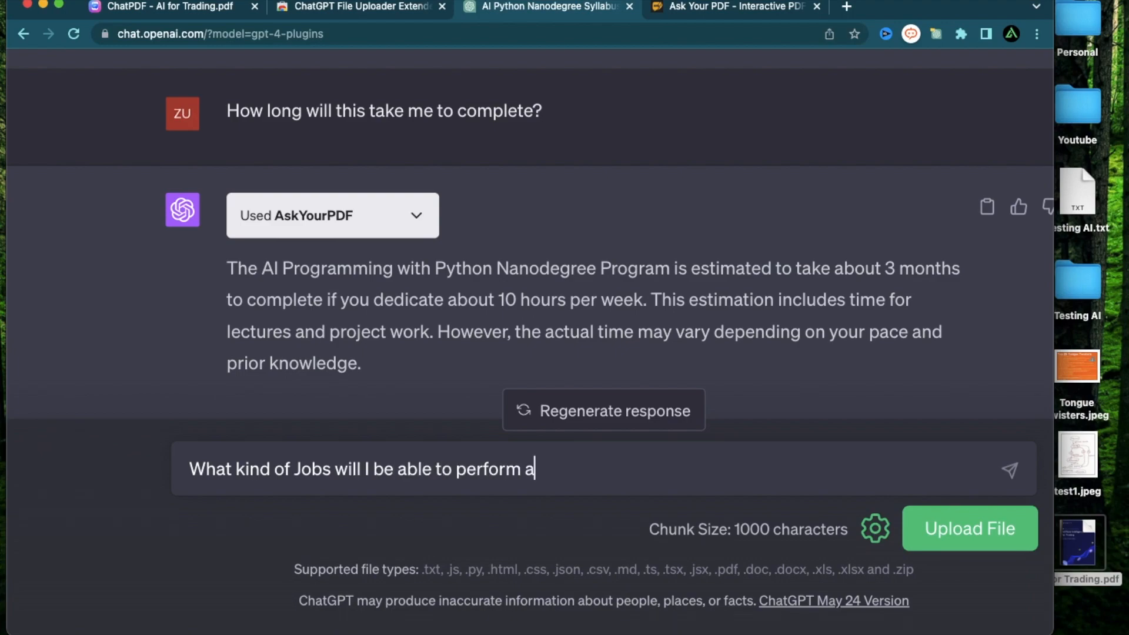
text(fter learning the)
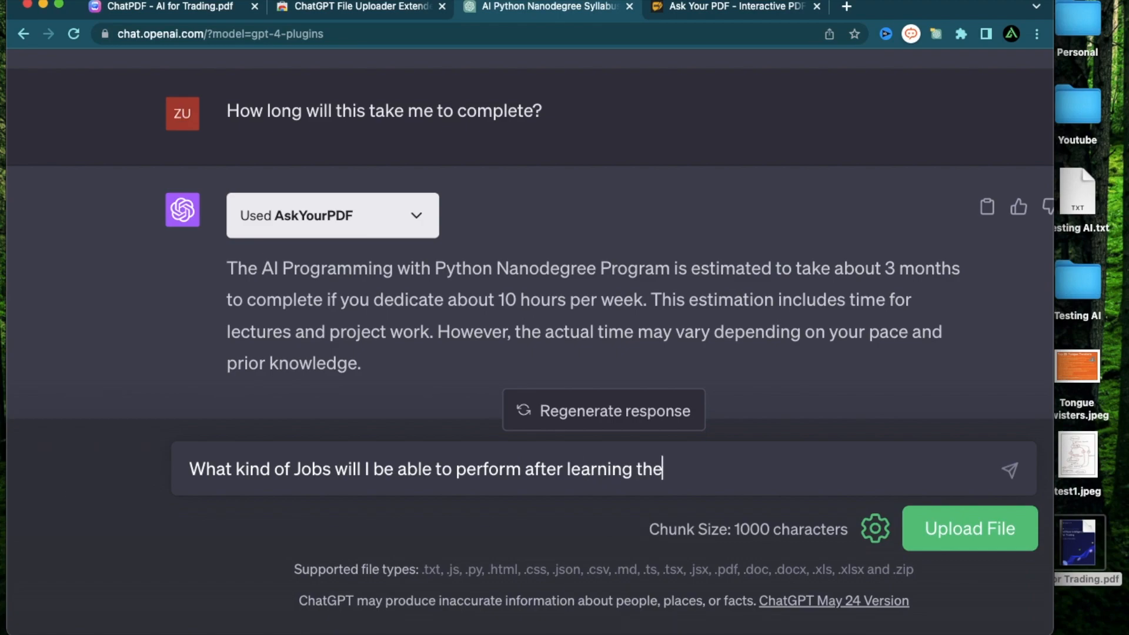
text(skills in t)
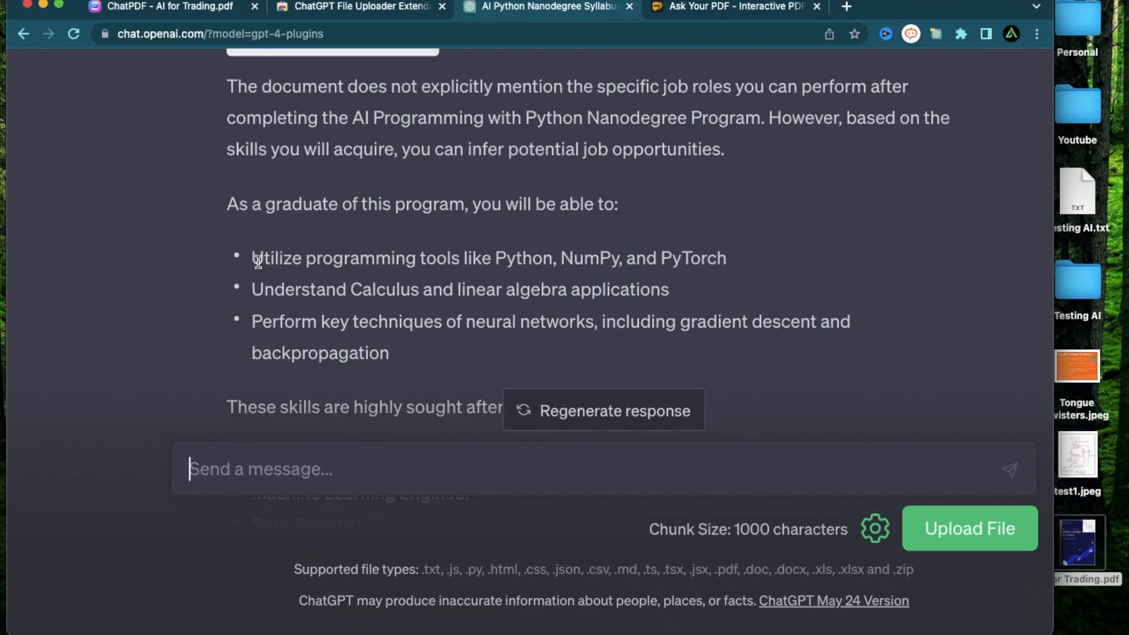
mouse_move(650, 259)
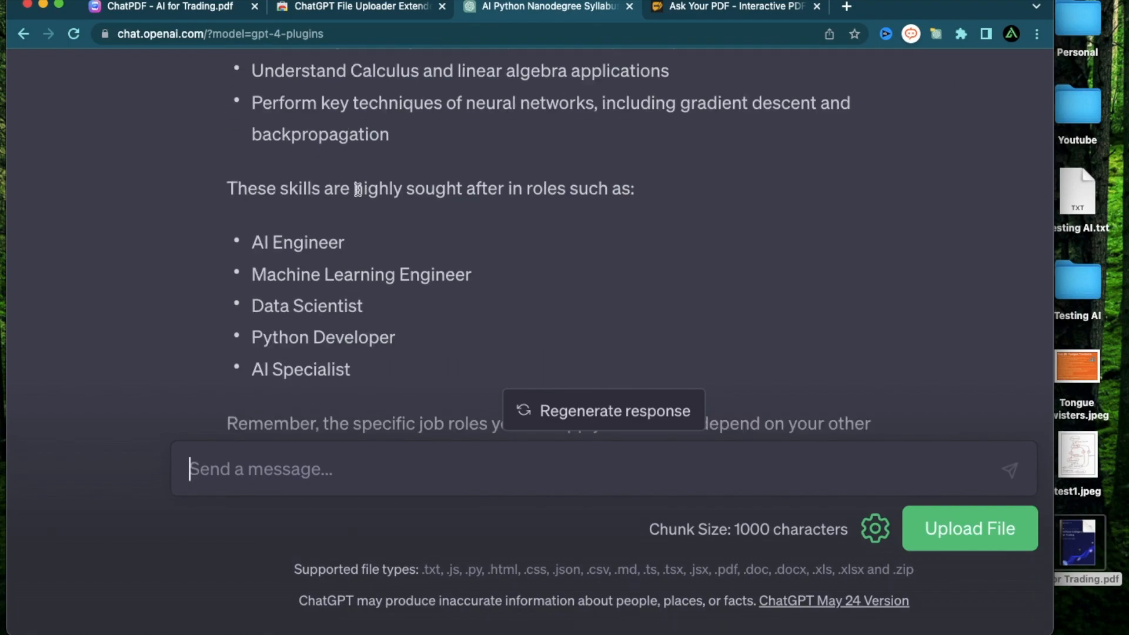
mouse_move(293, 254)
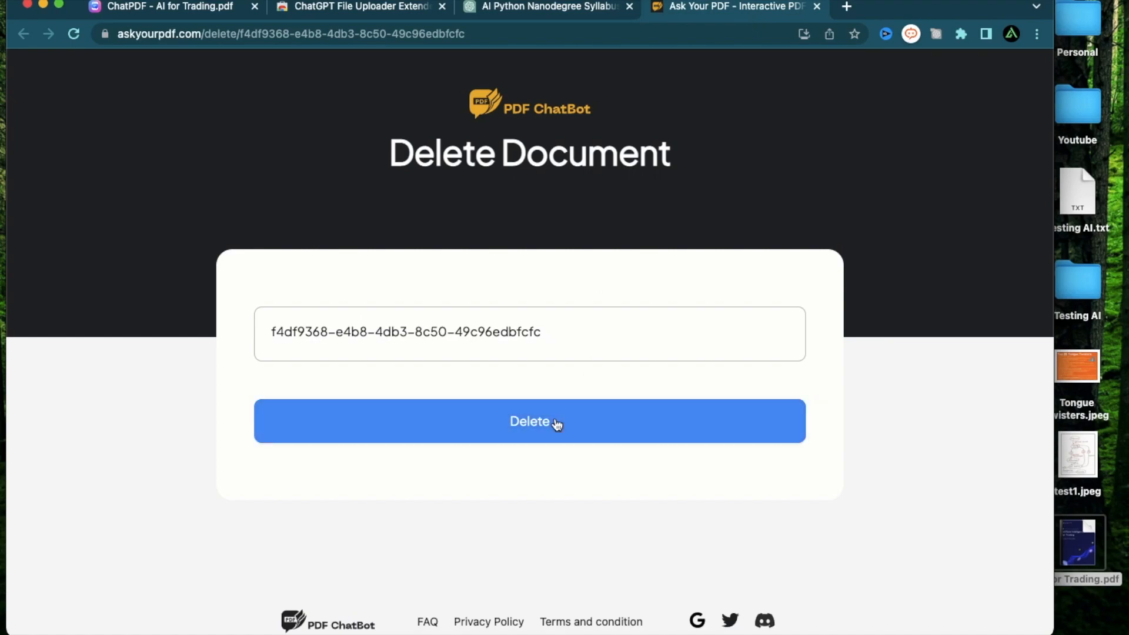
Step: Delete the uploaded syllabus on AskYourPDF and return to the ChatPDF AI for Trading.pdf chat
click(530, 421)
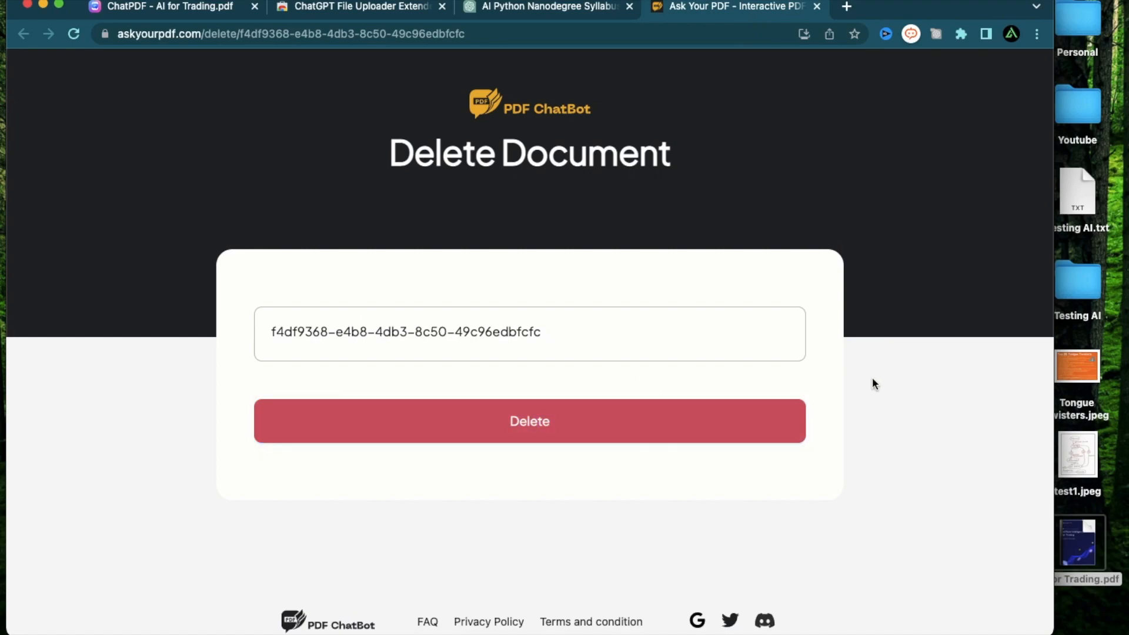
click(529, 421)
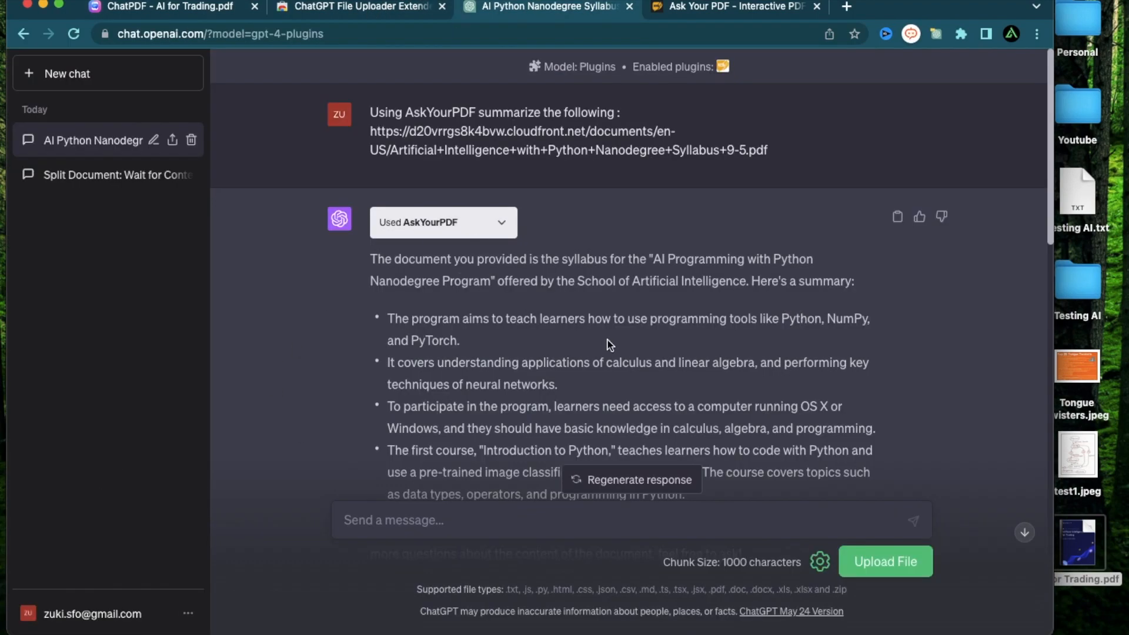
scroll(down, 3)
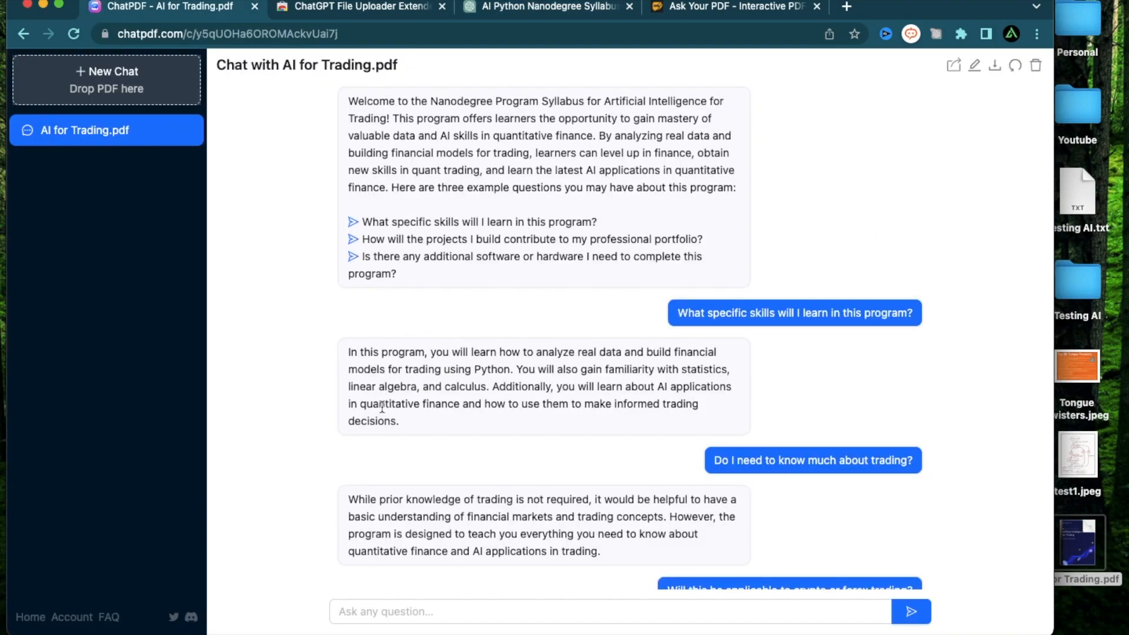
mouse_move(905, 165)
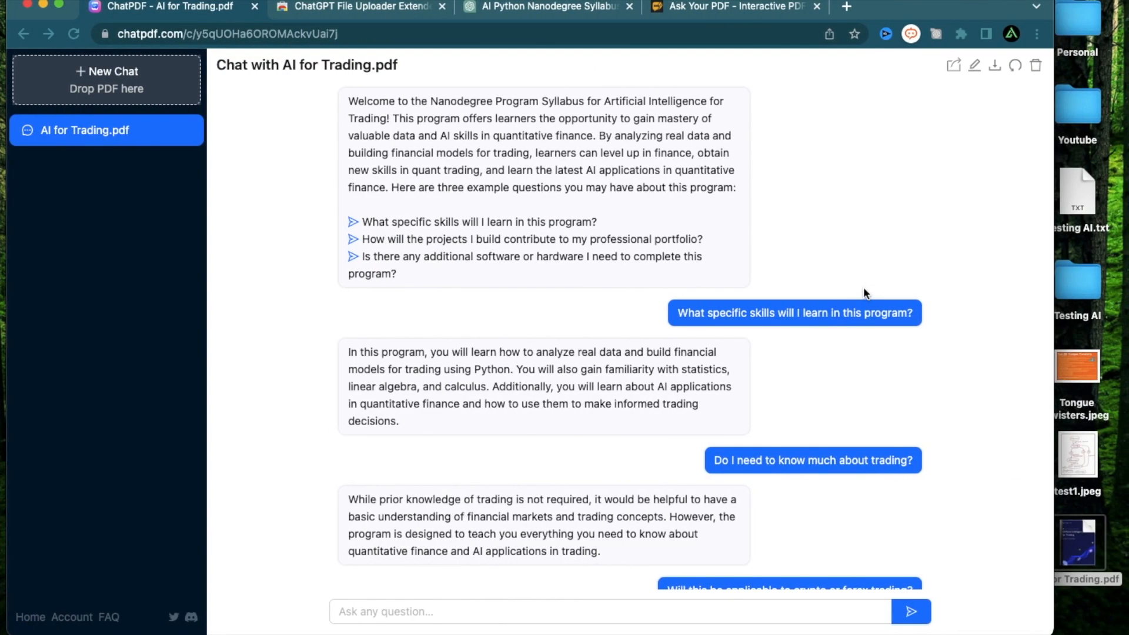
mouse_move(98, 482)
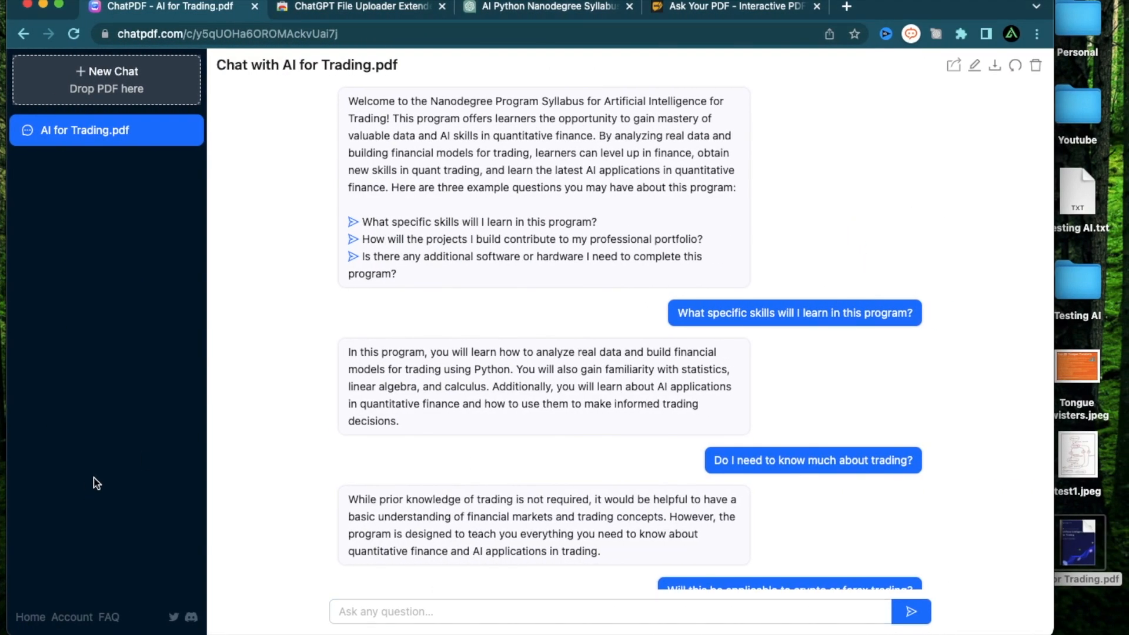
mouse_move(246, 415)
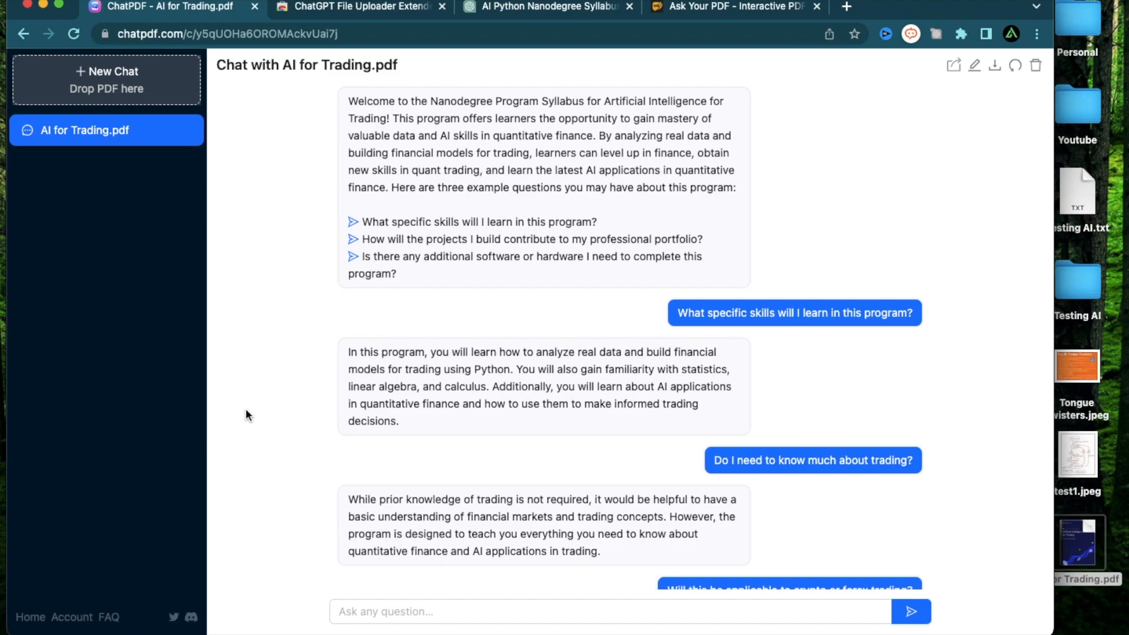